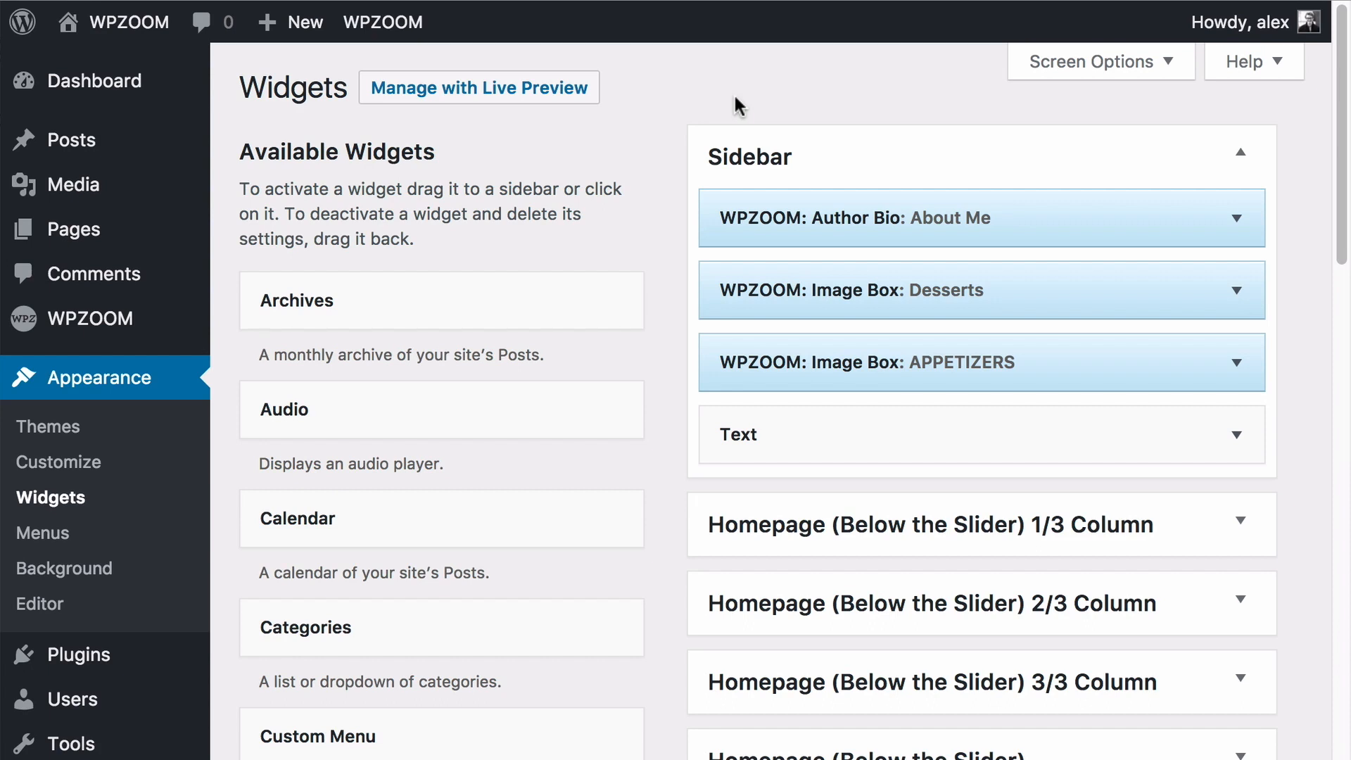
{"action": "mouse_move", "coordinate": [77, 654]}
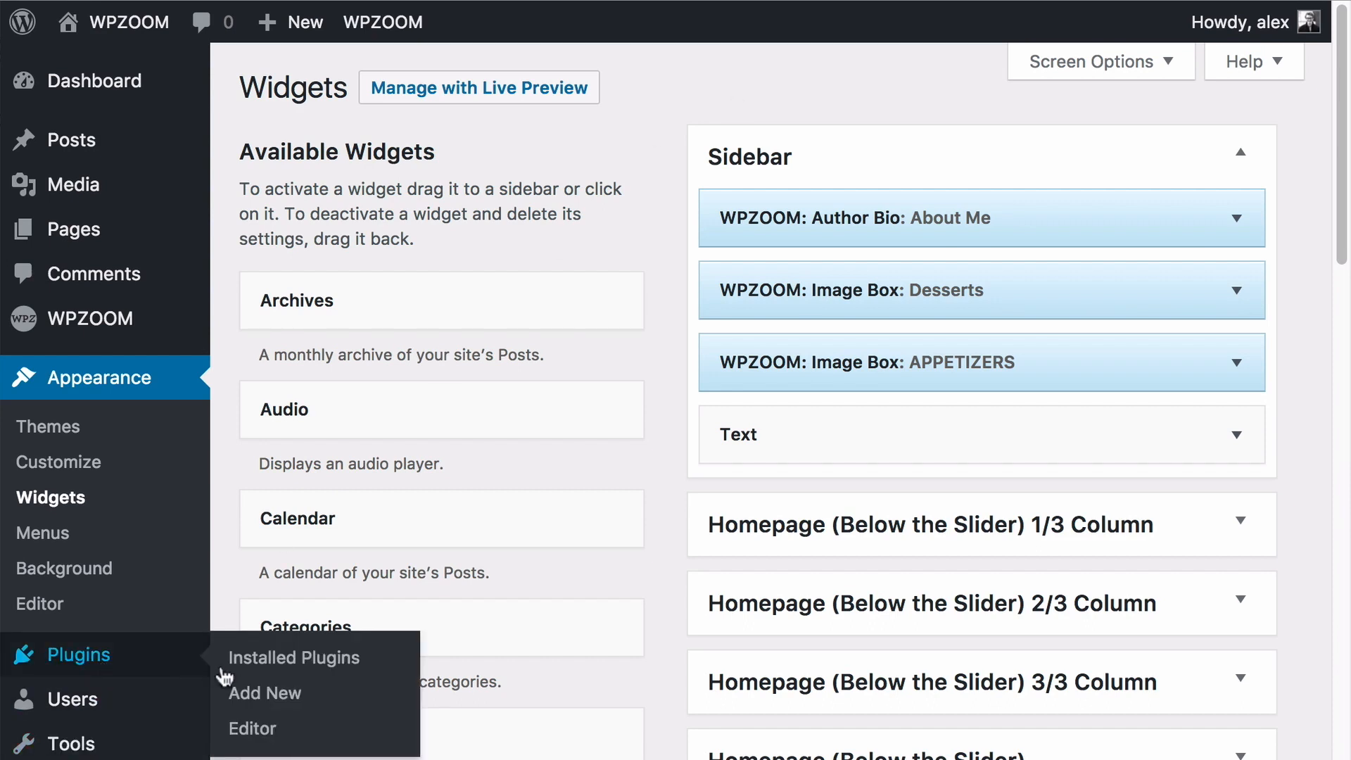
{"action": "mouse_move", "coordinate": [655, 512]}
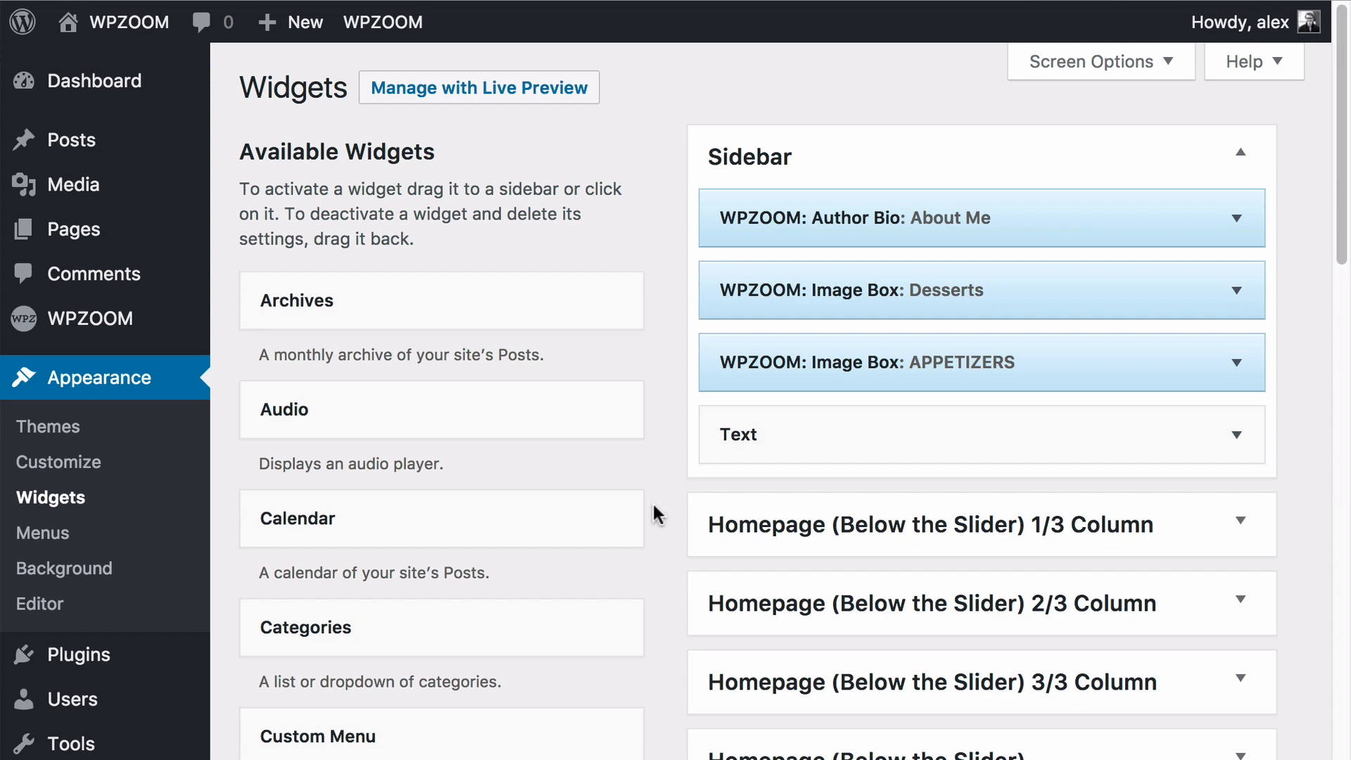
{"action": "mouse_move", "coordinate": [178, 411]}
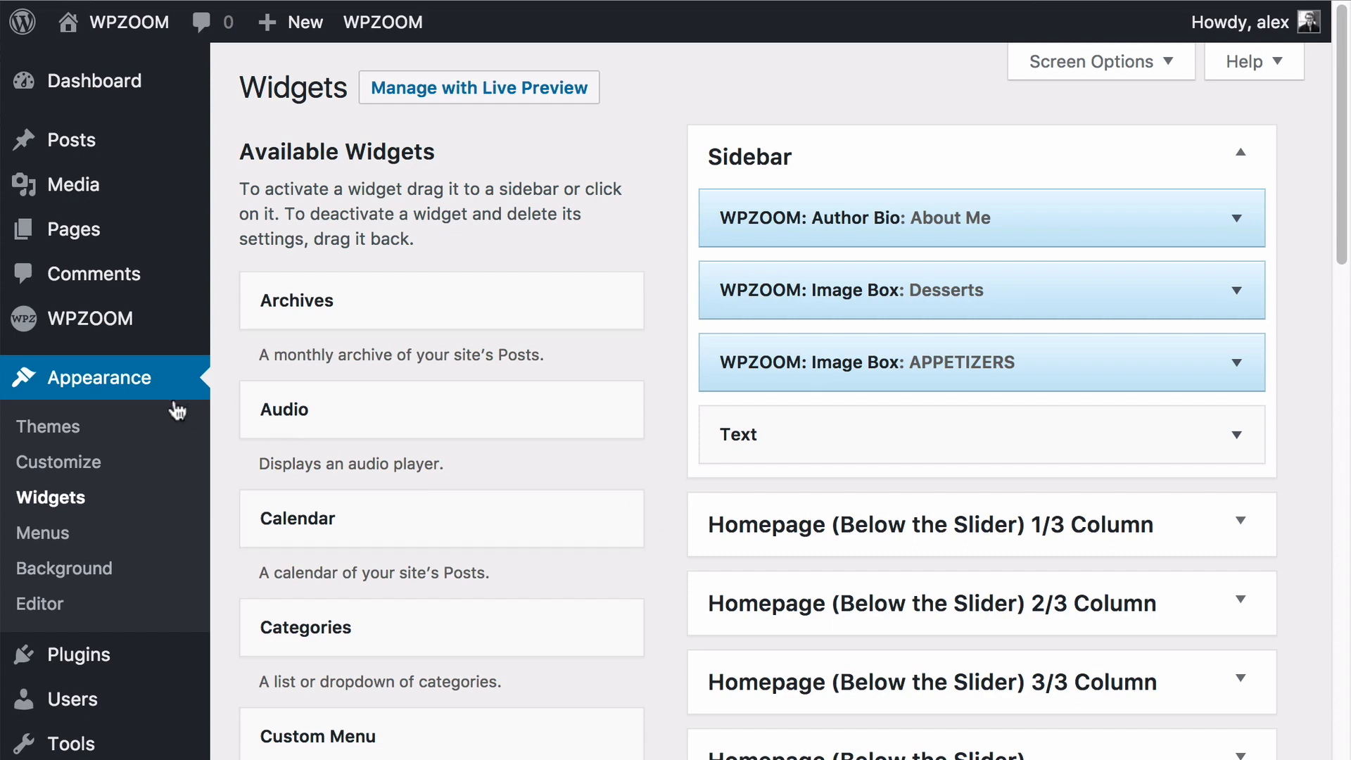
{"action": "mouse_move", "coordinate": [668, 448]}
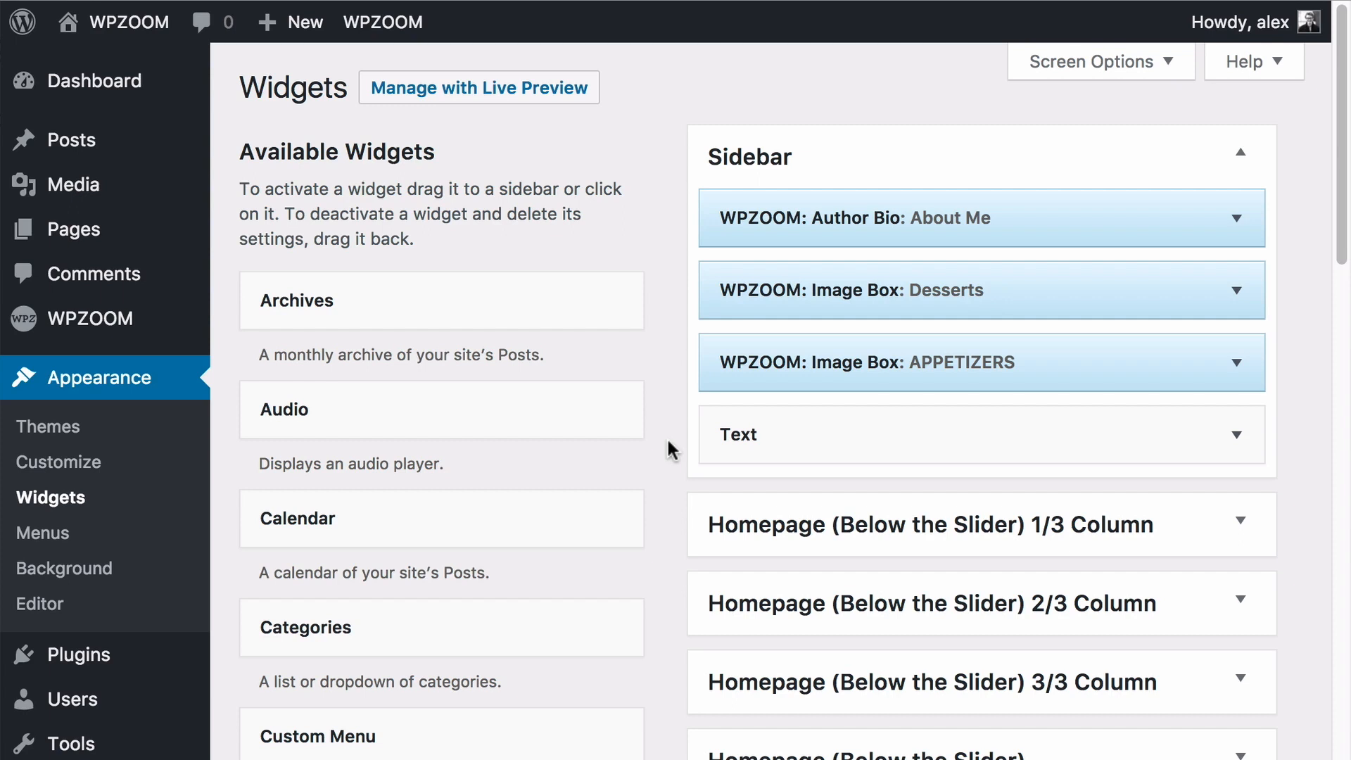
{"action": "mouse_move", "coordinate": [628, 355]}
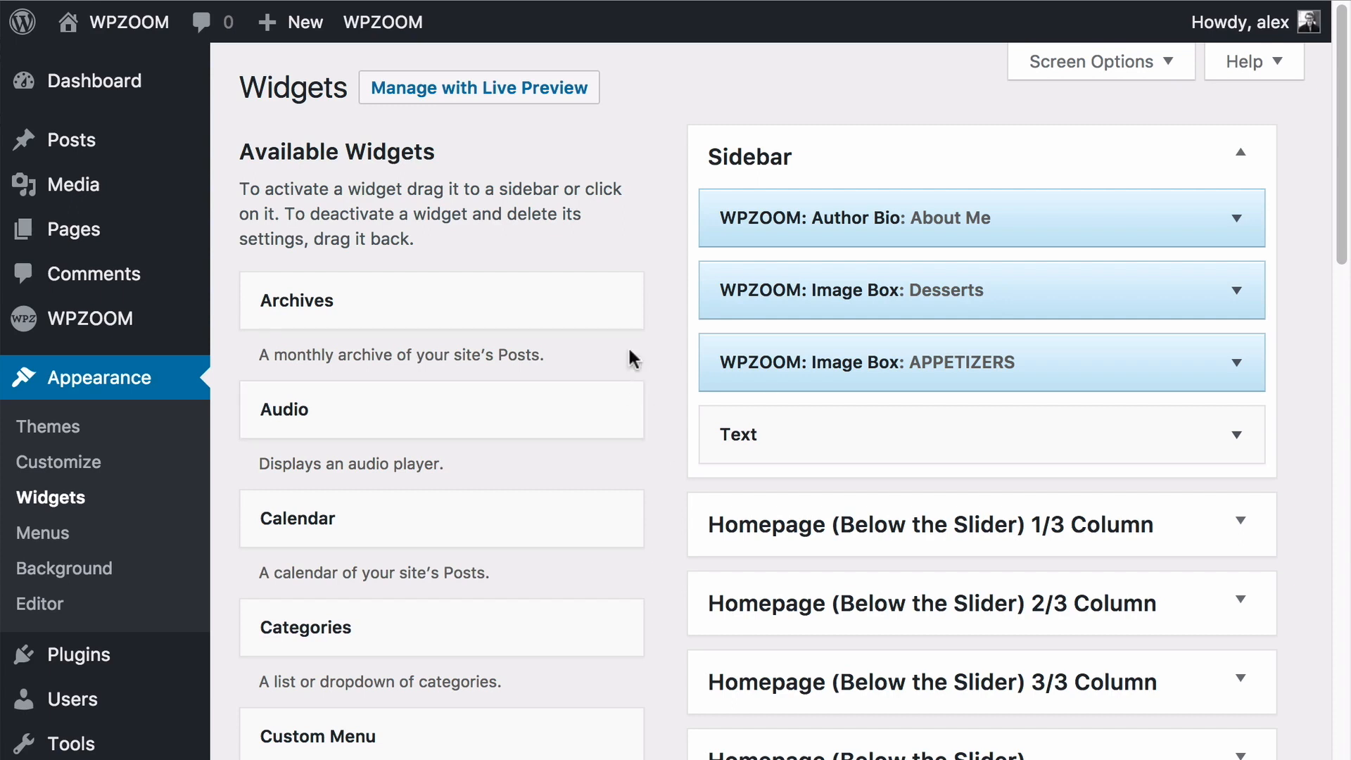
{"action": "mouse_move", "coordinate": [595, 232]}
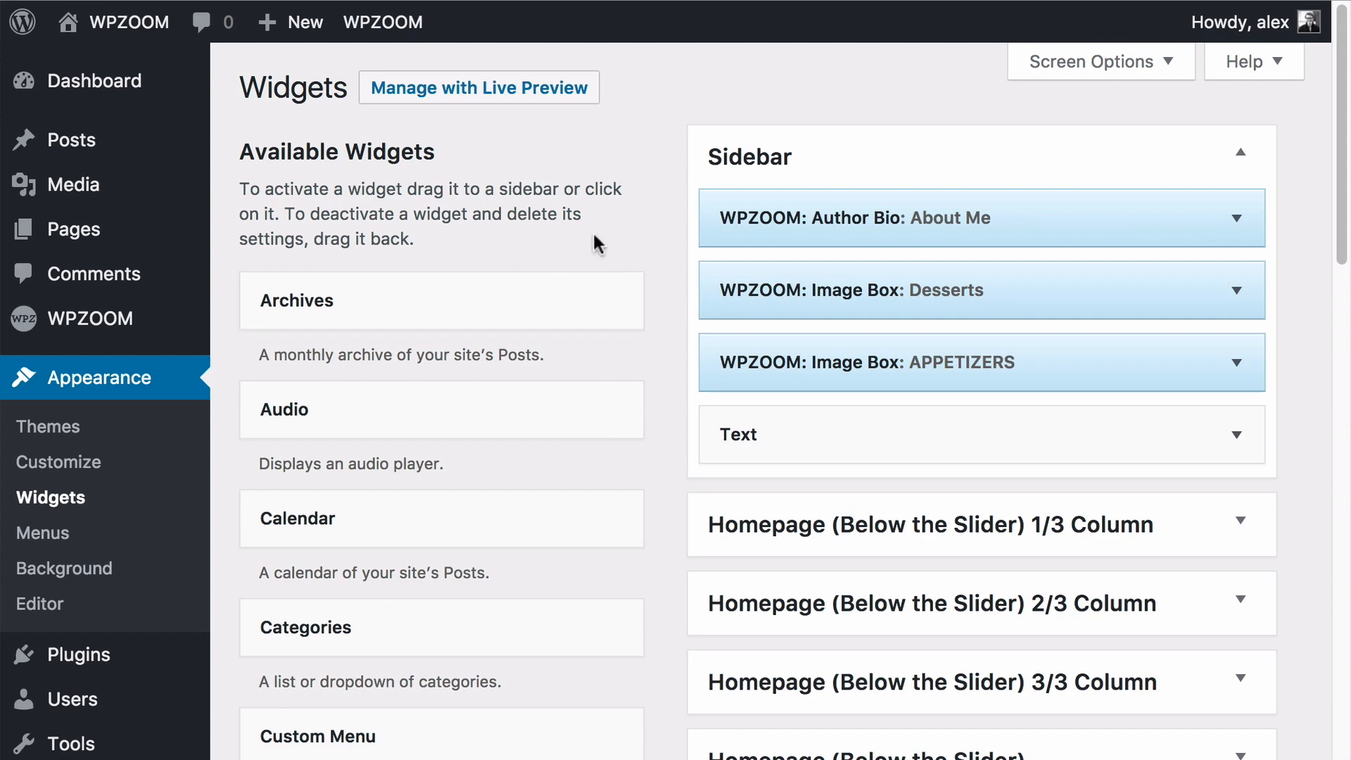
{"action": "mouse_move", "coordinate": [670, 475]}
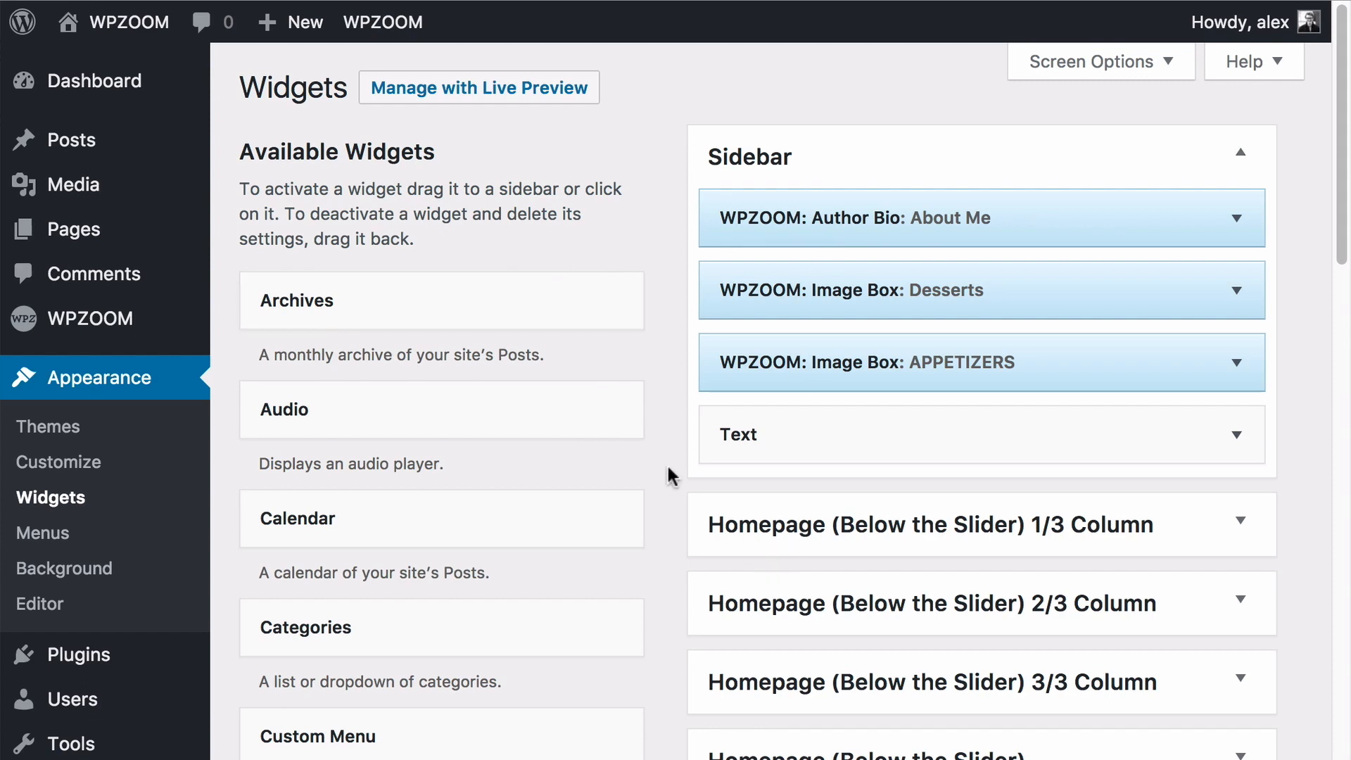
{"action": "mouse_move", "coordinate": [681, 177]}
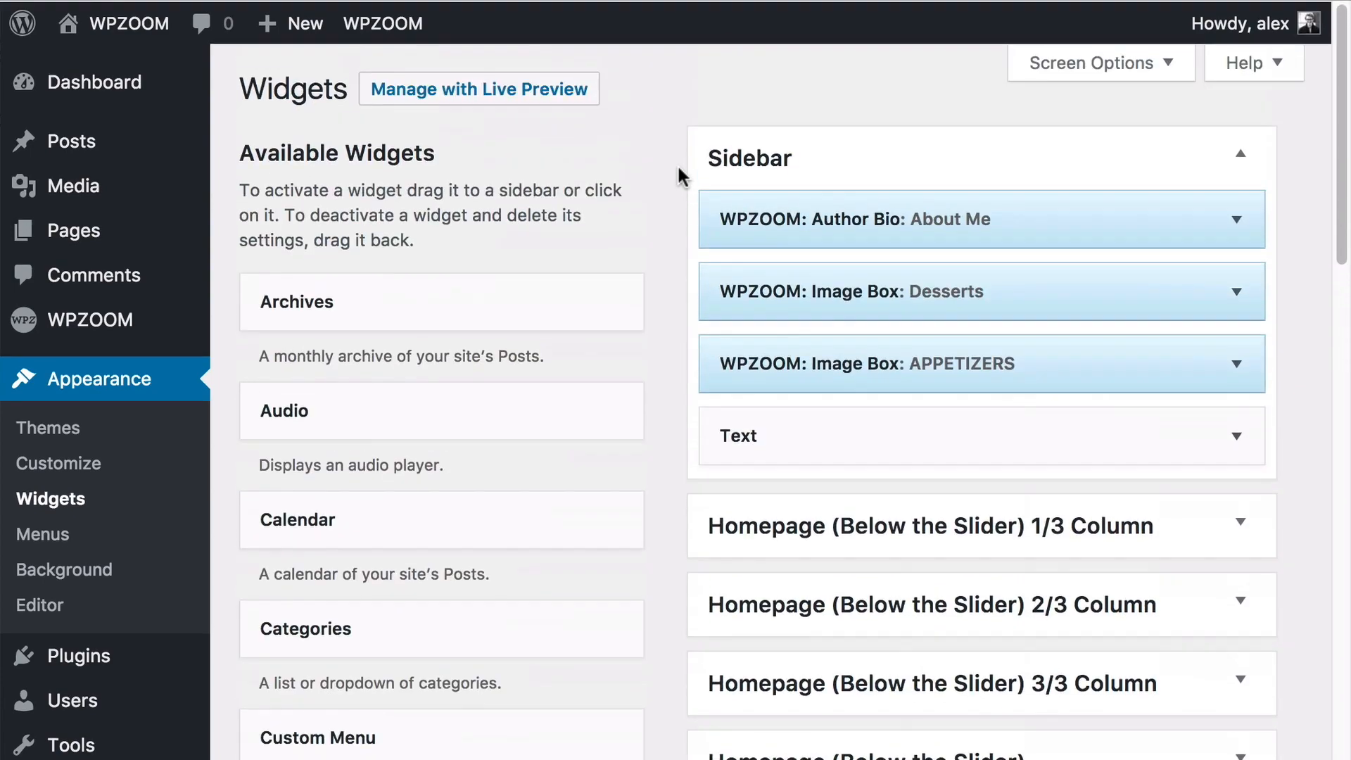
Drop the Social Icons by WPZOOM widget at the Sidebar's top and expand its form
{"action": "scroll", "scroll_direction": "down", "scroll_amount": 3}
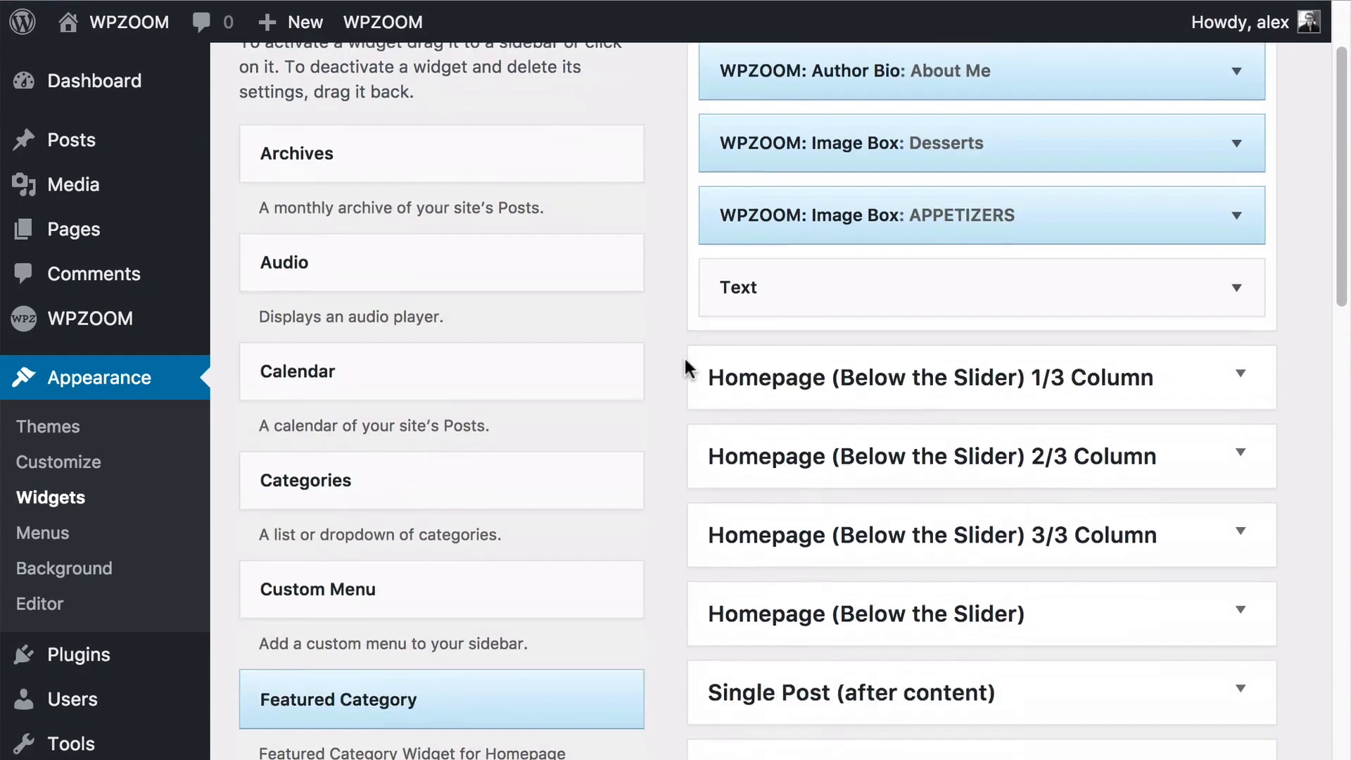
{"action": "scroll", "scroll_direction": "down", "scroll_amount": 3}
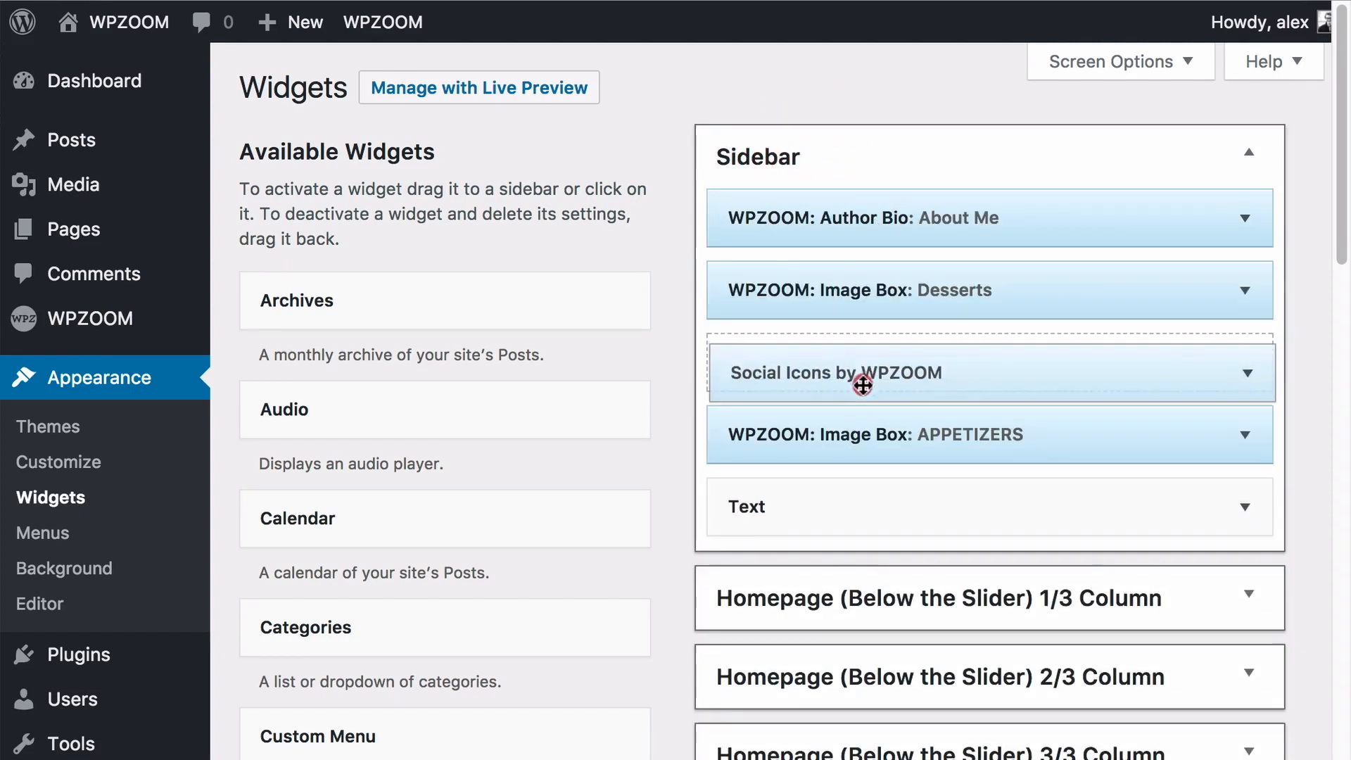
{"action": "left_click_drag", "start_coordinate": [861, 373], "coordinate": [827, 225]}
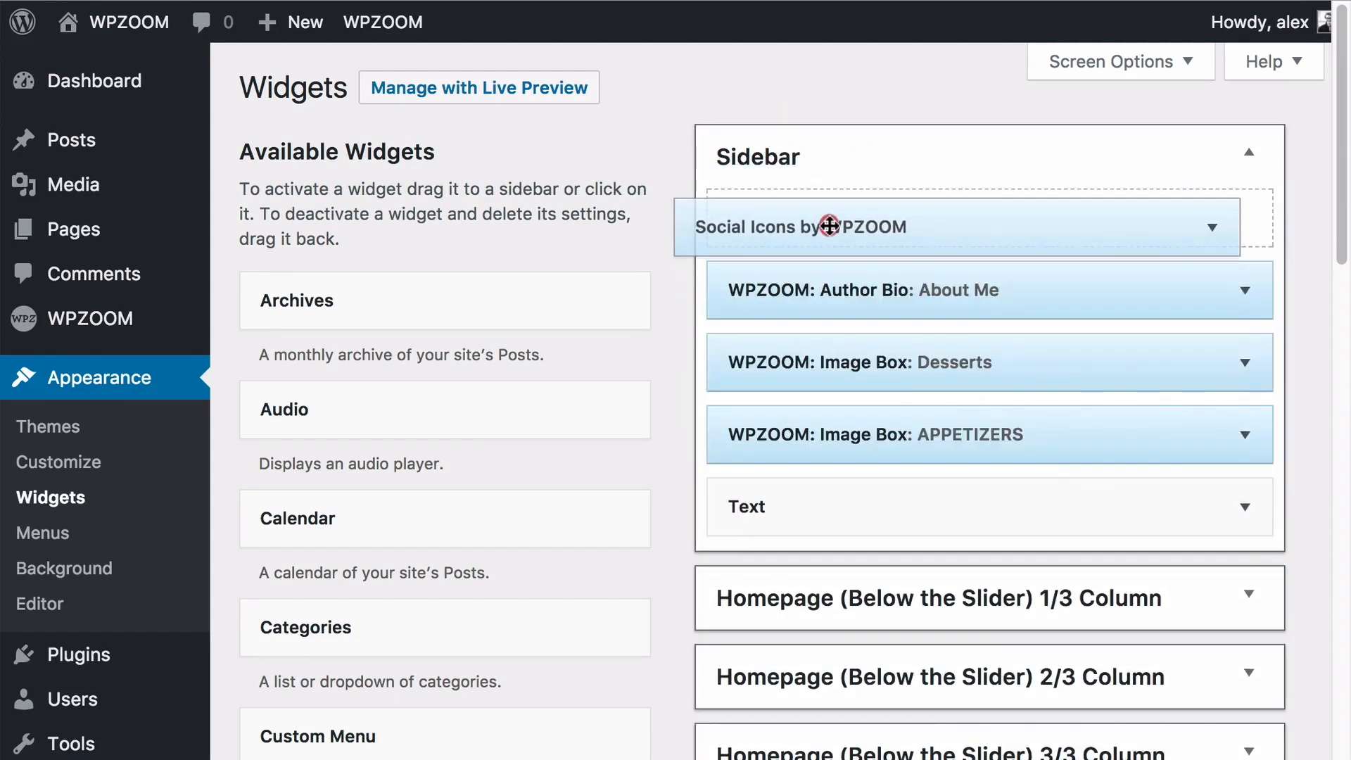
{"action": "left_click", "coordinate": [851, 226]}
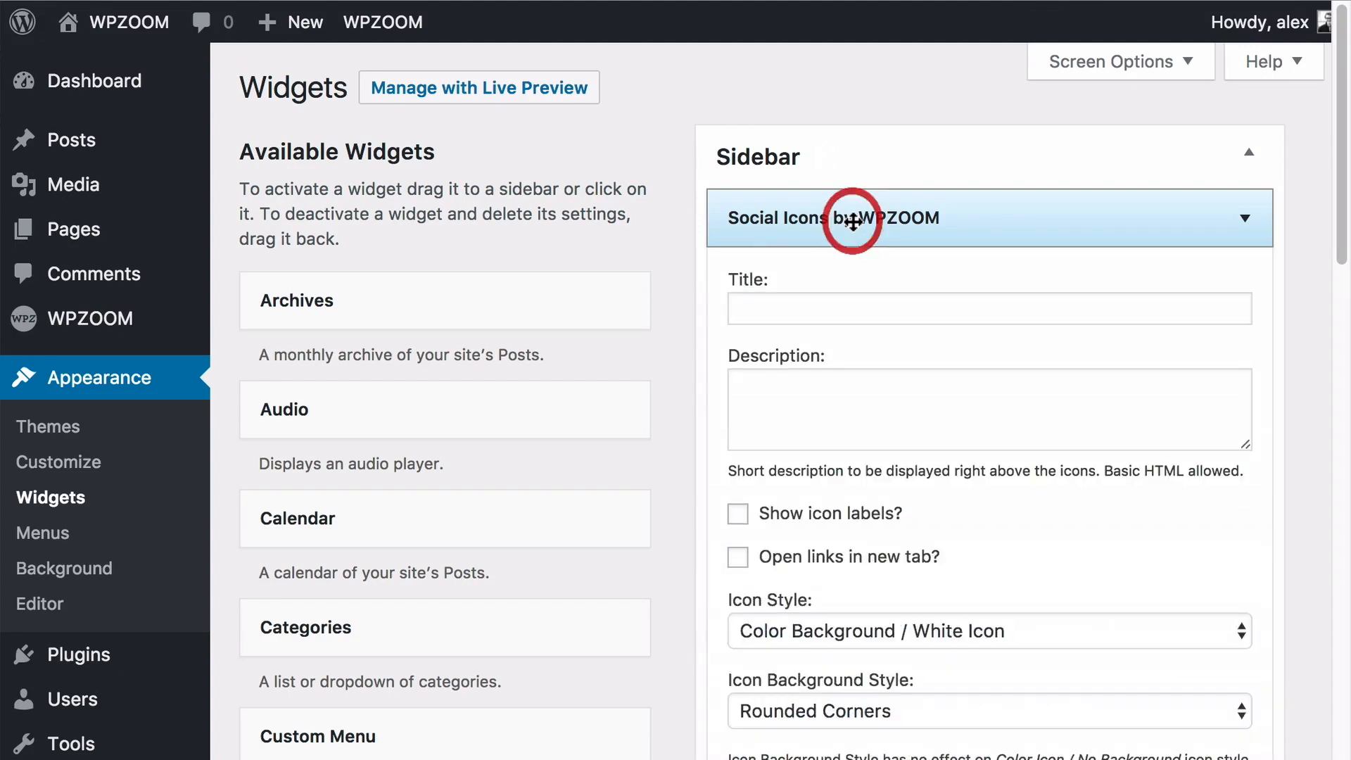
Type 'Follow me on social!' as the widget title, then move into the Description field
{"action": "scroll", "scroll_direction": "down", "scroll_amount": 3}
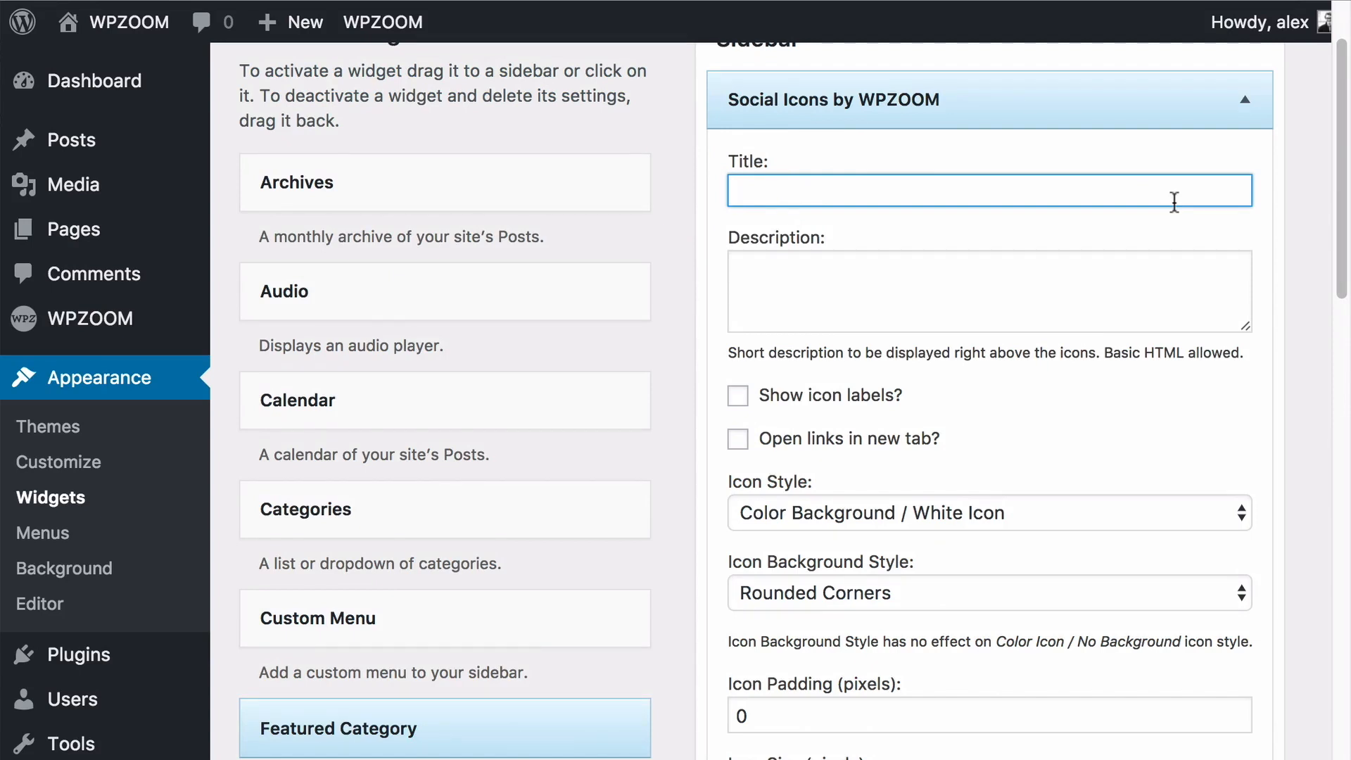
{"action": "type", "text": "Follow me on"}
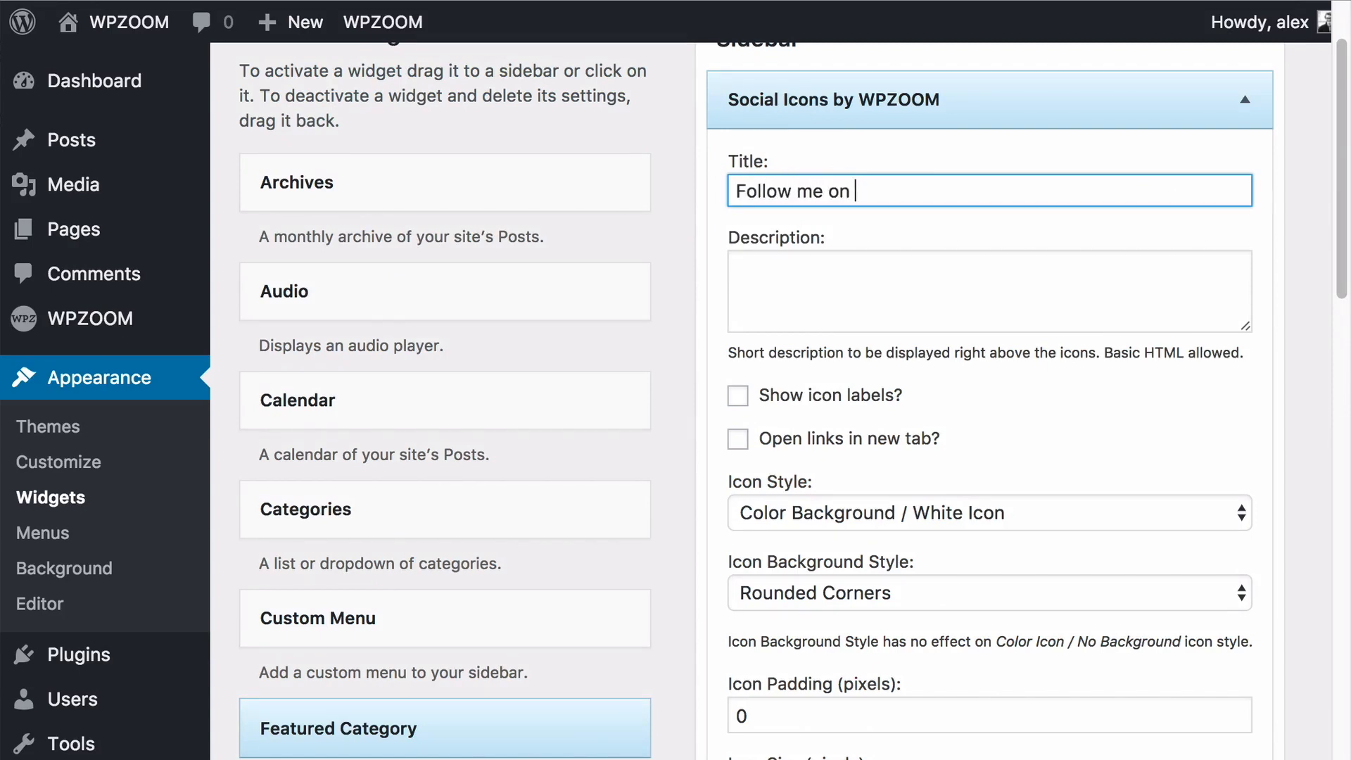
{"action": "type", "text": "social!"}
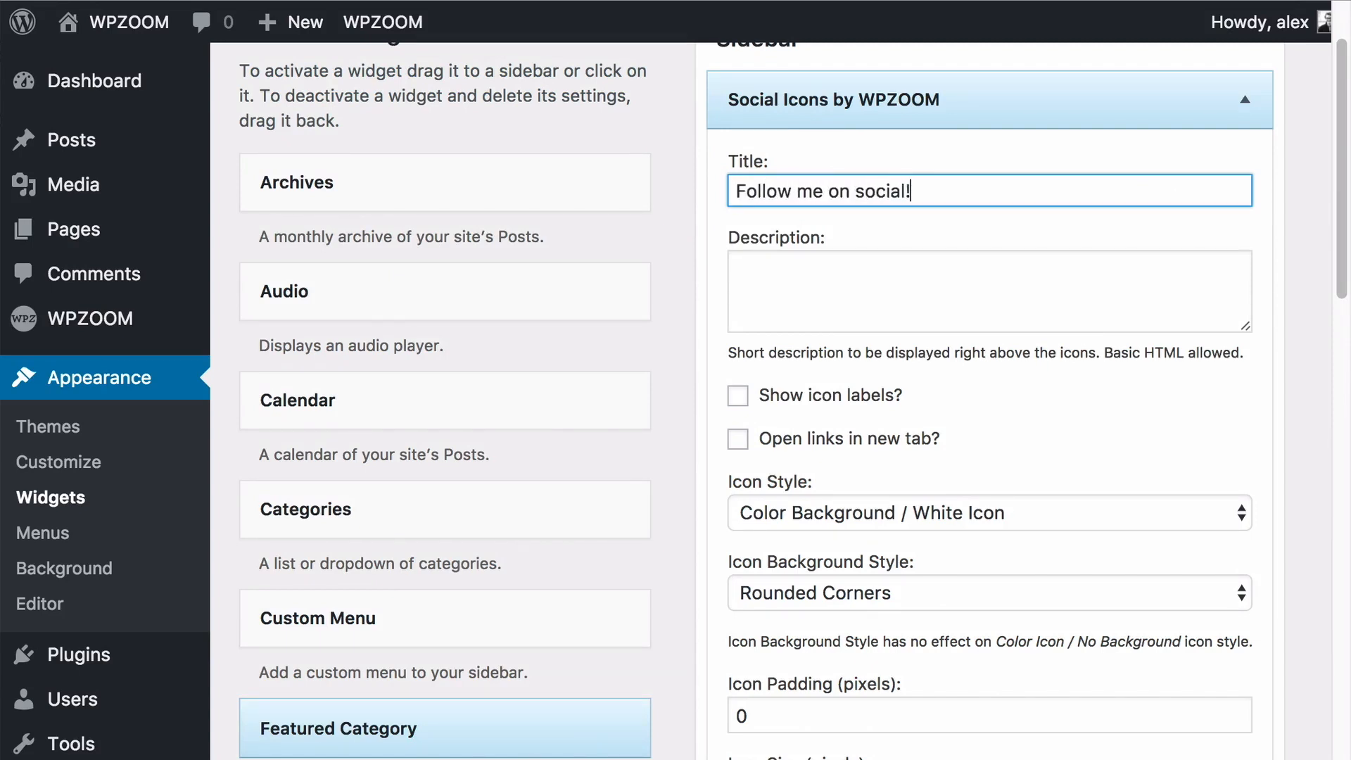
{"action": "left_click", "coordinate": [988, 296]}
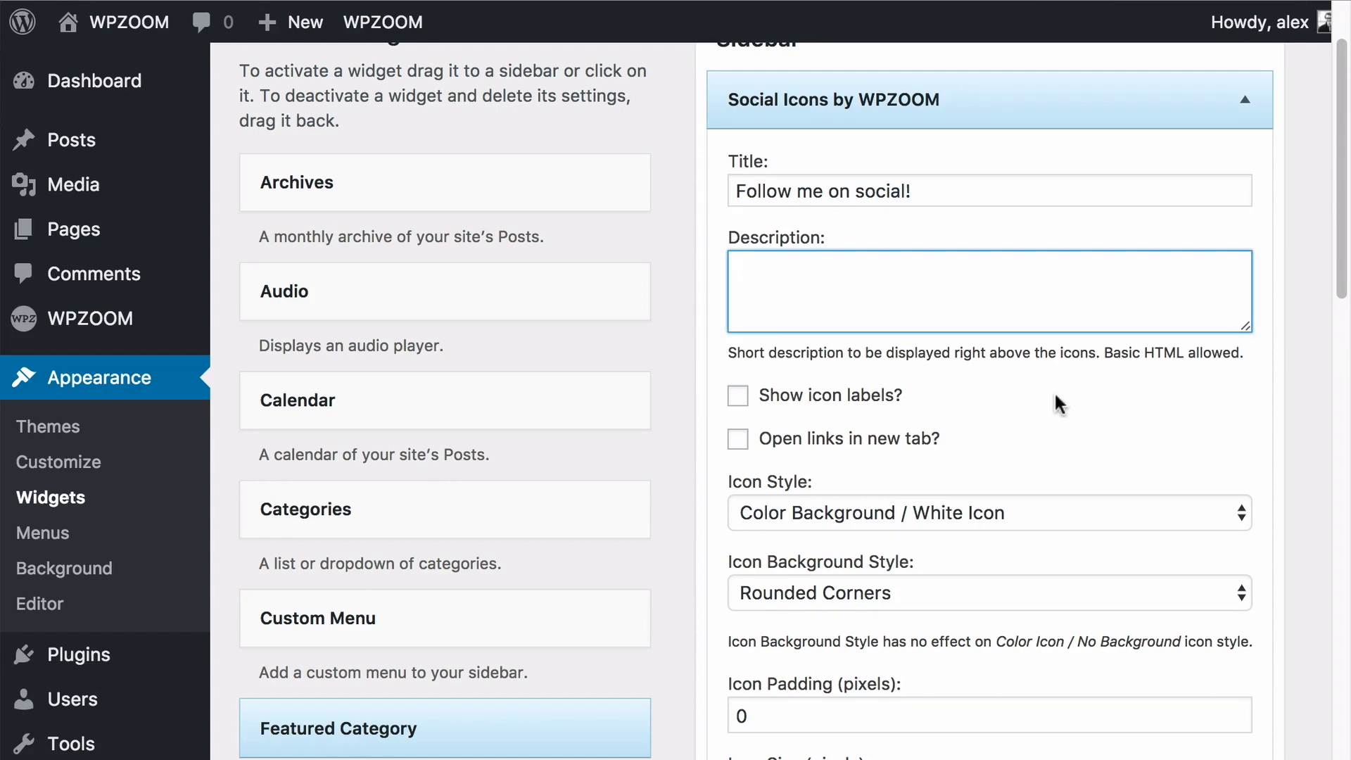
{"action": "scroll", "scroll_direction": "down", "scroll_amount": 3}
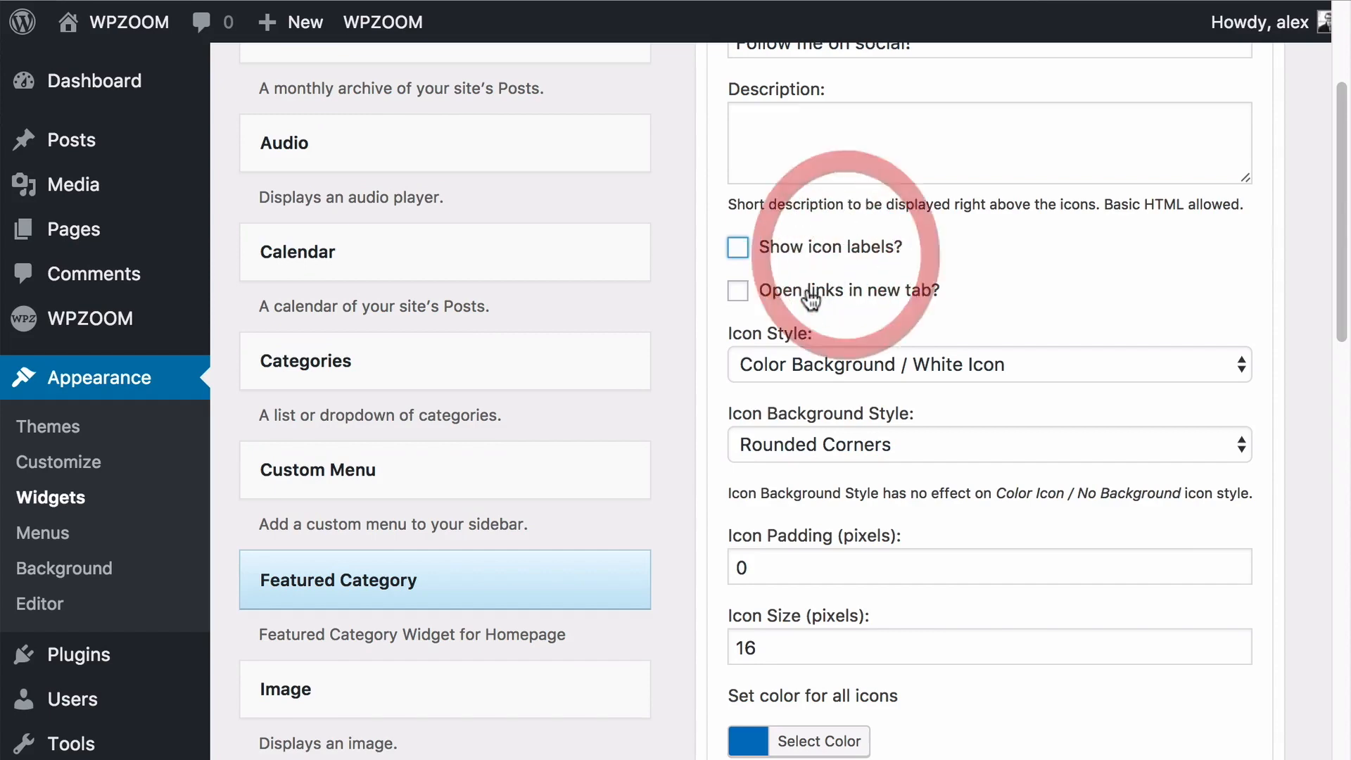
{"action": "double_click", "coordinate": [825, 290]}
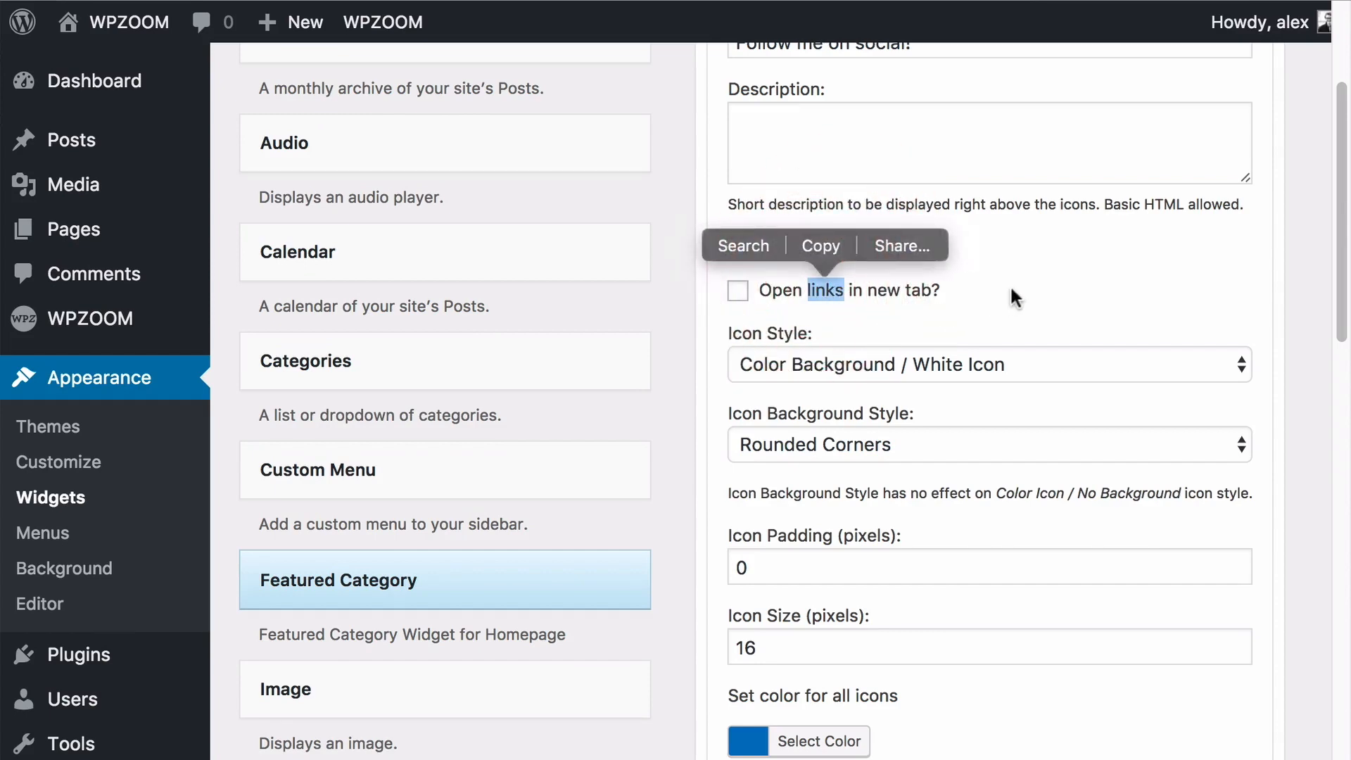
{"action": "scroll", "scroll_direction": "down", "scroll_amount": 3}
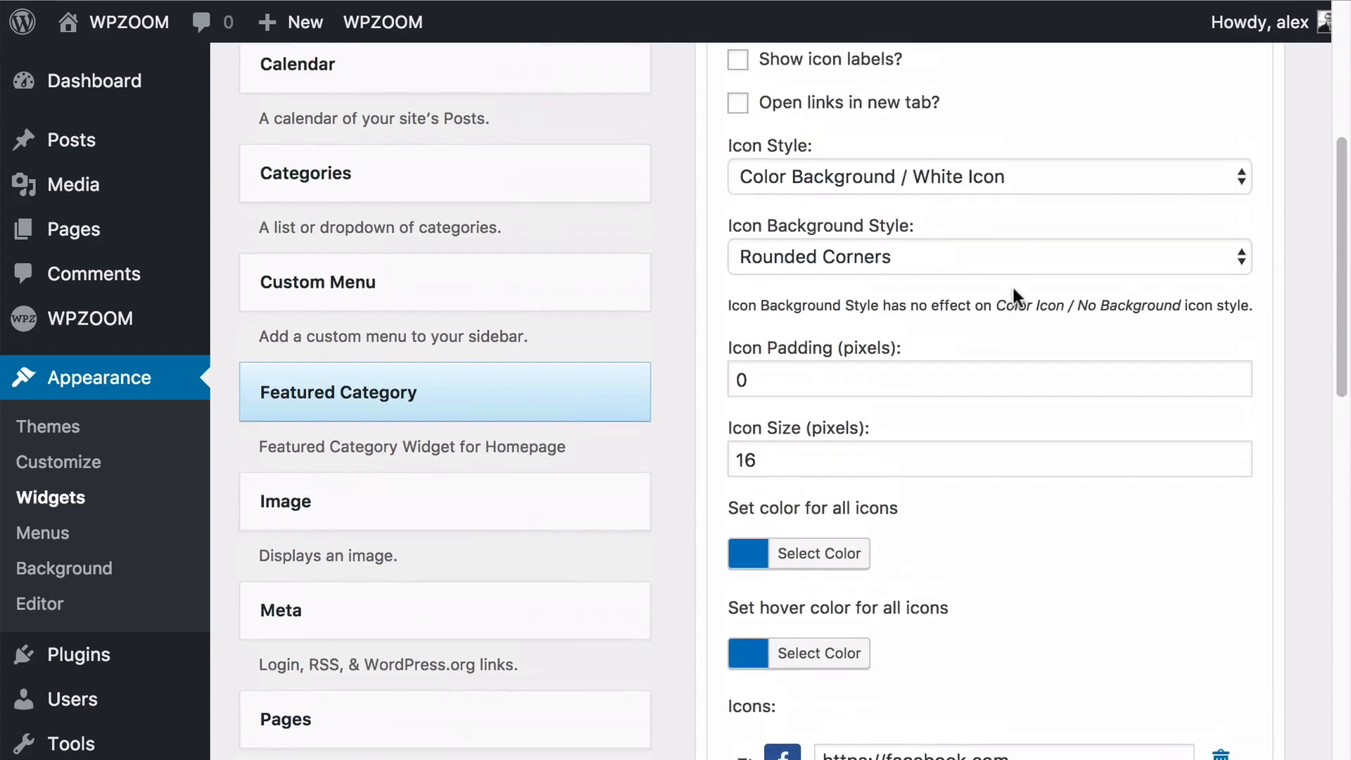
{"action": "mouse_move", "coordinate": [768, 186]}
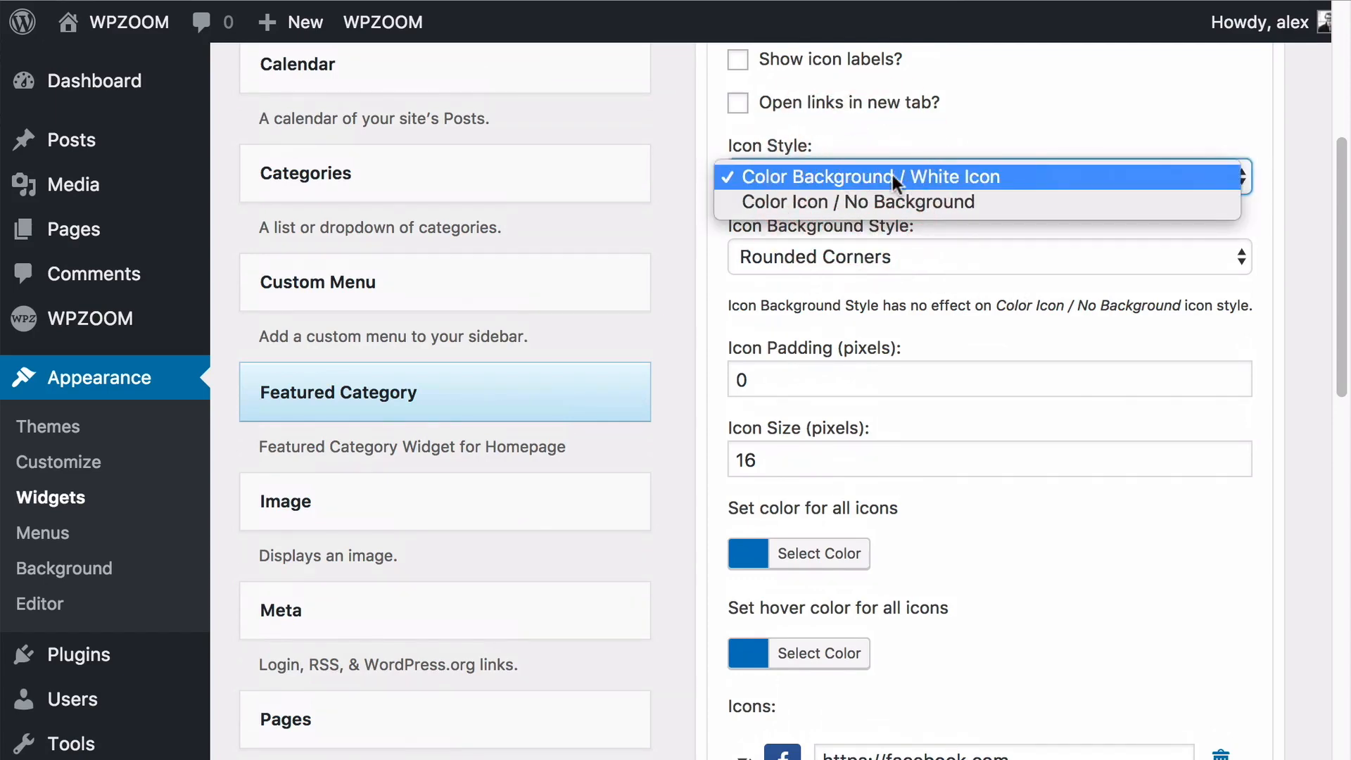
{"action": "mouse_move", "coordinate": [931, 188]}
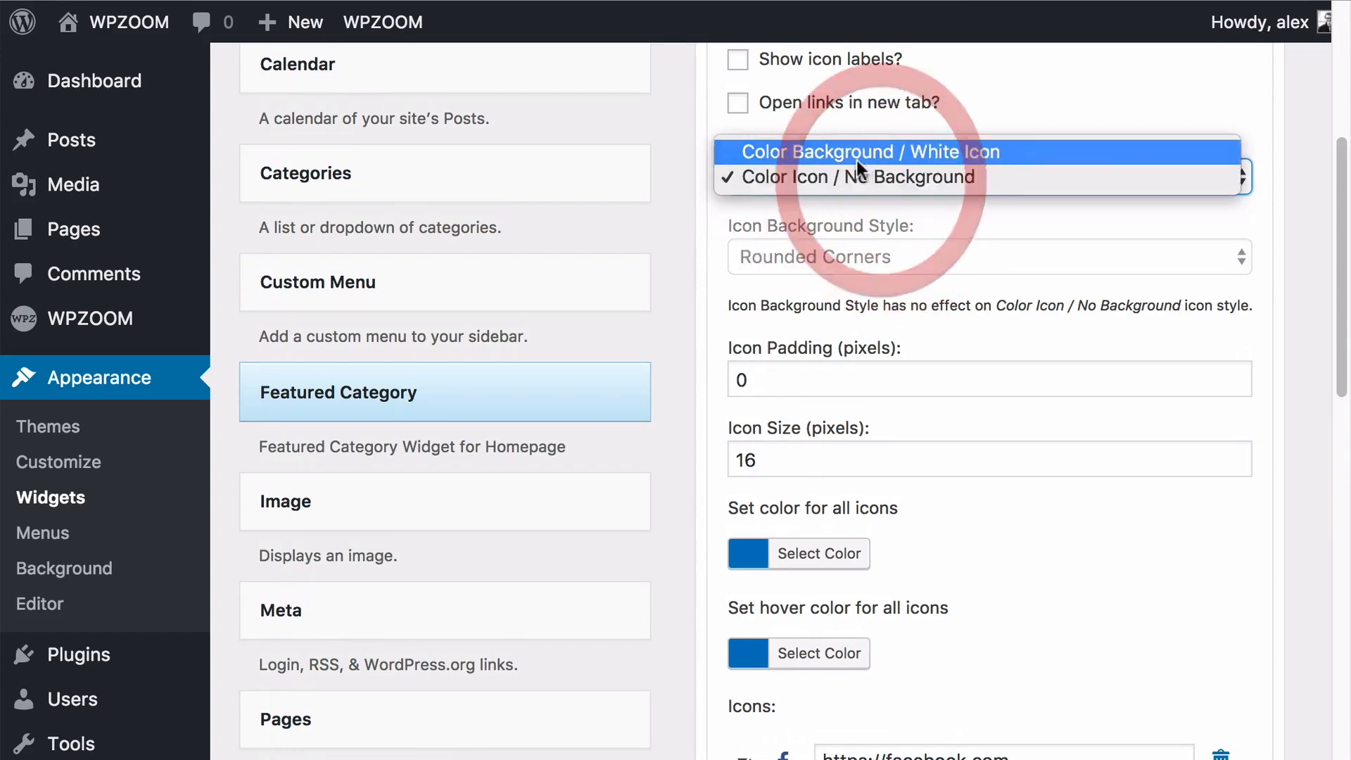
{"action": "left_click", "coordinate": [858, 152]}
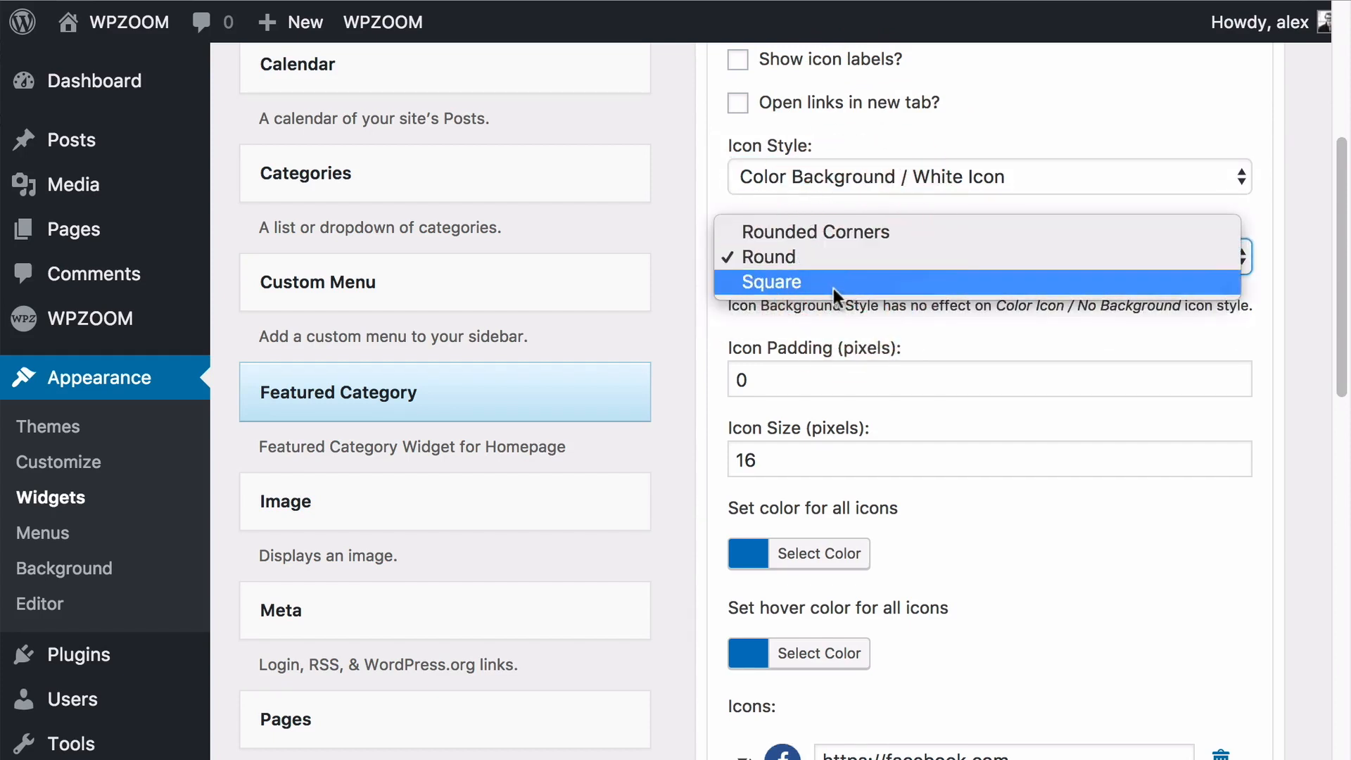
{"action": "left_click", "coordinate": [771, 281]}
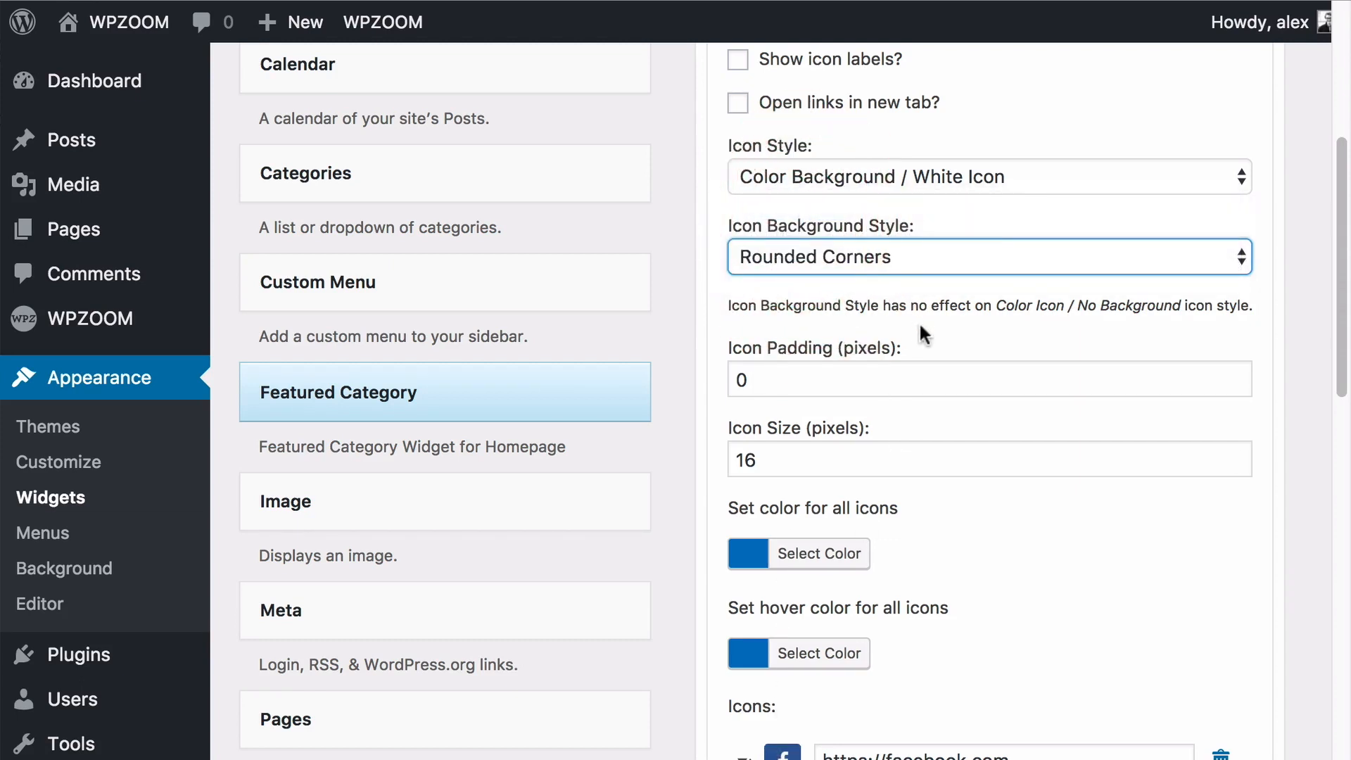
{"action": "scroll", "scroll_direction": "down", "scroll_amount": 3}
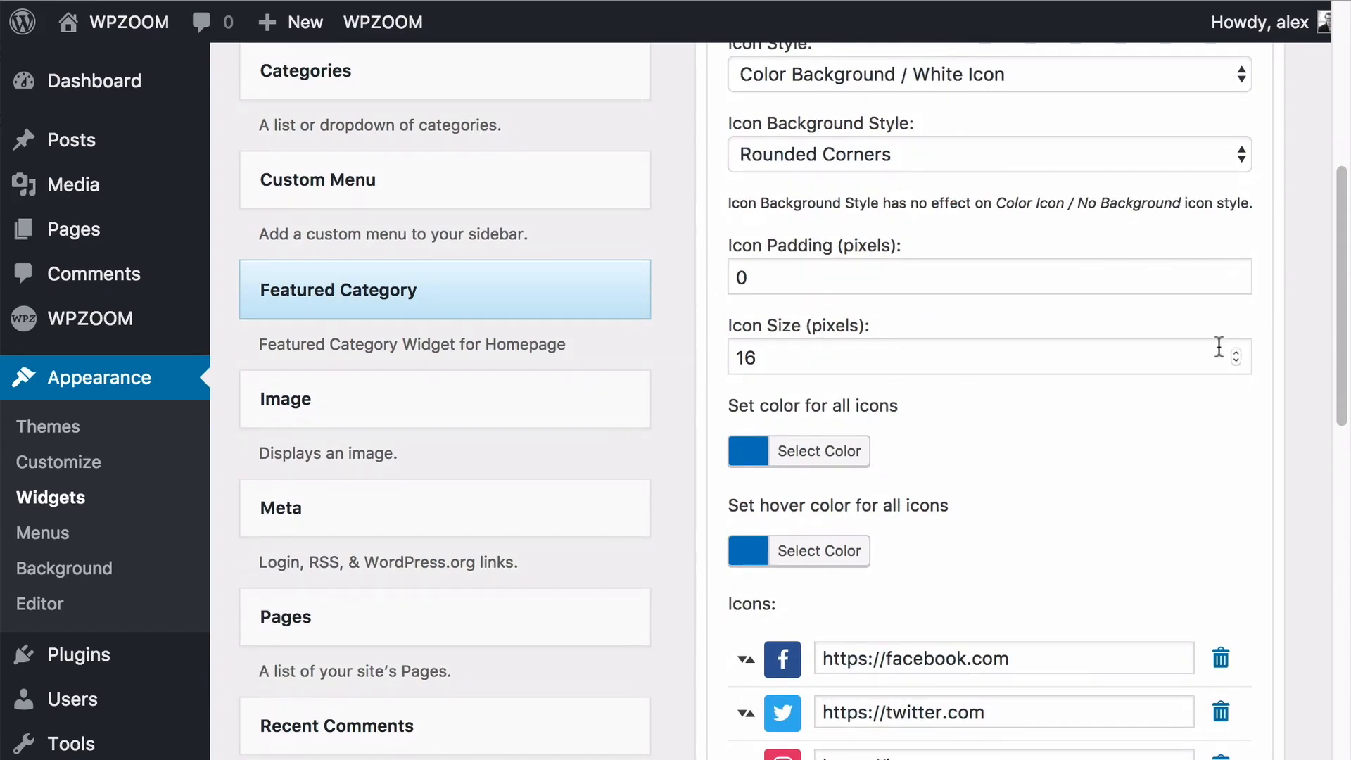
Set all icons to a deep indigo colour and their hover colour to red
{"action": "scroll", "scroll_direction": "down", "scroll_amount": 3}
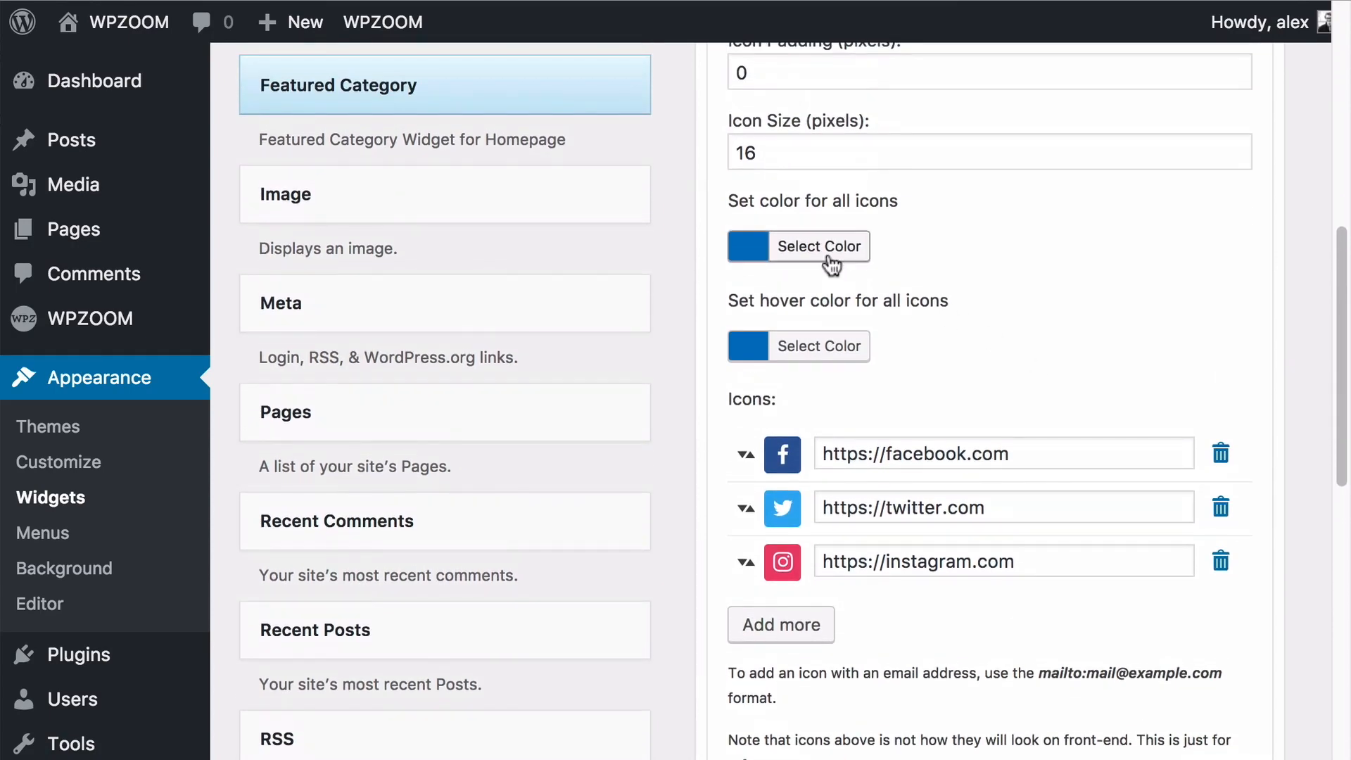
{"action": "mouse_move", "coordinate": [827, 250]}
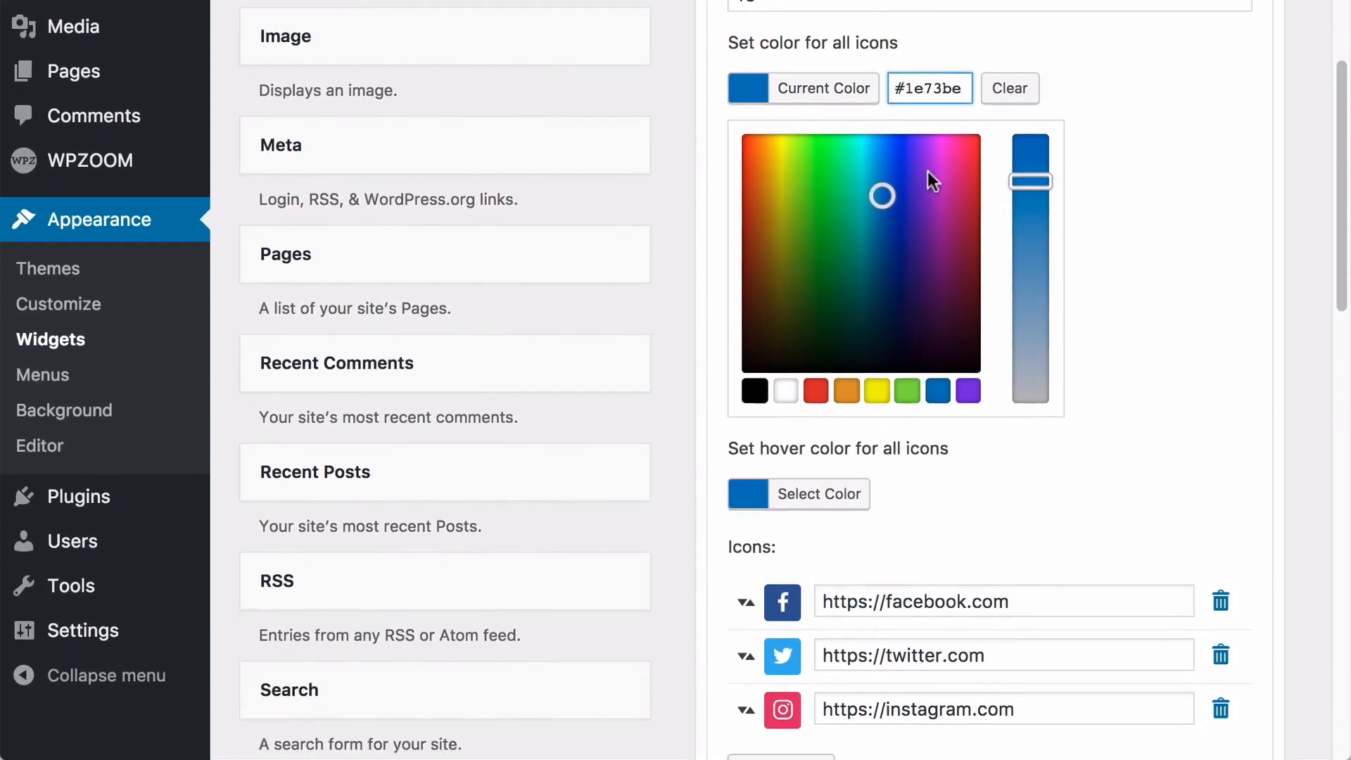
{"action": "left_click", "coordinate": [803, 209]}
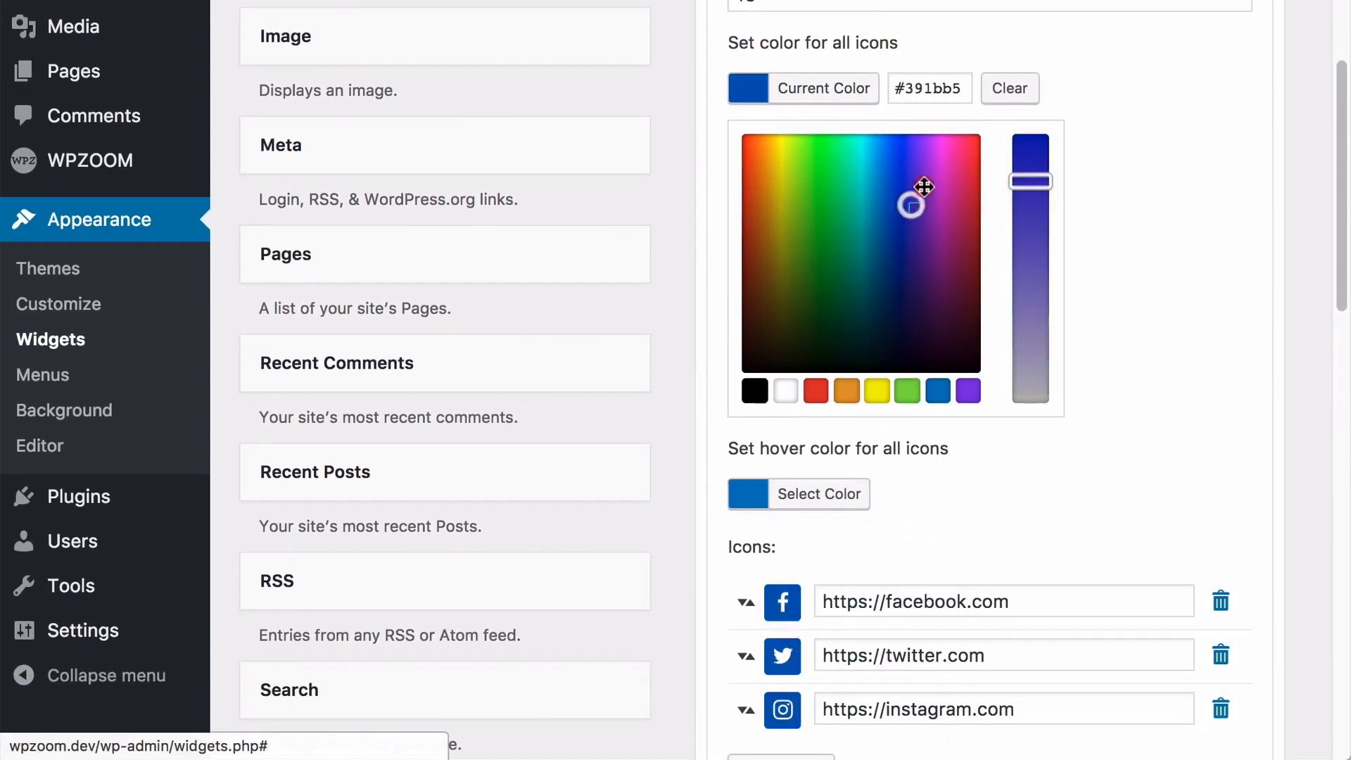
{"action": "left_click_drag", "start_coordinate": [910, 206], "coordinate": [899, 214]}
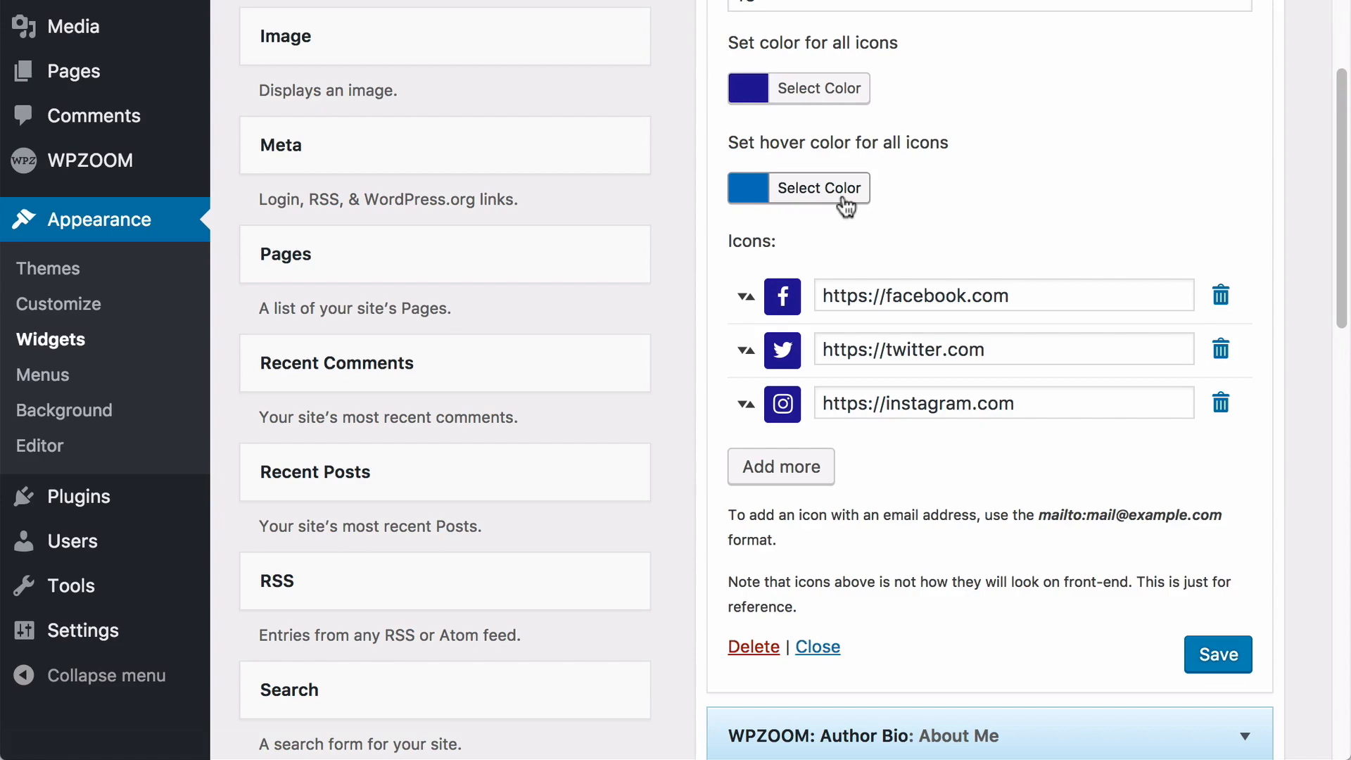
{"action": "left_click", "coordinate": [819, 188]}
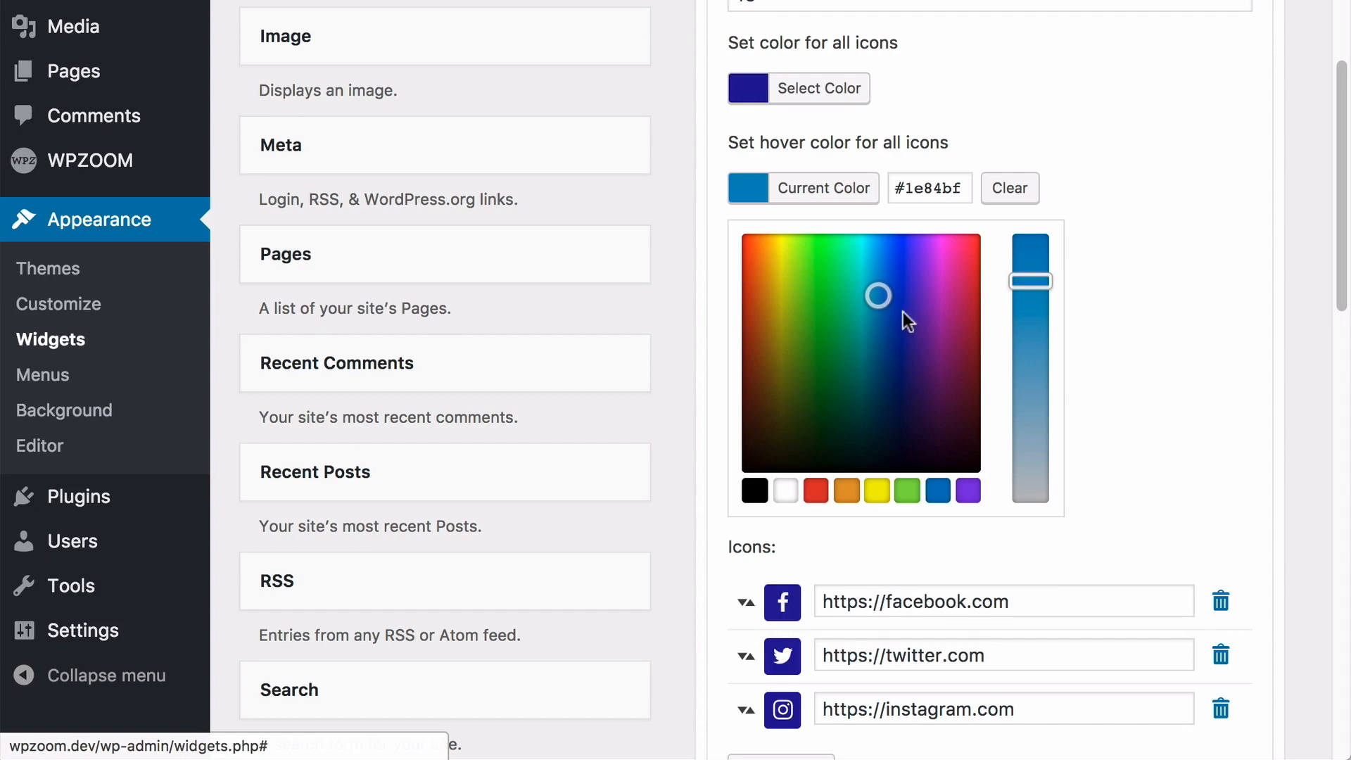
{"action": "left_click", "coordinate": [815, 490]}
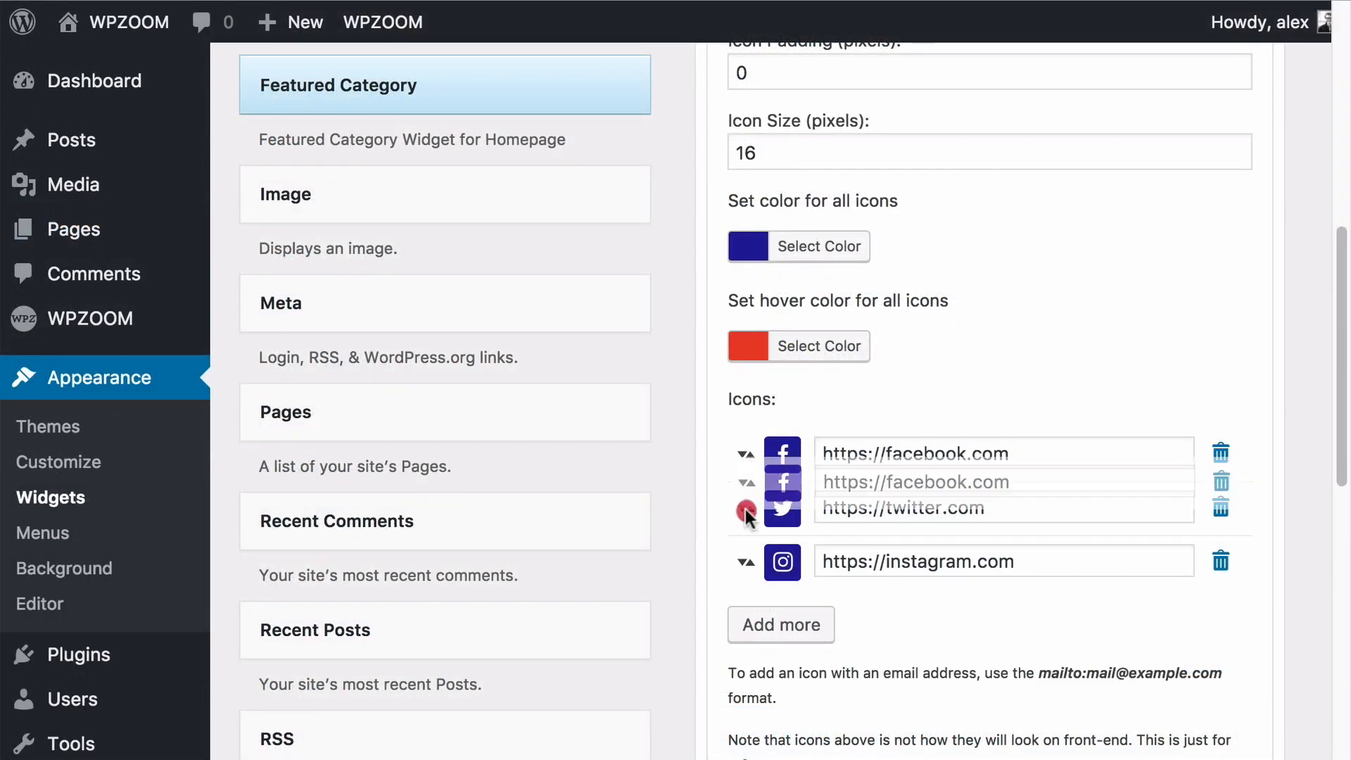
Append /wpzoom to the Facebook link and add a new empty icon entry
{"action": "left_click", "coordinate": [1219, 480]}
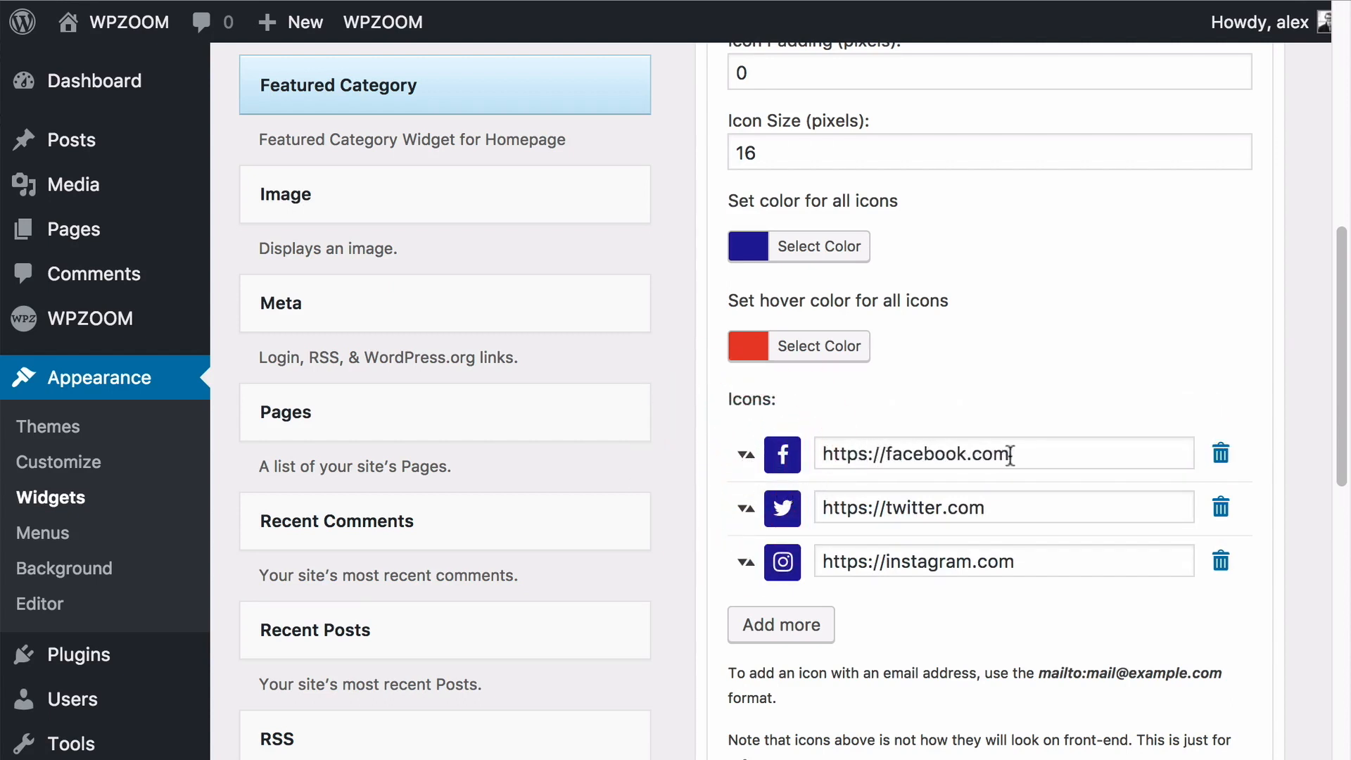
{"action": "type", "text": "/wpzoom"}
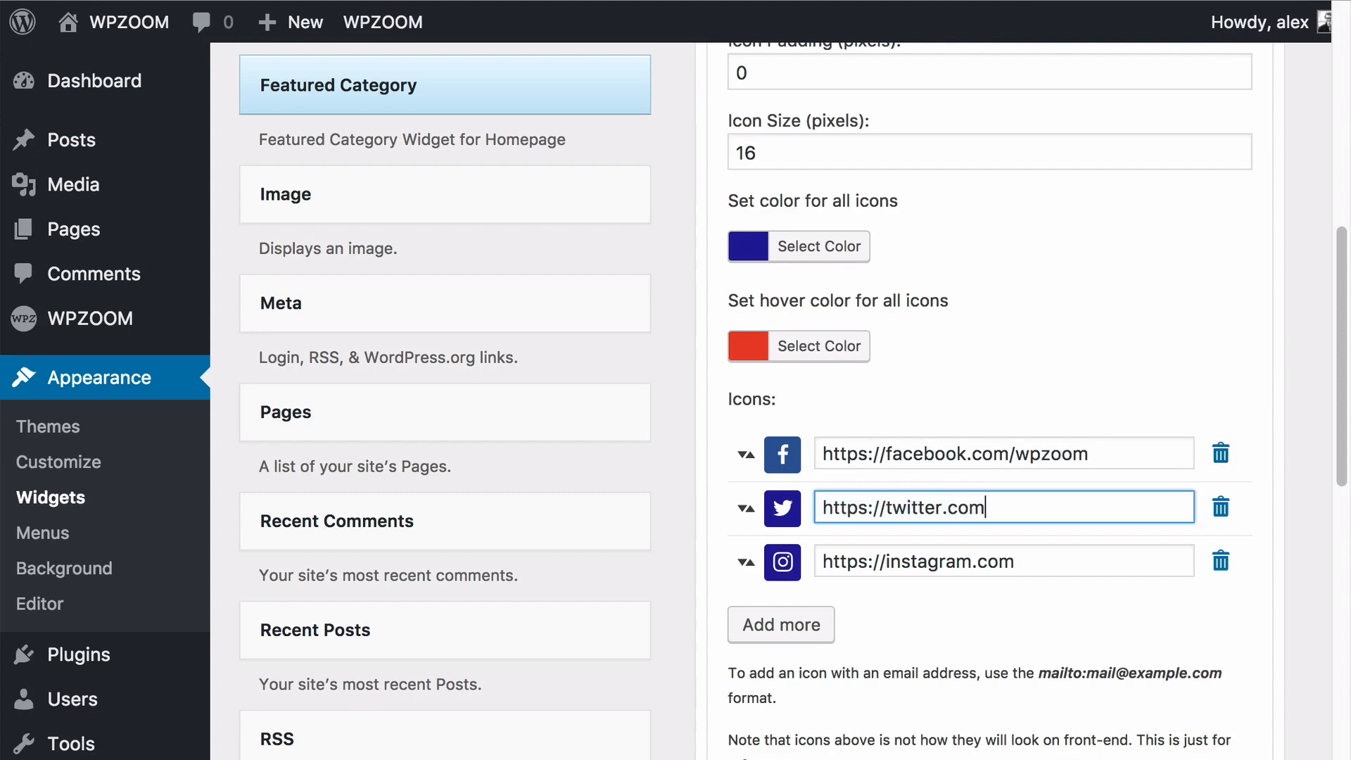
{"action": "type", "text": "/wpzoom"}
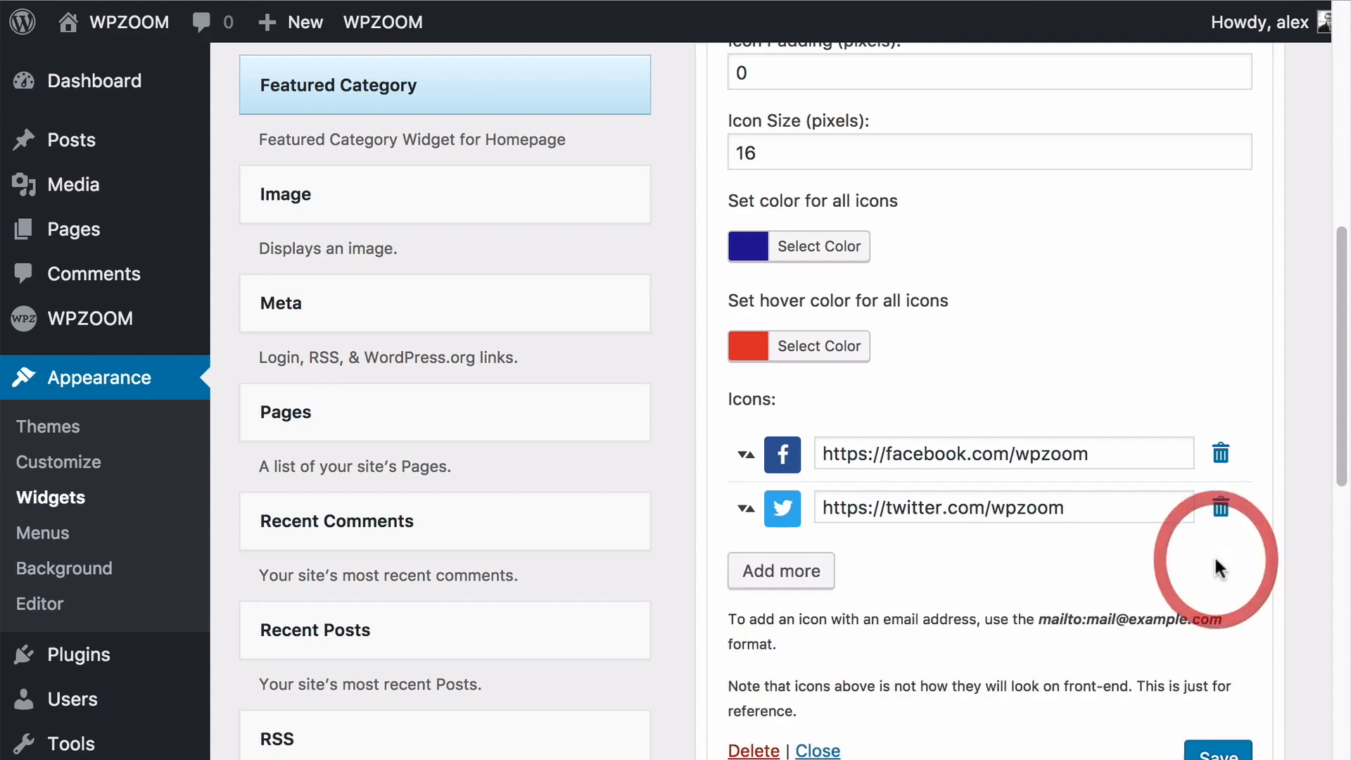
{"action": "left_click", "coordinate": [780, 571]}
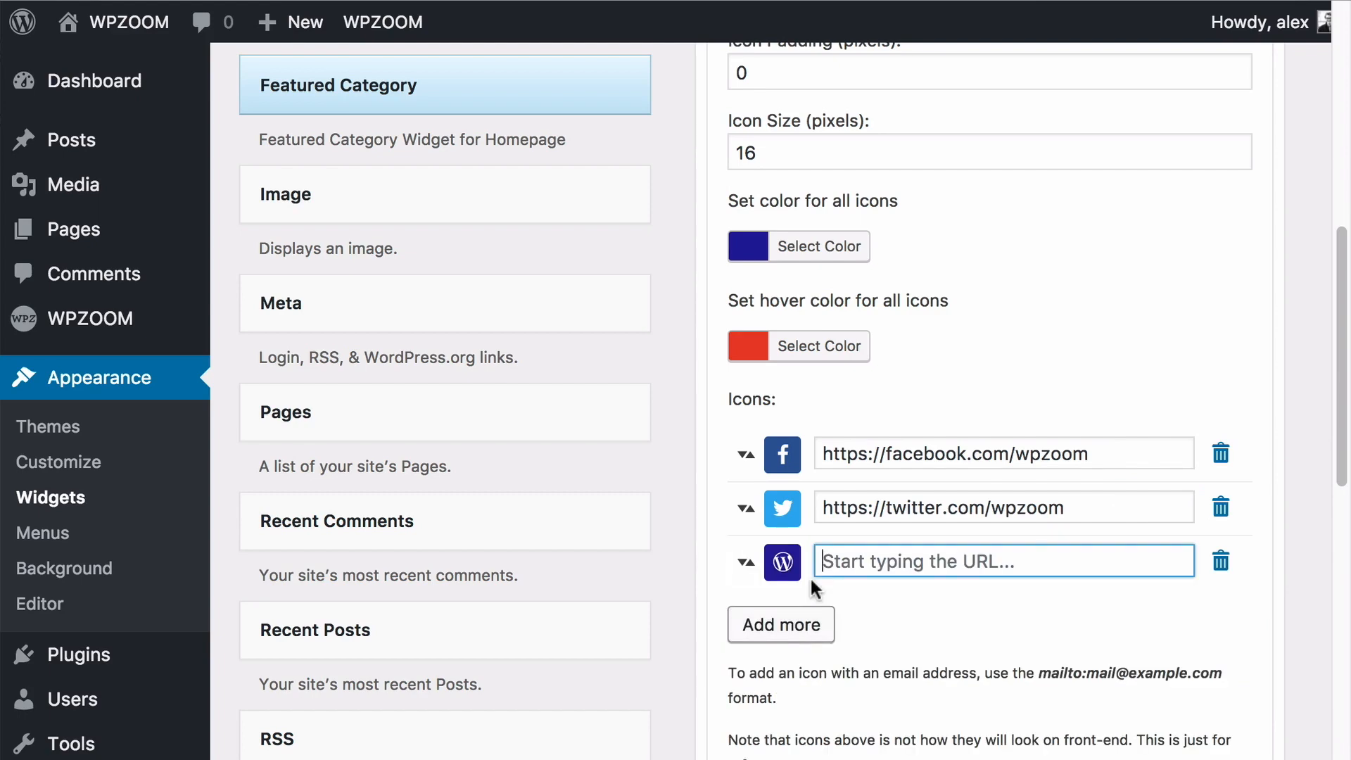
{"action": "left_click", "coordinate": [780, 572]}
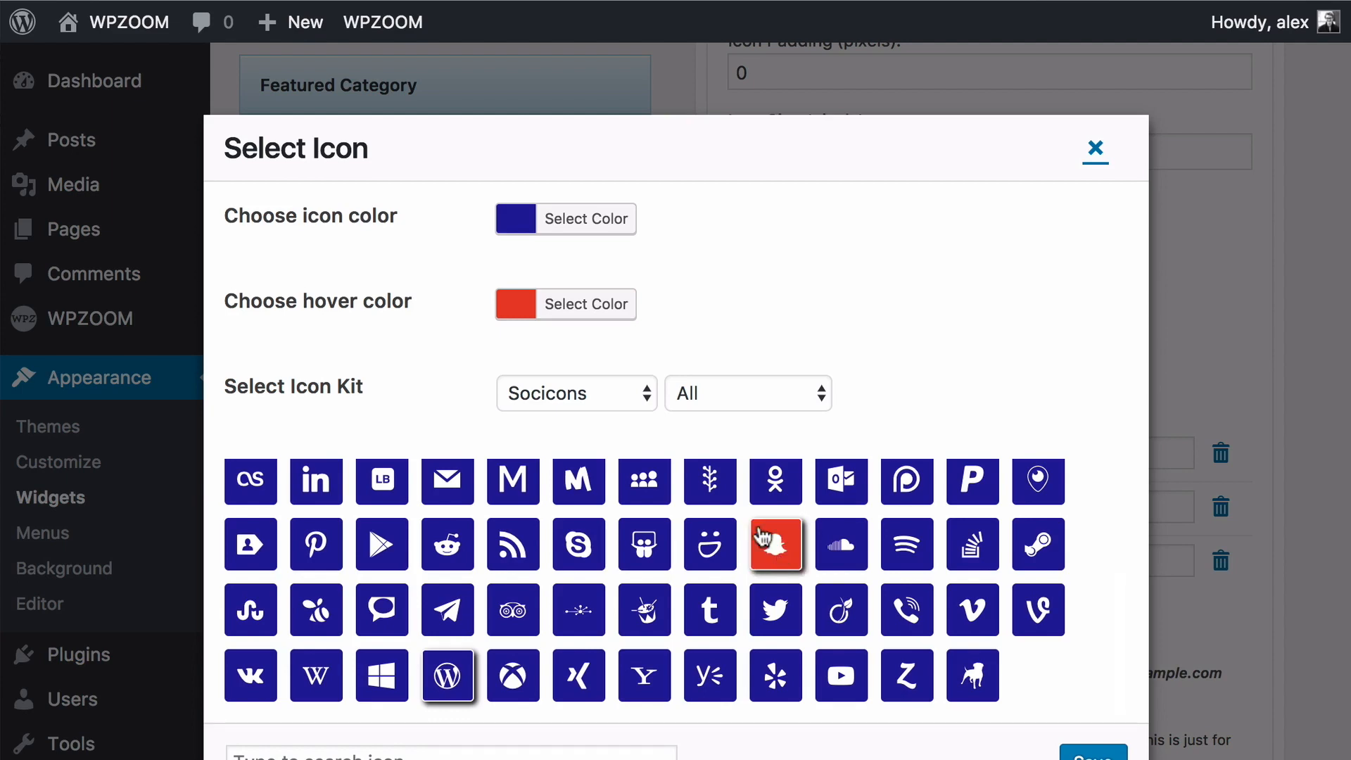
{"action": "mouse_move", "coordinate": [573, 405]}
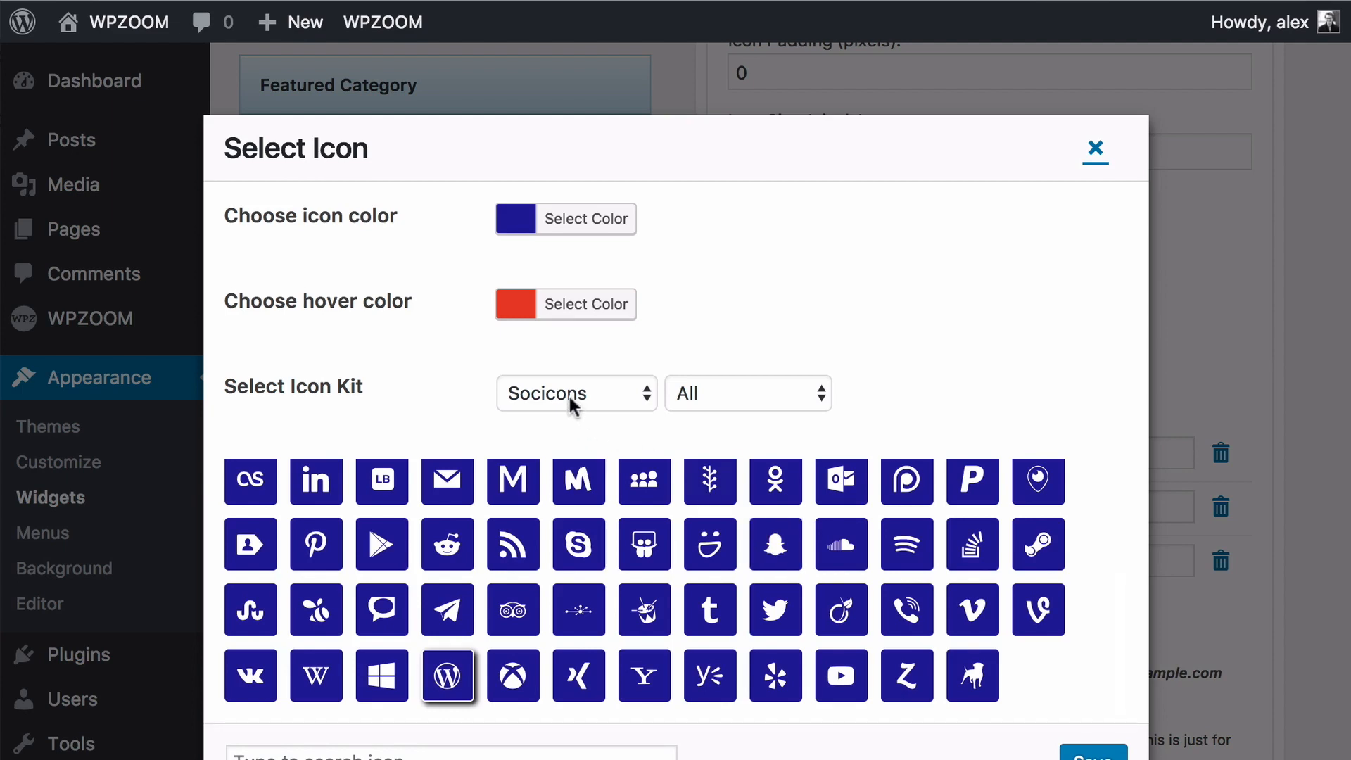
Keep the Socicons kit and filter its icons to the Photography category
{"action": "left_click", "coordinate": [574, 393]}
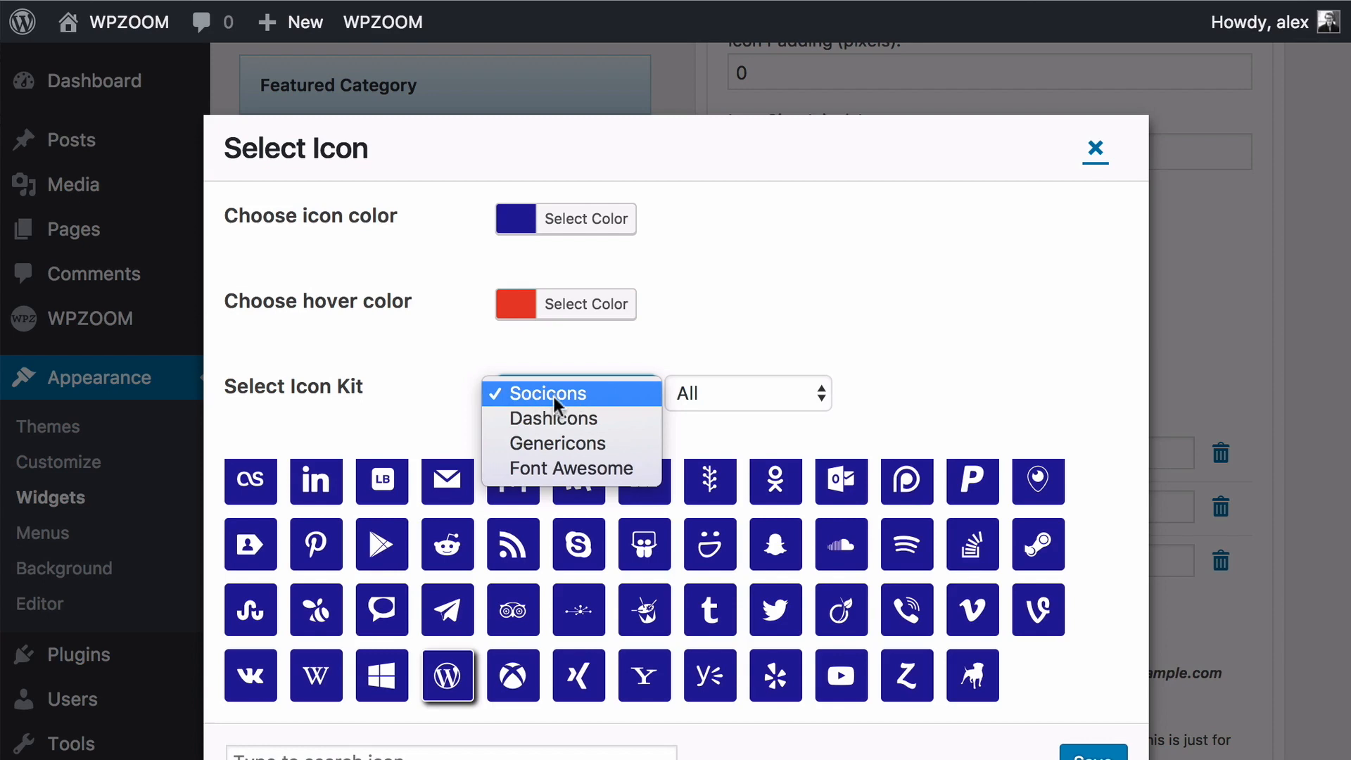
{"action": "mouse_move", "coordinate": [568, 401]}
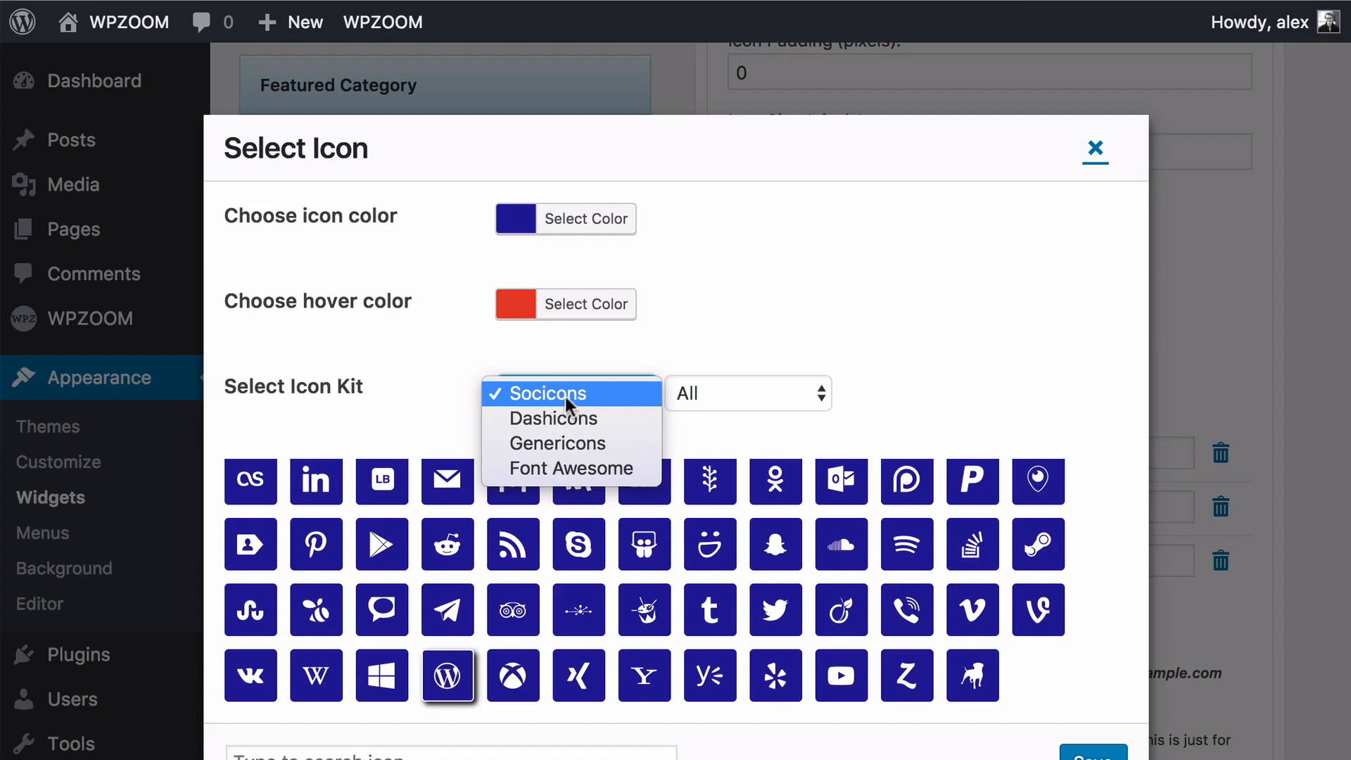
{"action": "left_click", "coordinate": [547, 393]}
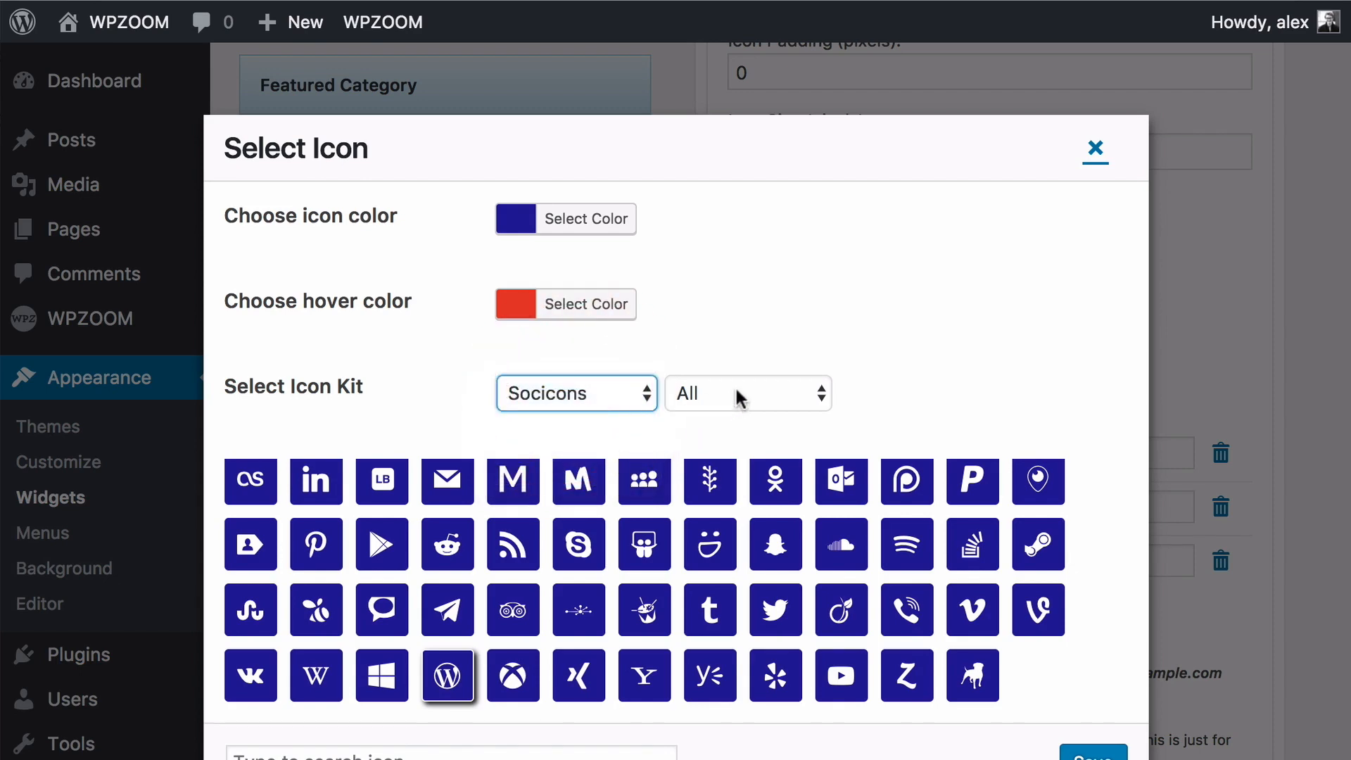
{"action": "left_click", "coordinate": [745, 394]}
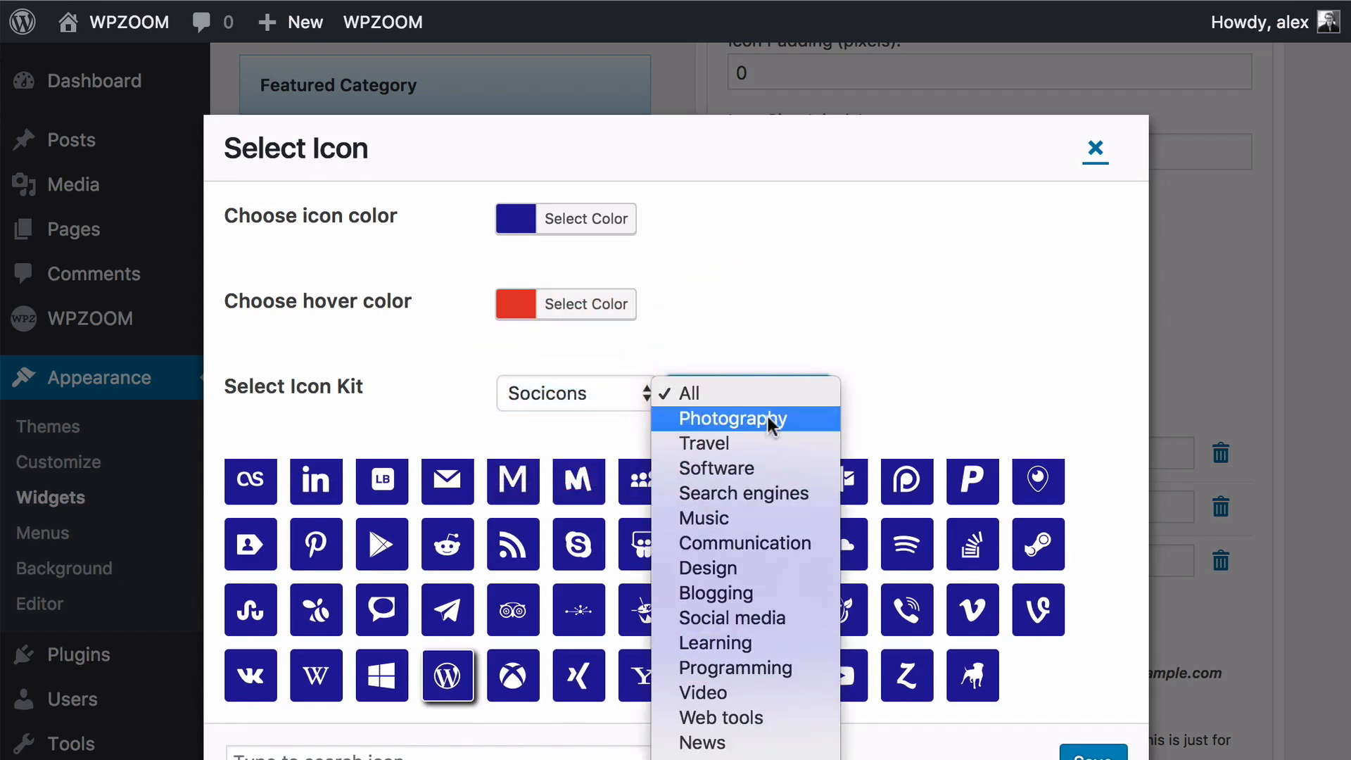
{"action": "left_click", "coordinate": [733, 419]}
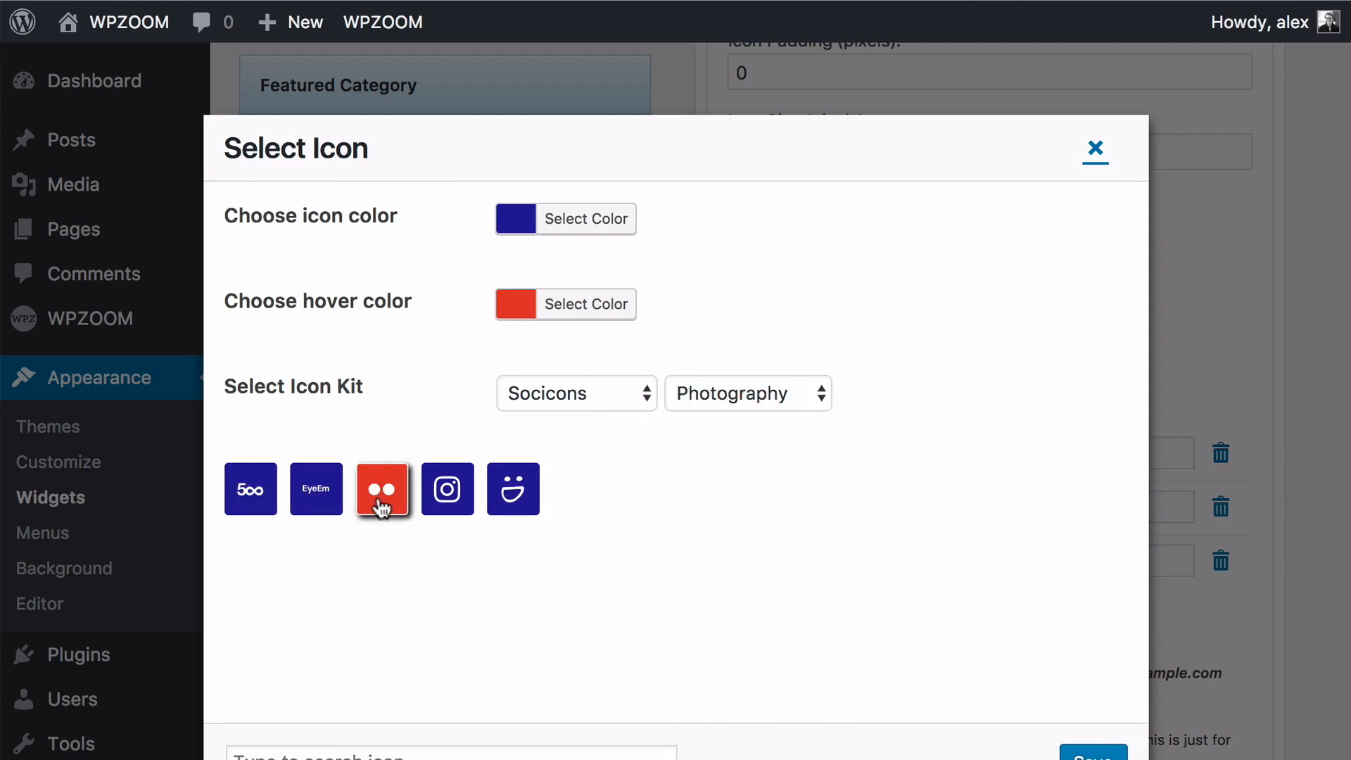
{"action": "mouse_move", "coordinate": [742, 471]}
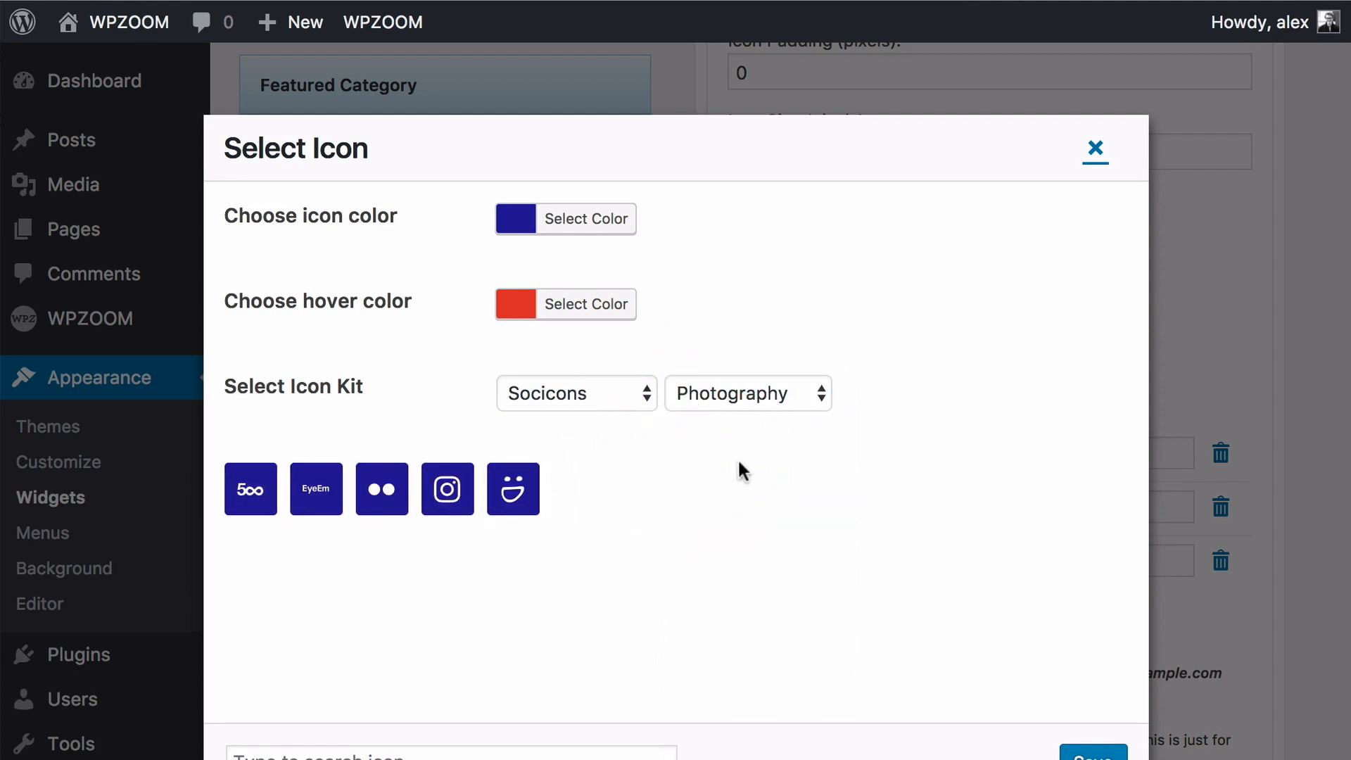
Switch to the Dashicons kit and filter to Image editing icons
{"action": "left_click", "coordinate": [576, 394]}
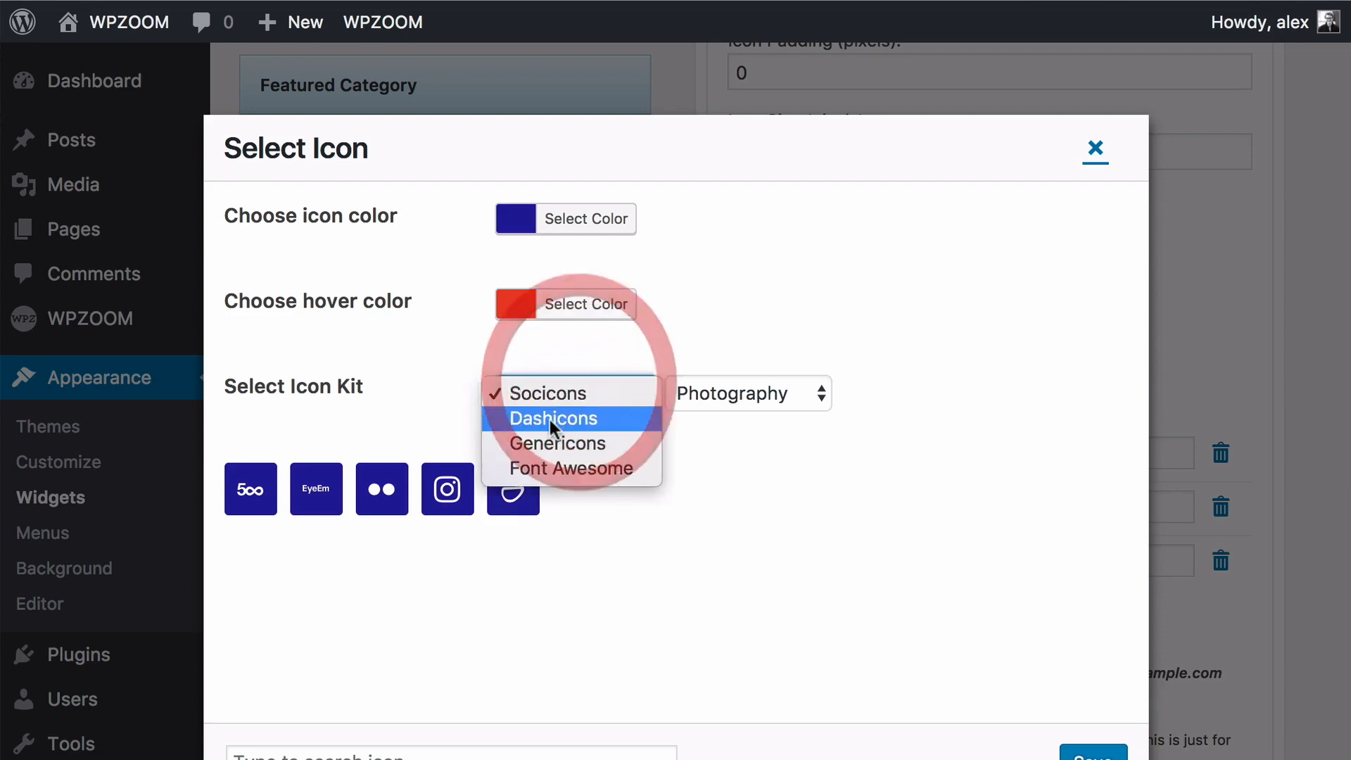
{"action": "left_click", "coordinate": [553, 419]}
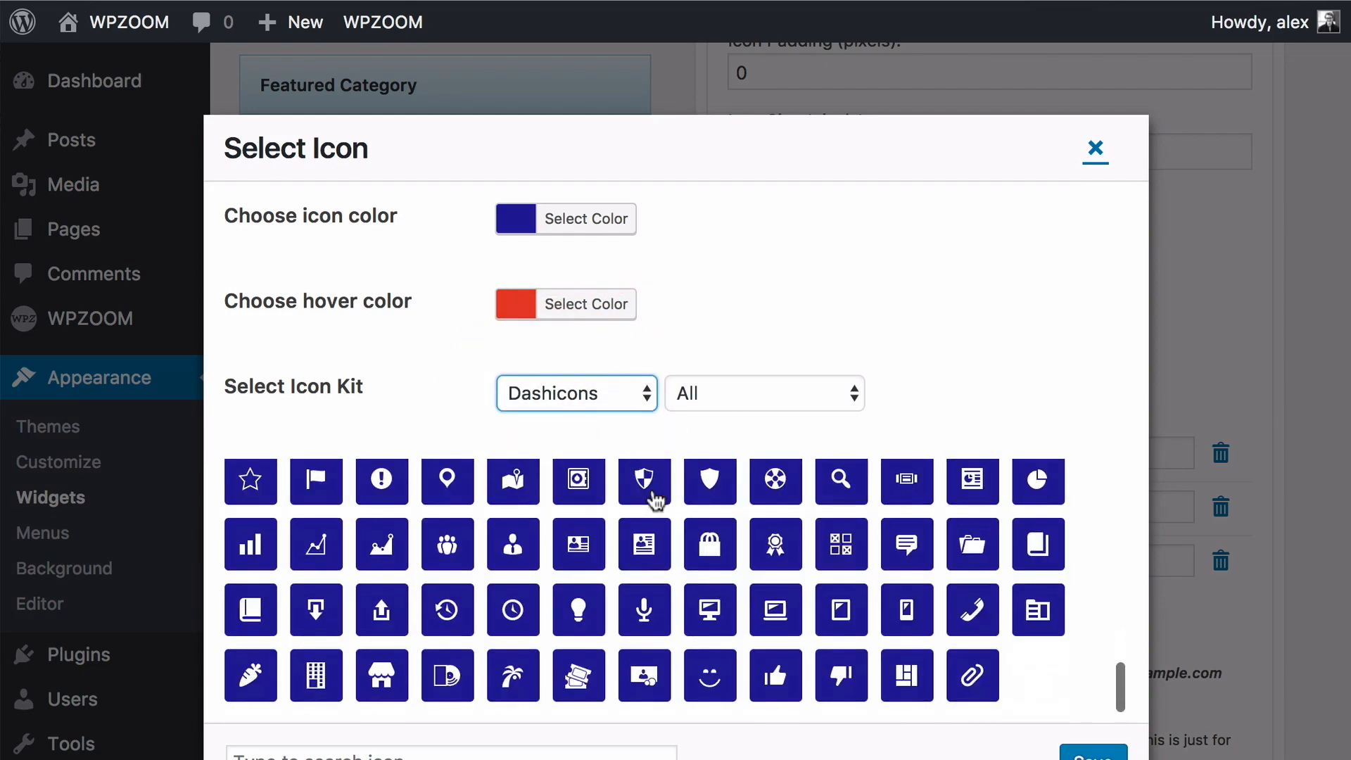
{"action": "left_click", "coordinate": [764, 393]}
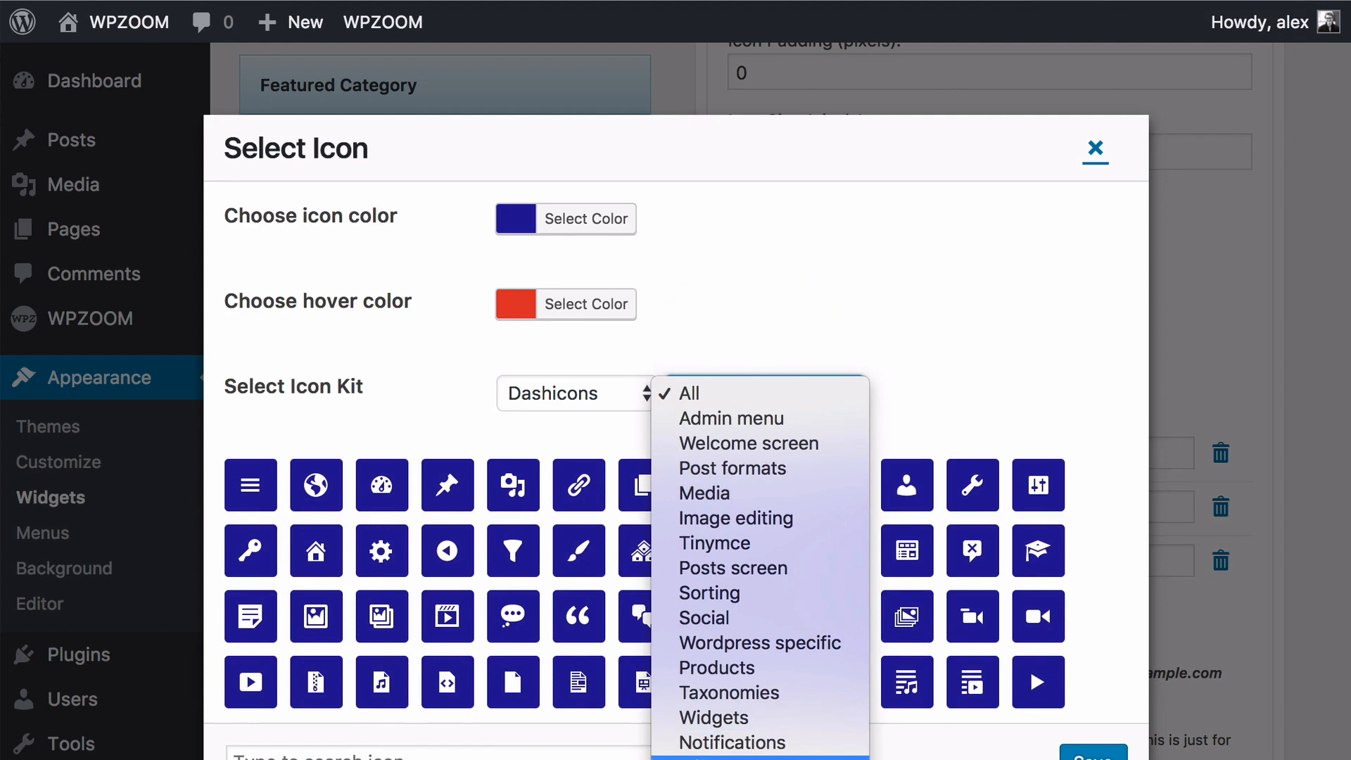
{"action": "left_click", "coordinate": [736, 518]}
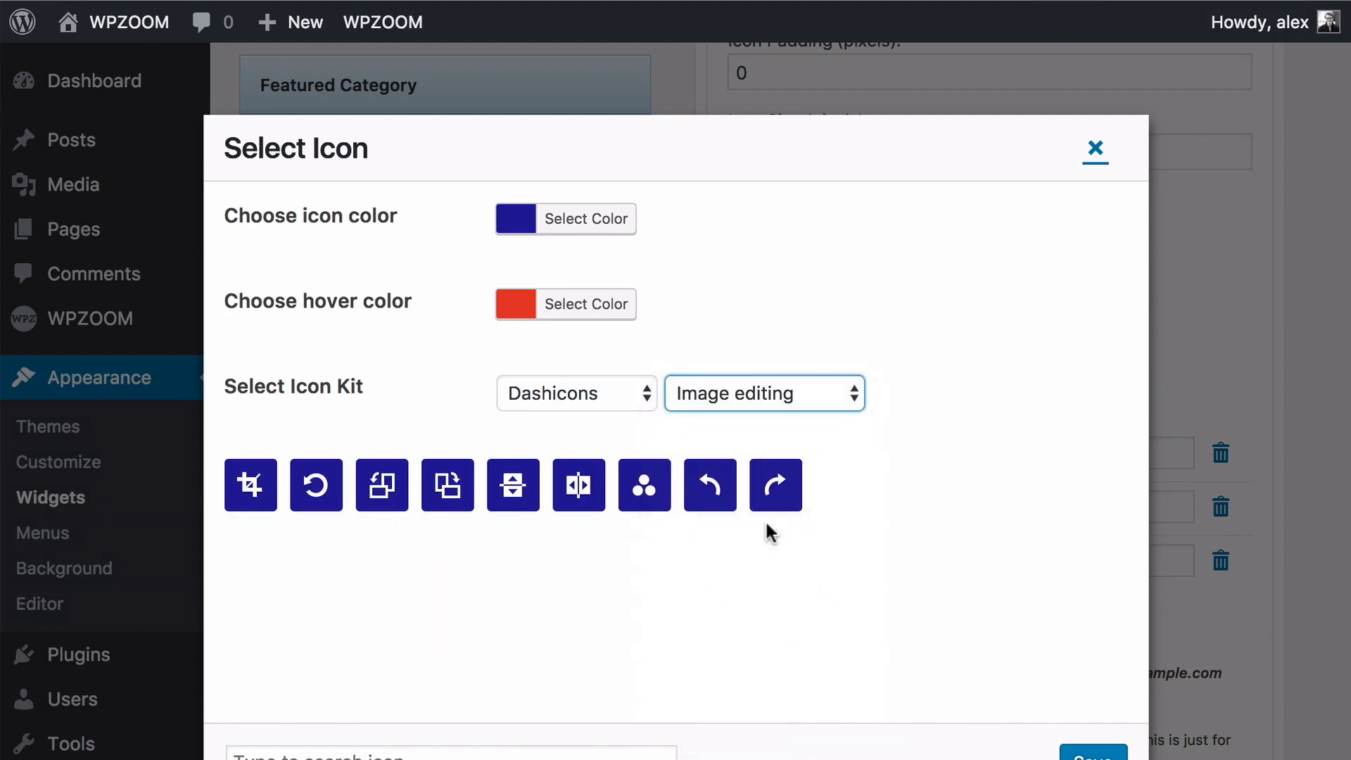
Try the Genericons kit, then switch to Font Awesome and view its categories
{"action": "left_click", "coordinate": [574, 392]}
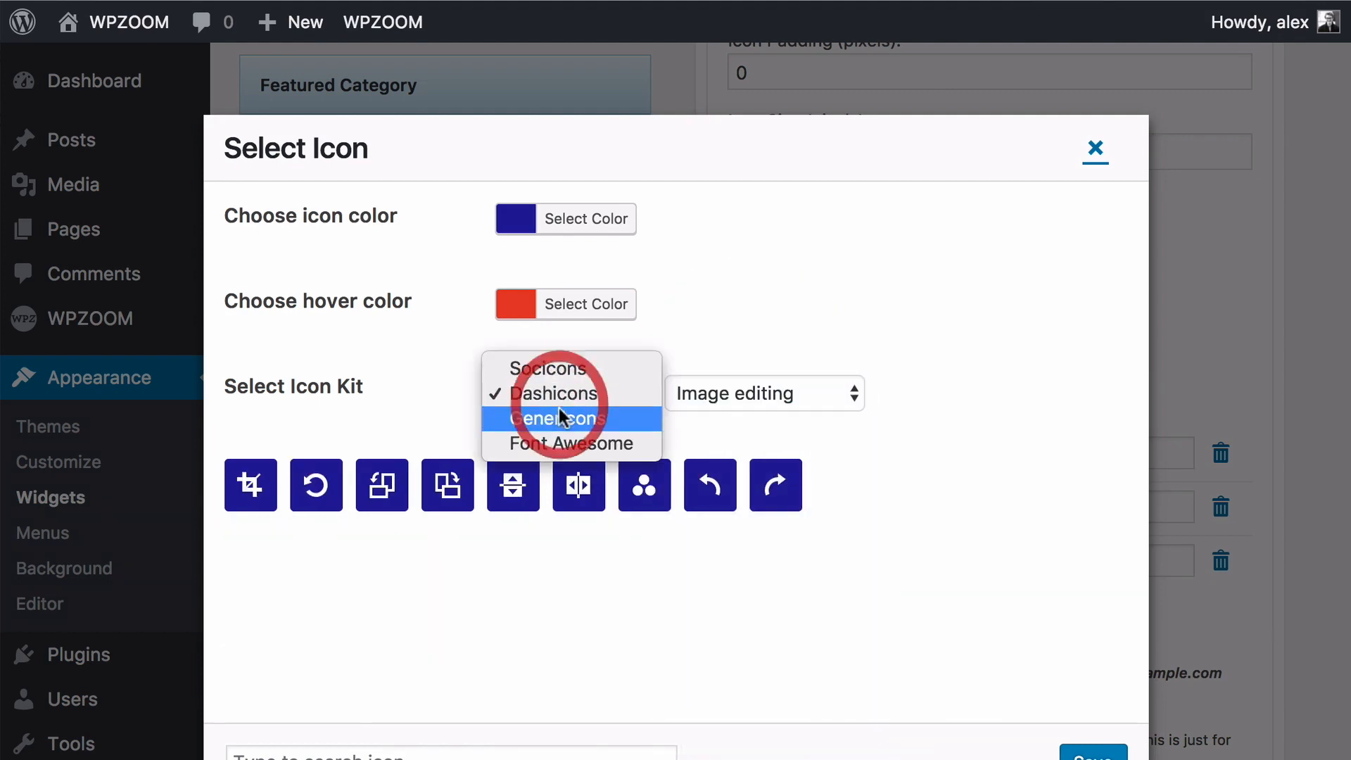
{"action": "left_click", "coordinate": [553, 418]}
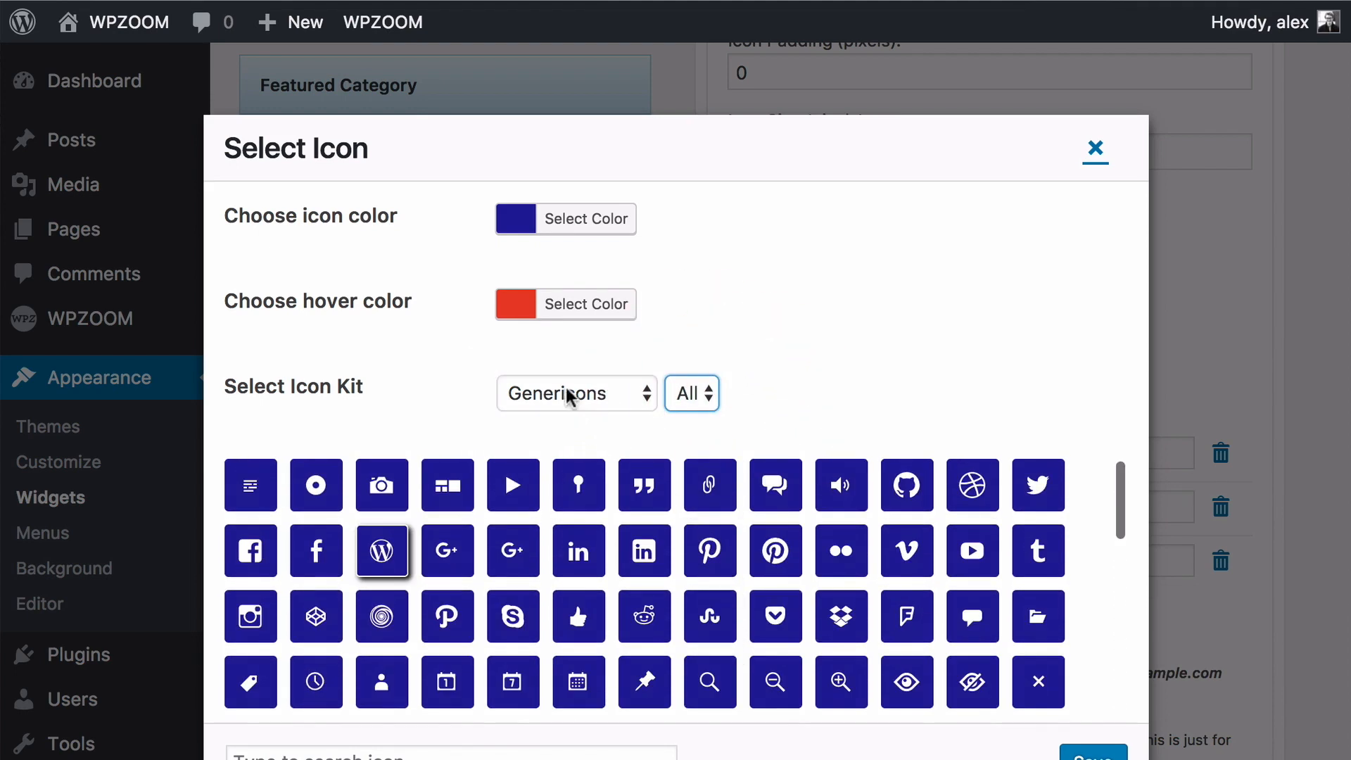
{"action": "left_click", "coordinate": [576, 393]}
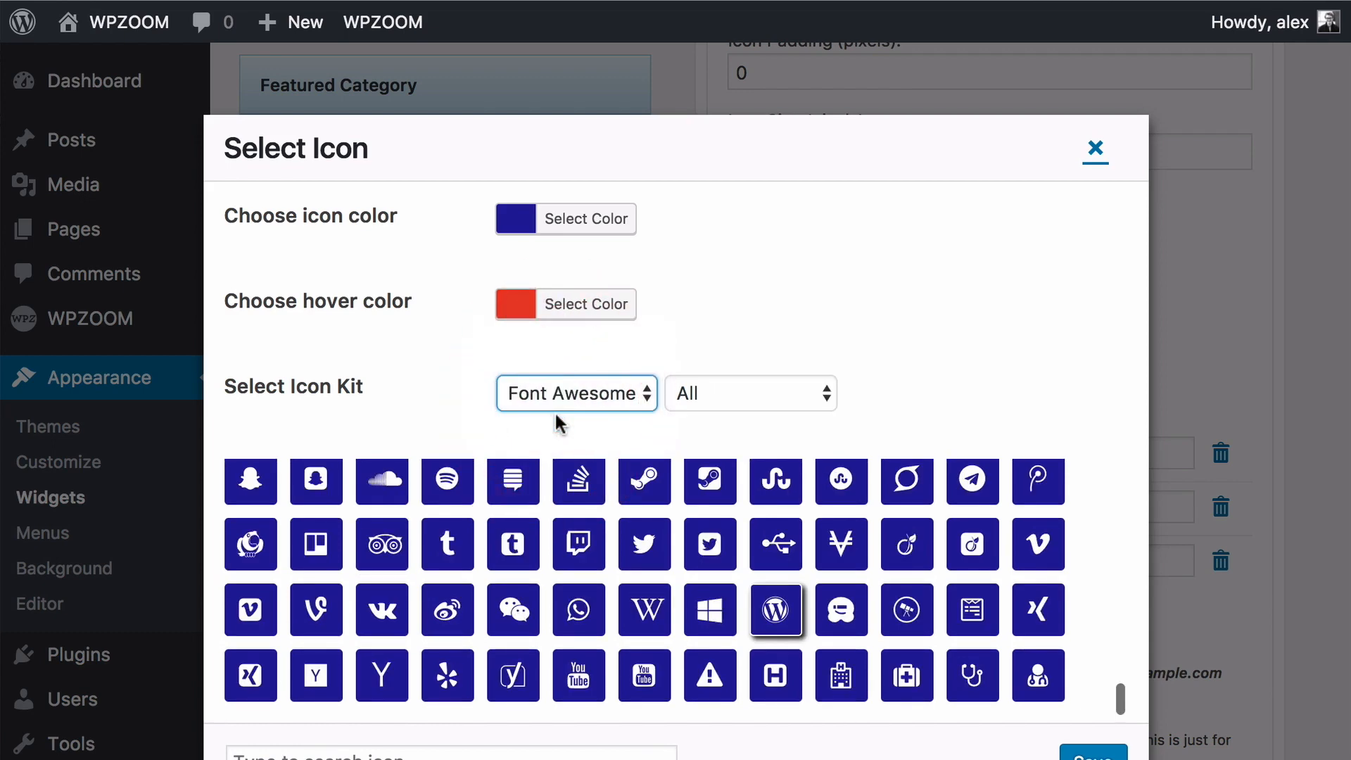
{"action": "mouse_move", "coordinate": [685, 587]}
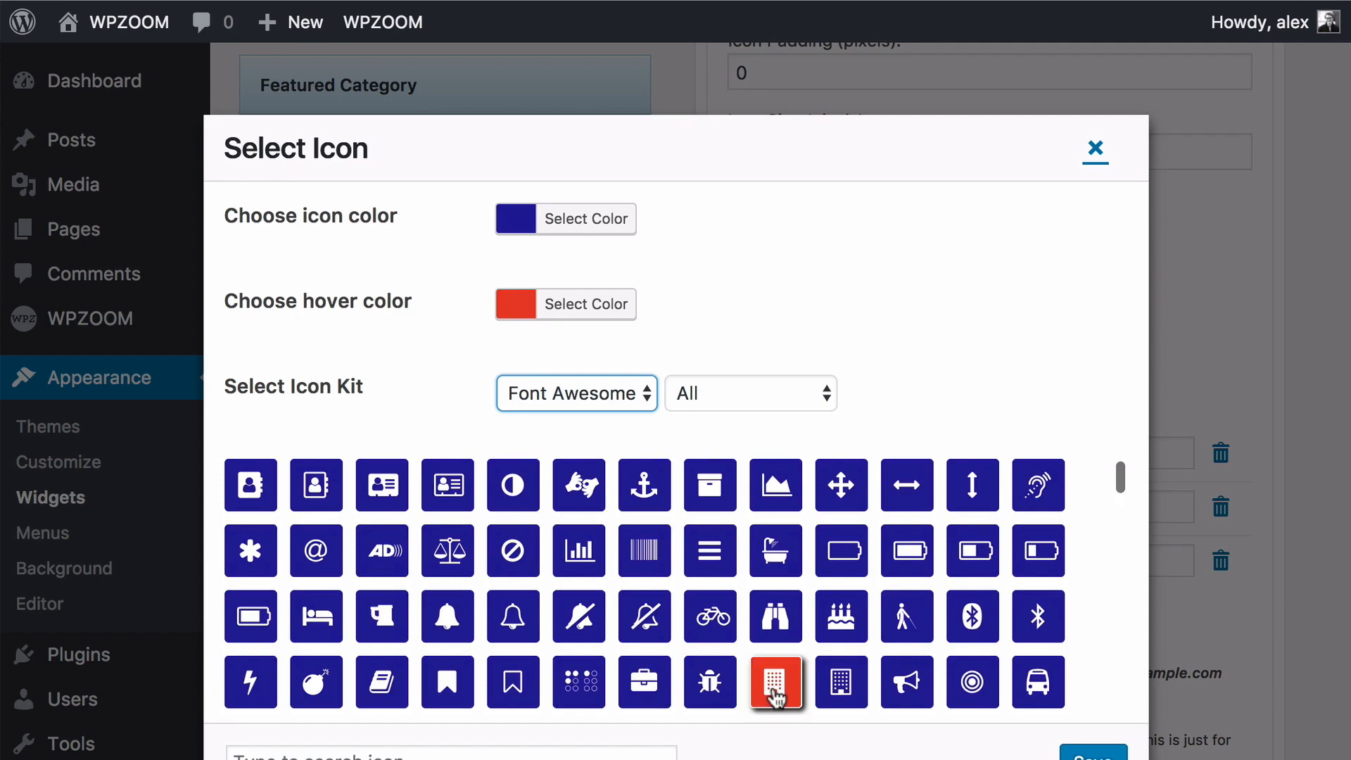
{"action": "left_click", "coordinate": [751, 394]}
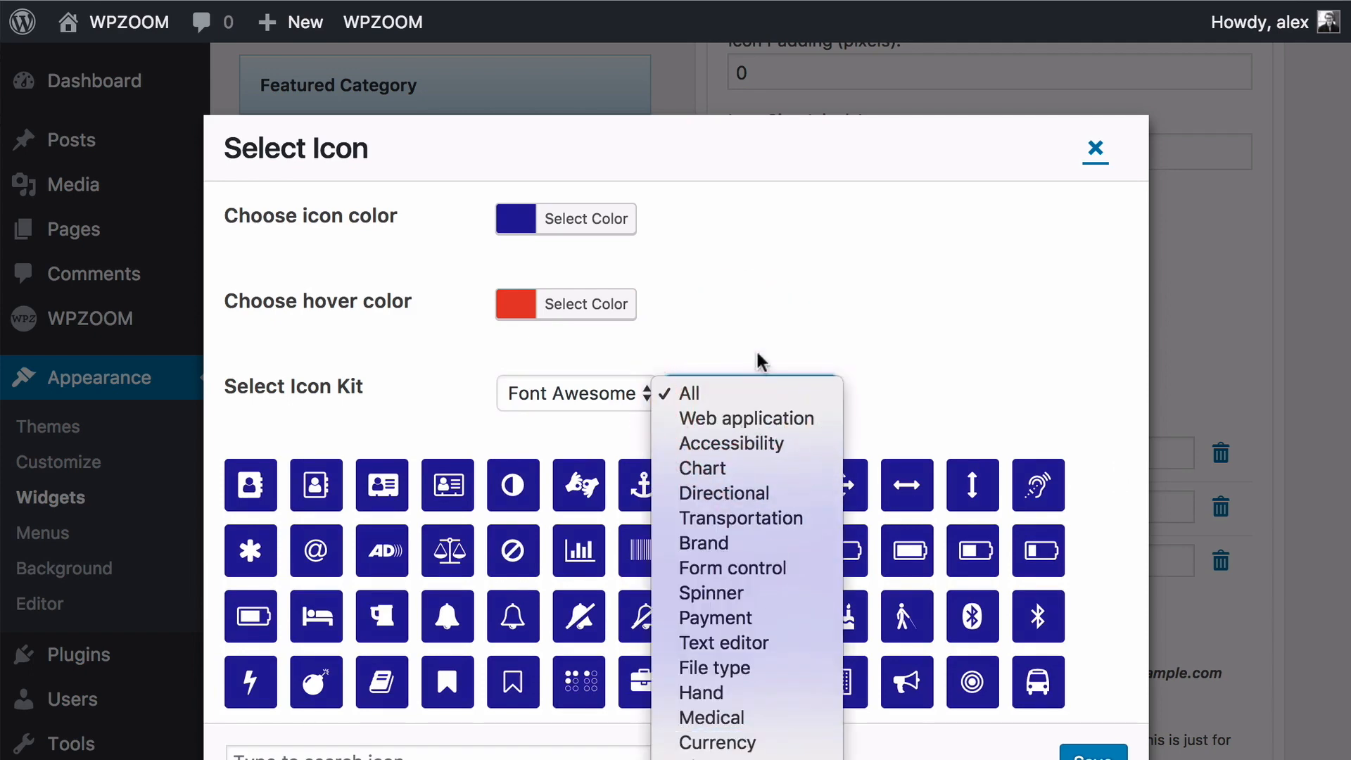
{"action": "left_click", "coordinate": [689, 393]}
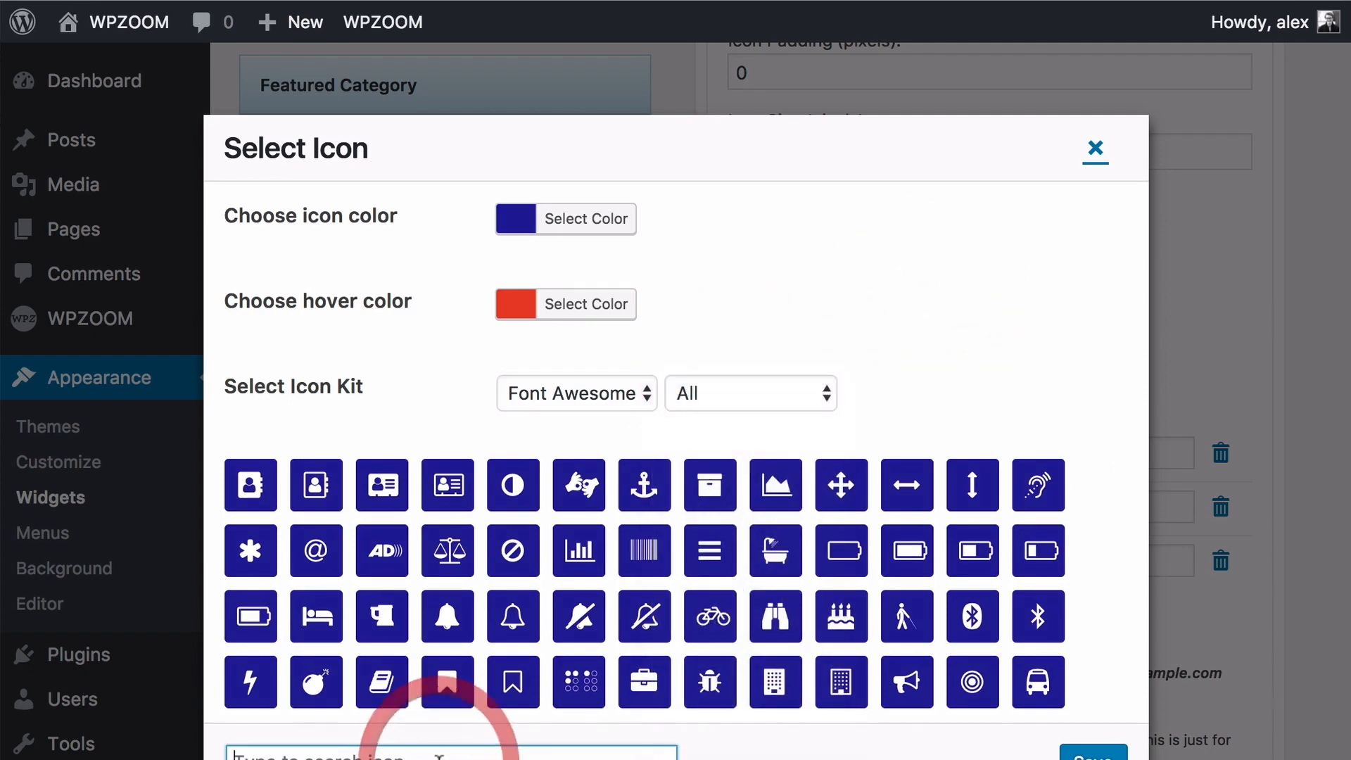
Search icons for 'twitter' and 'insta', then save the Instagram icon for the entry
{"action": "type", "text": "twitter"}
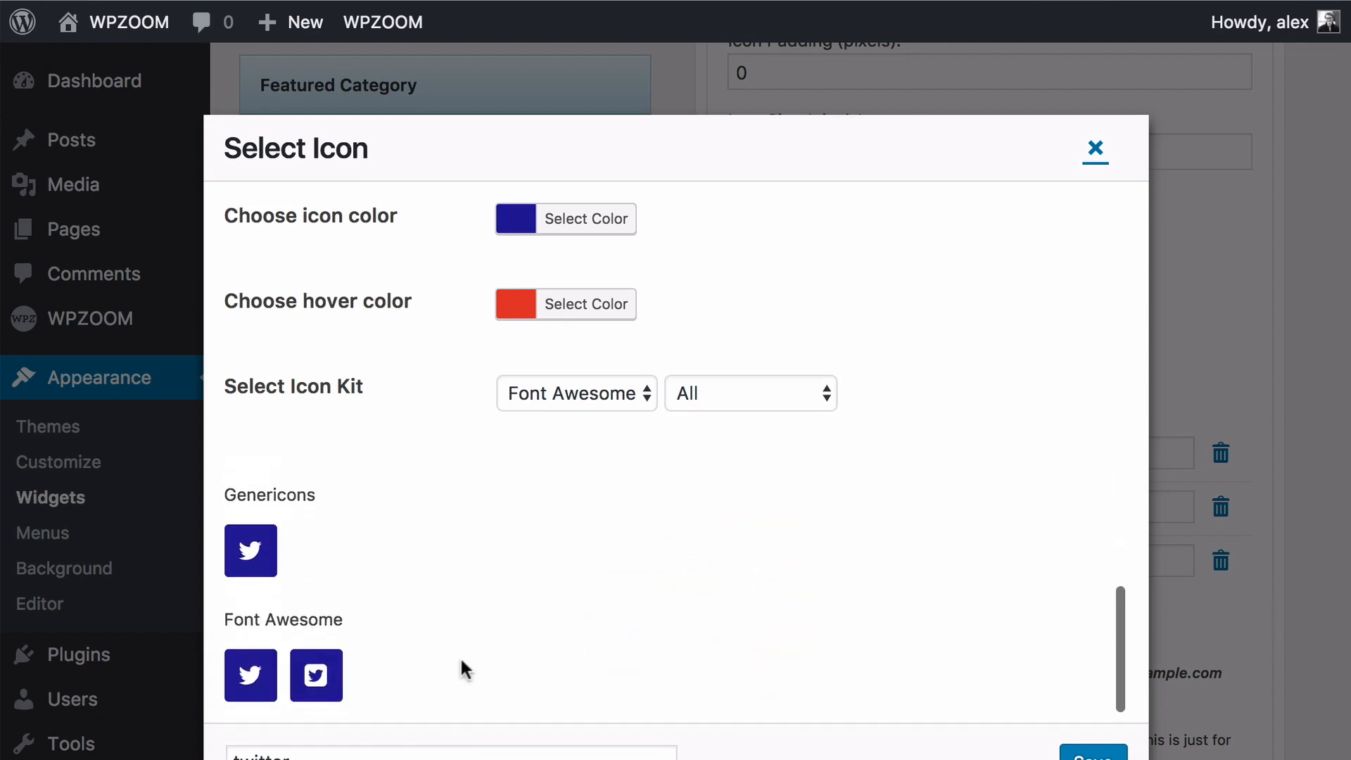
{"action": "mouse_move", "coordinate": [498, 623]}
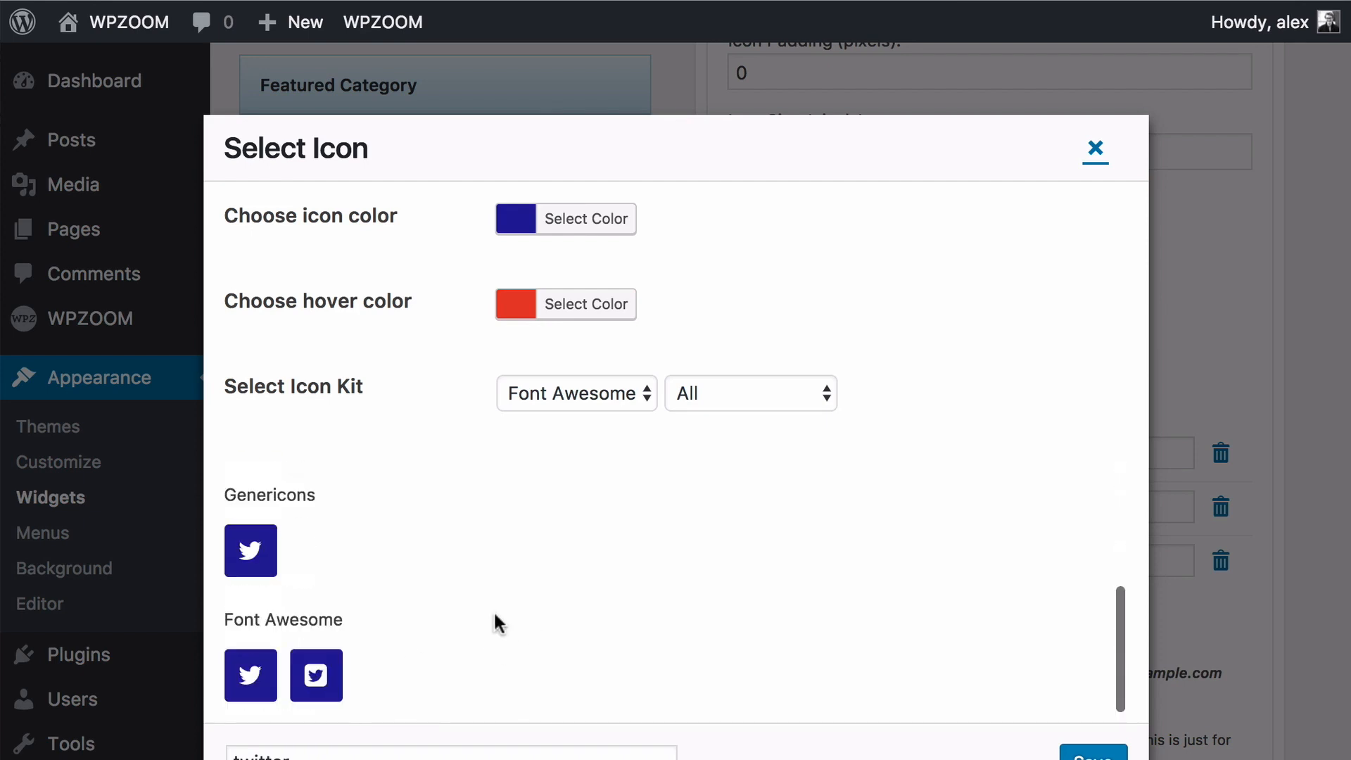
{"action": "type", "text": "instagram"}
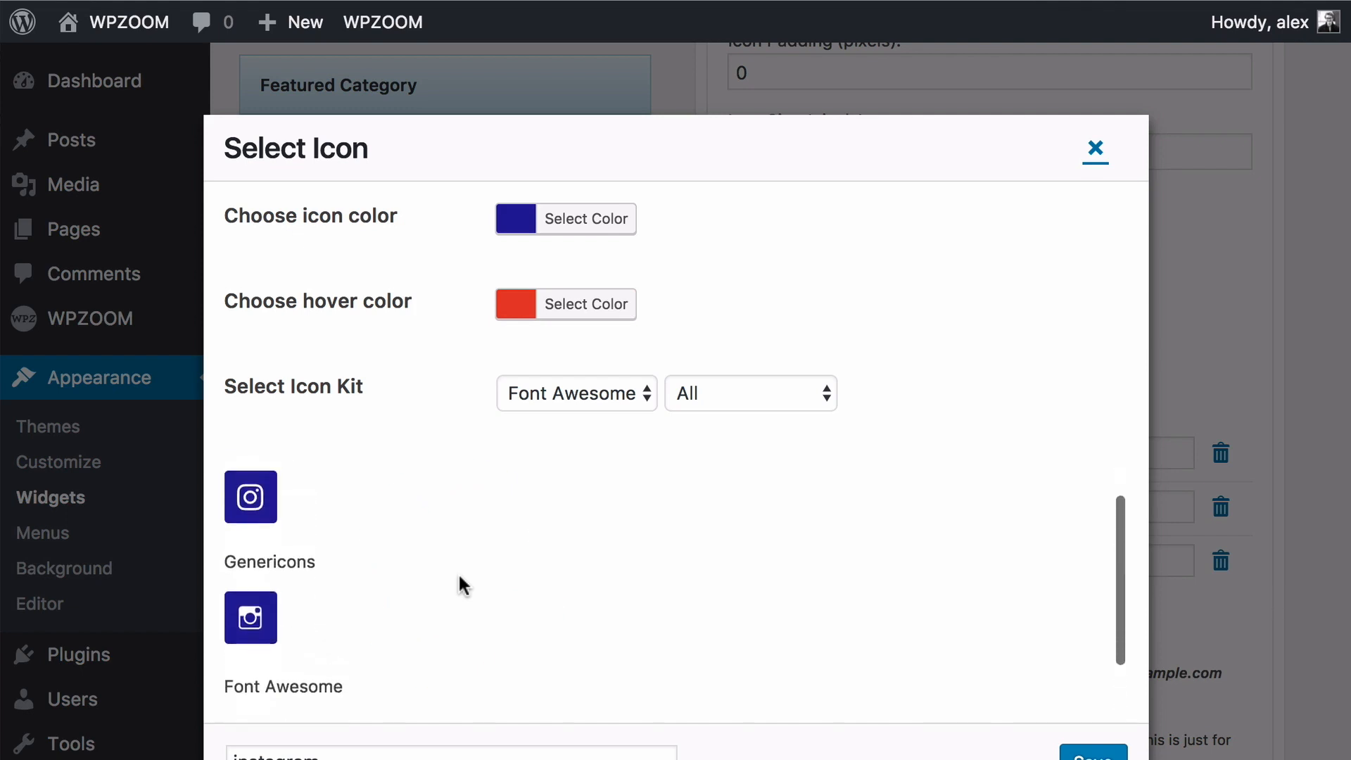
{"action": "left_click", "coordinate": [576, 393]}
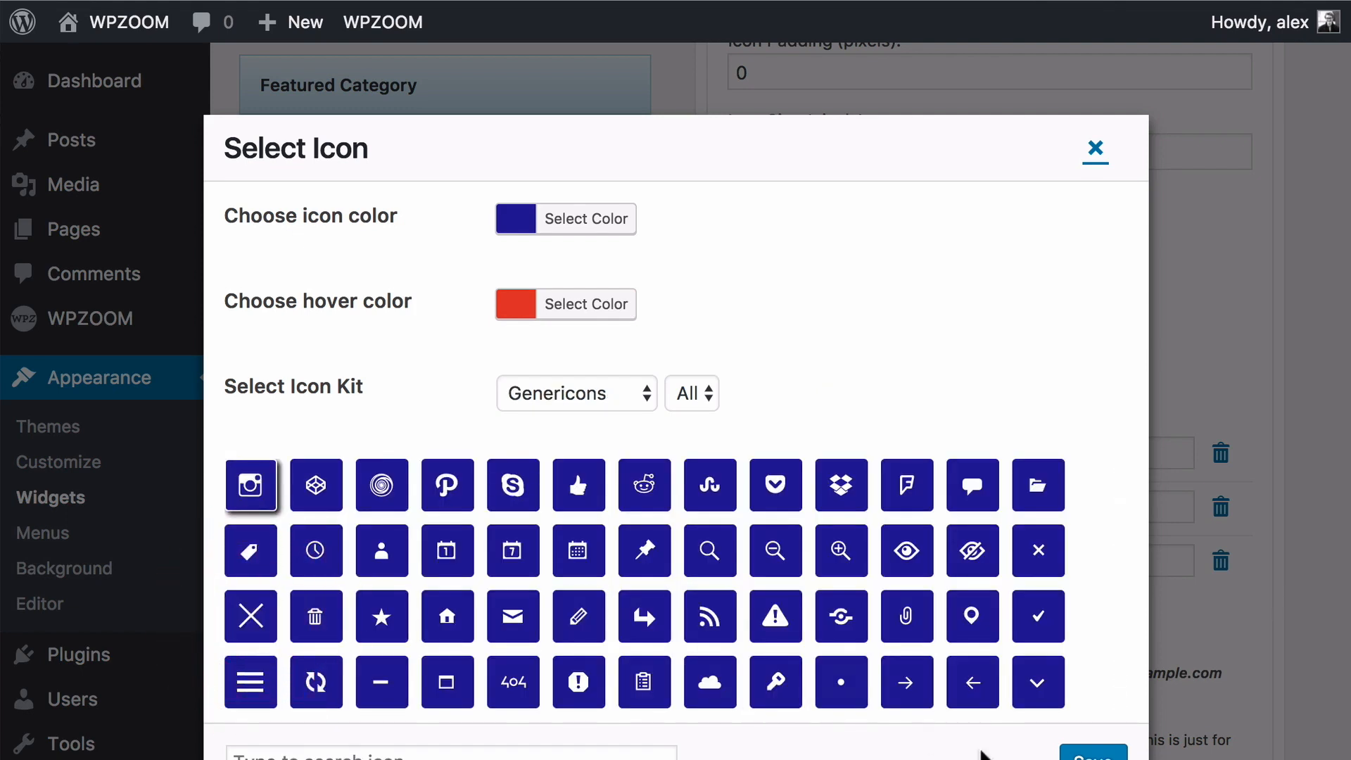
{"action": "mouse_move", "coordinate": [334, 281]}
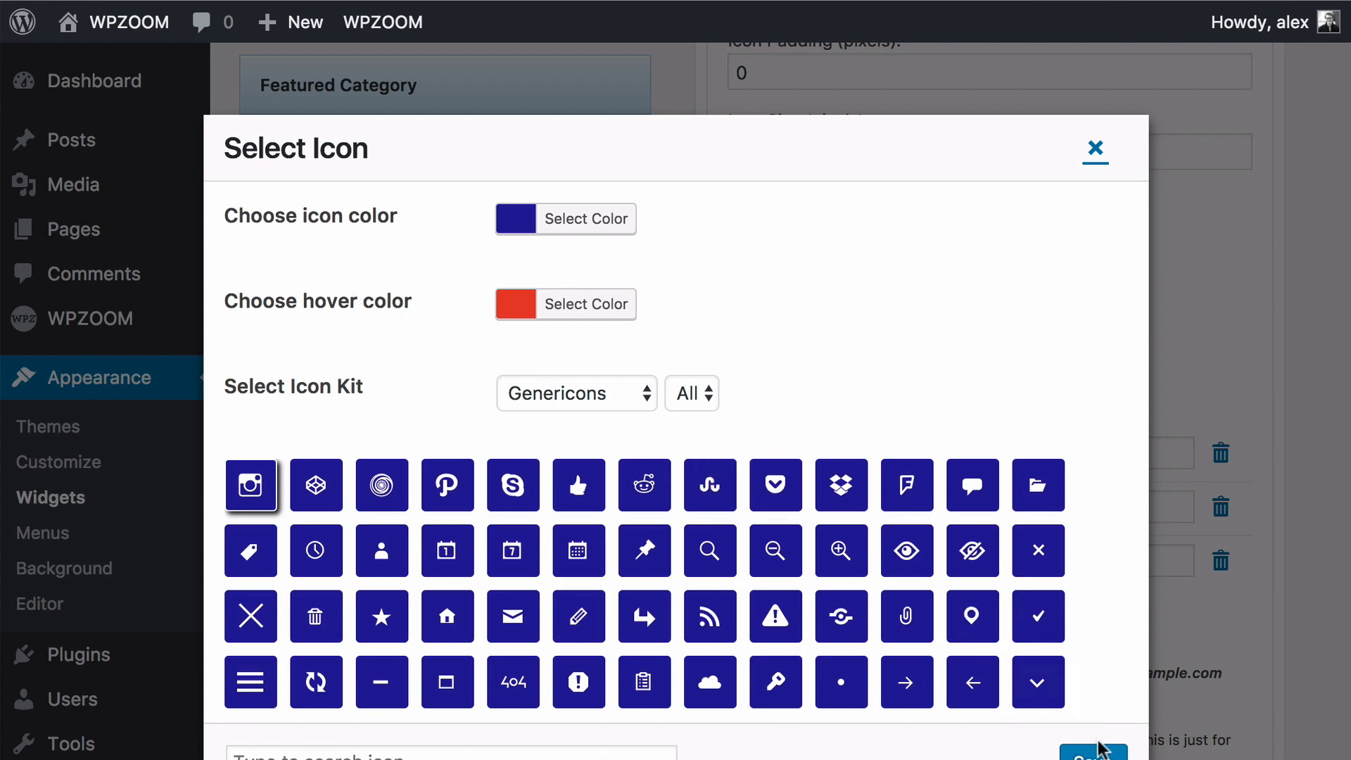
{"action": "left_click", "coordinate": [251, 484]}
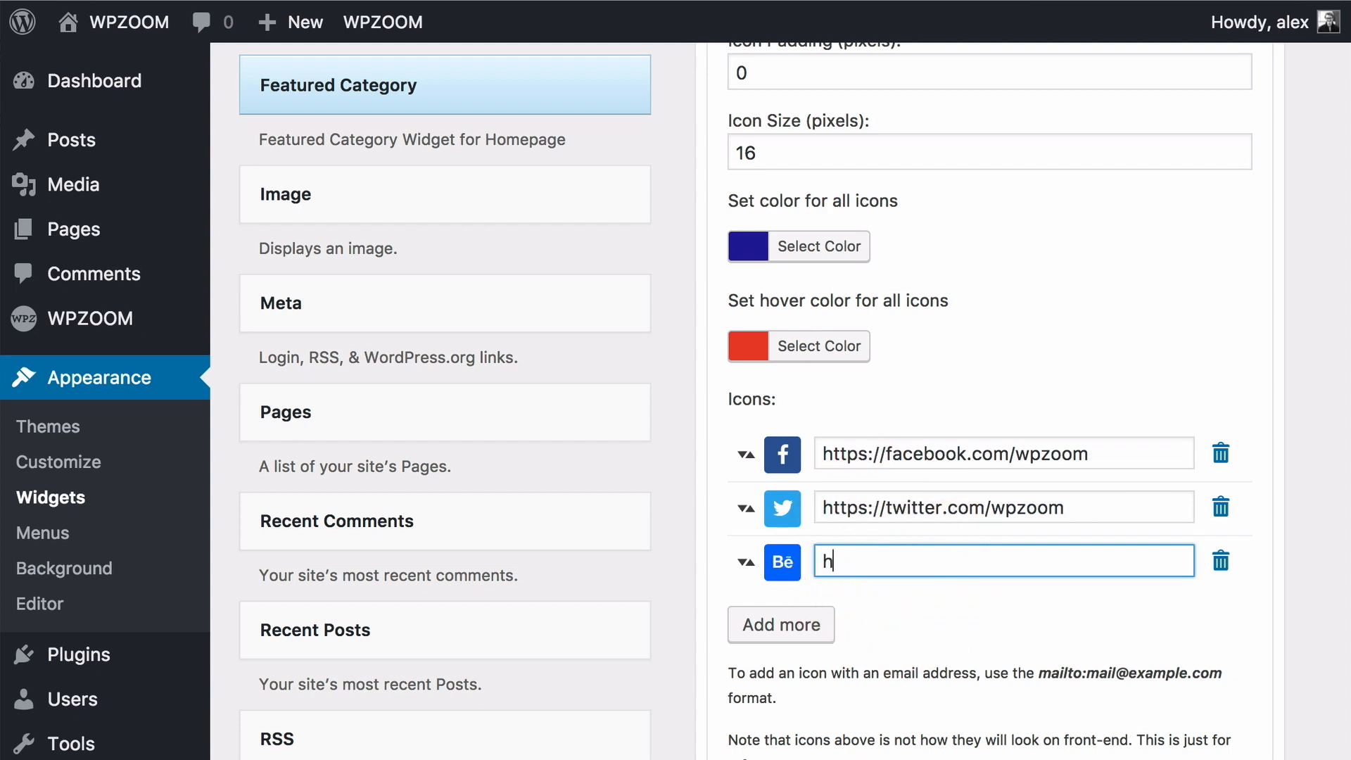
{"action": "type", "text": "https://instagram.co"}
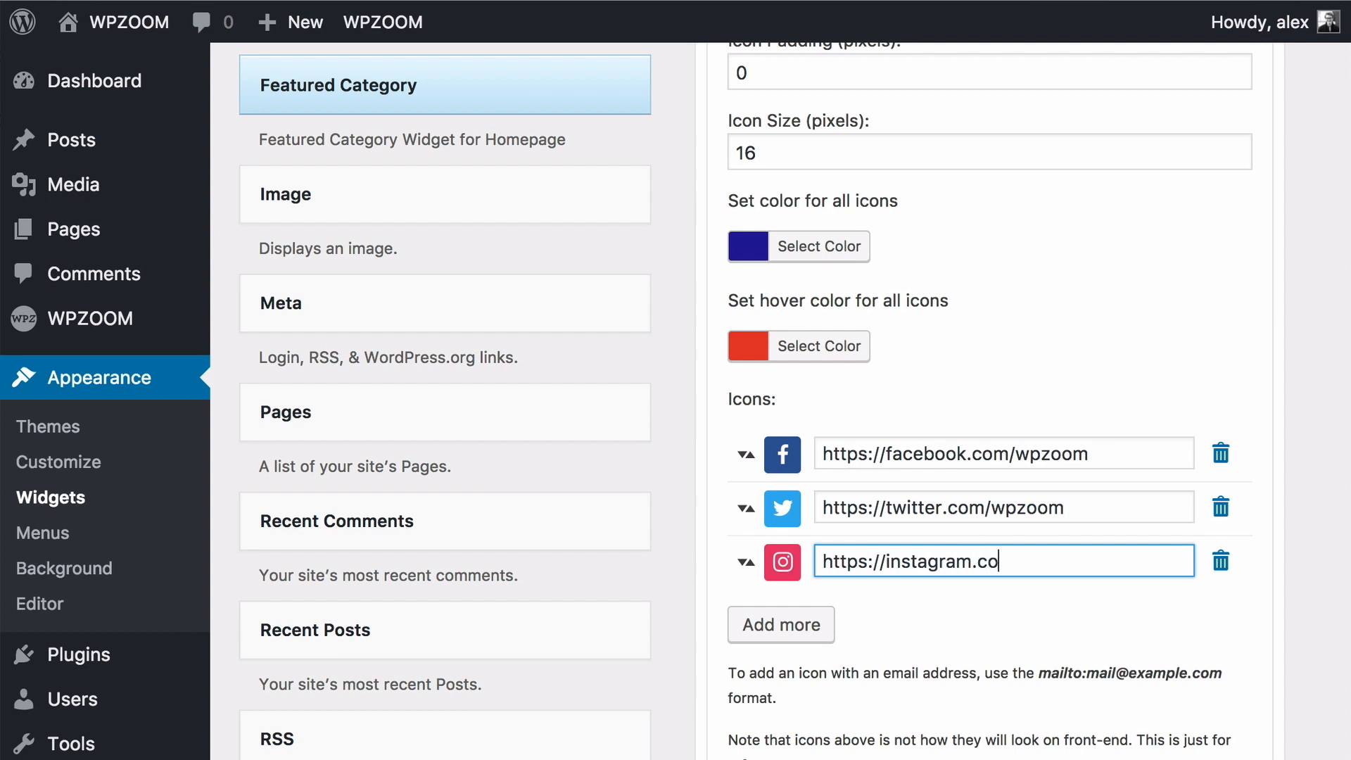
{"action": "type", "text": "m/wpzoom"}
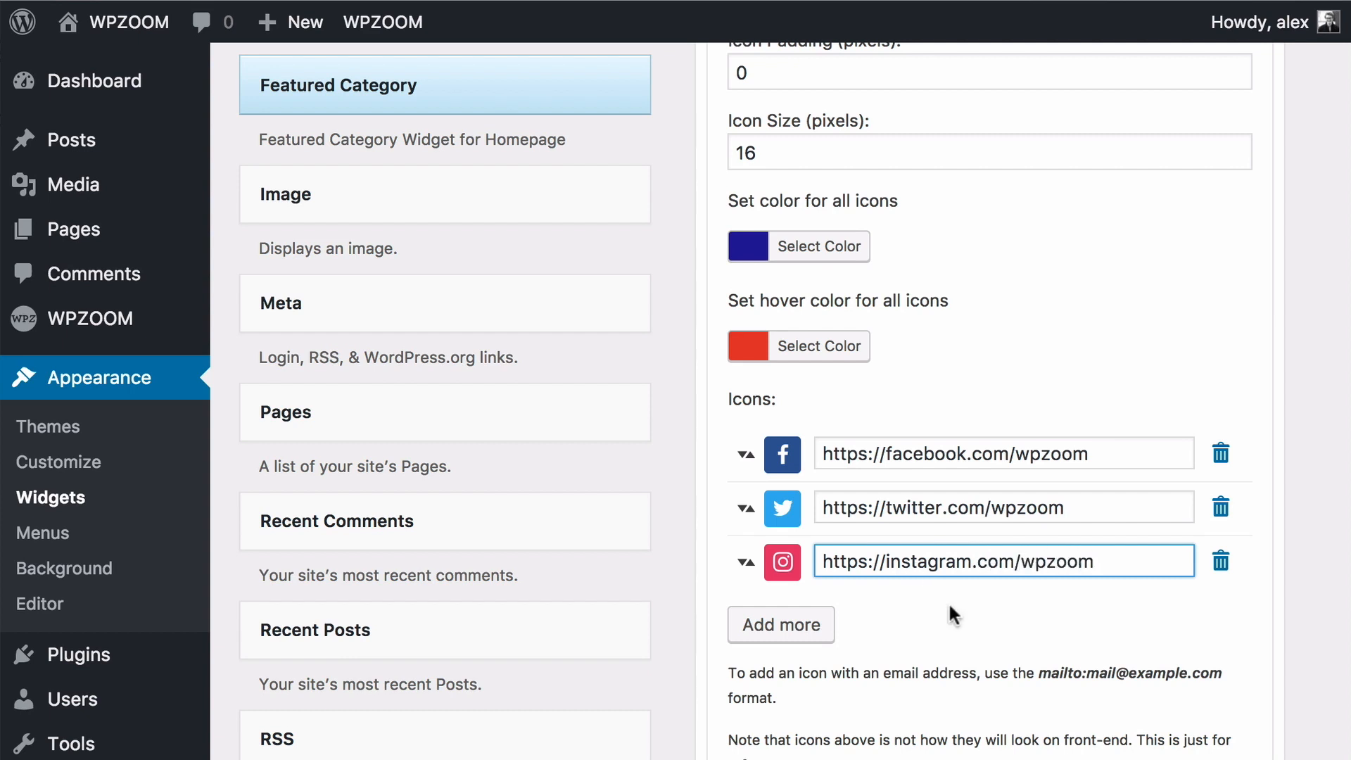
{"action": "left_click", "coordinate": [781, 625]}
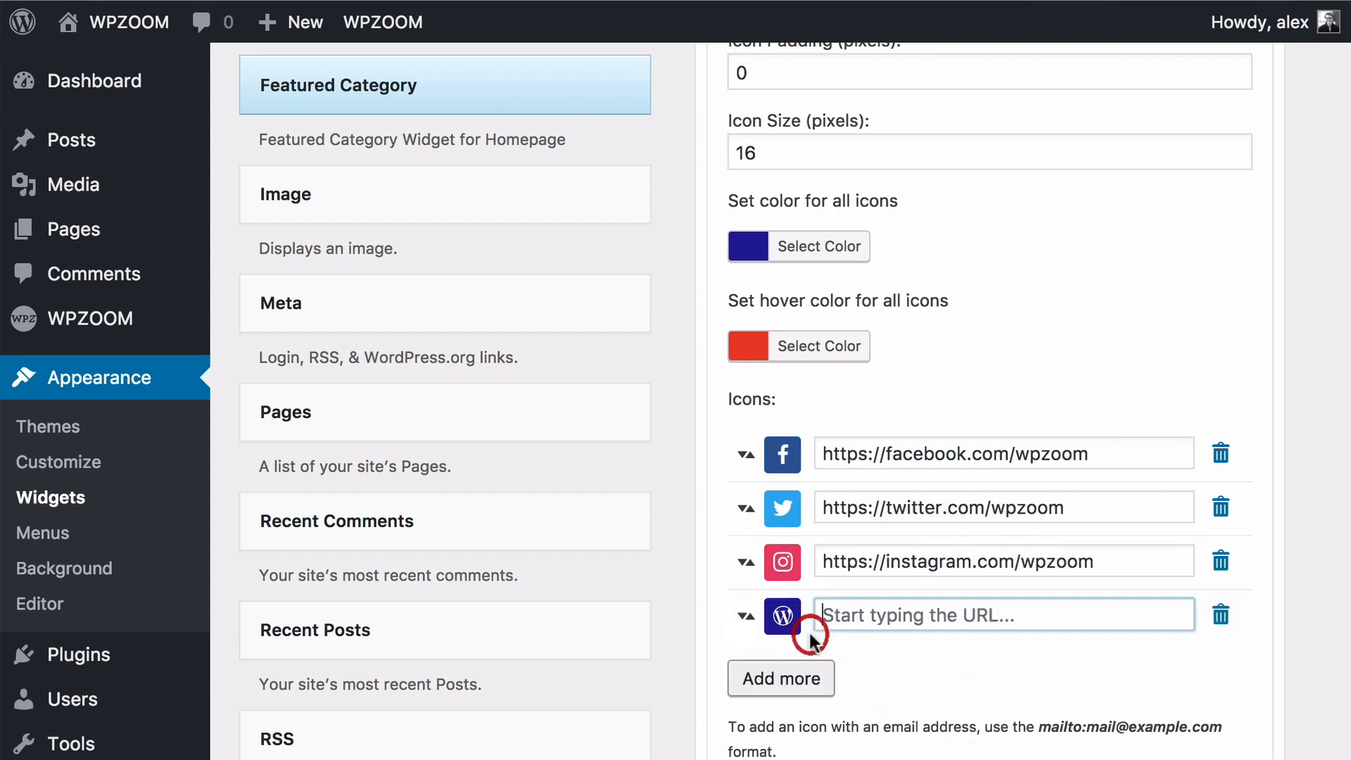
Link the fourth icon to flickr.com/wpzoom and add a fifth icon row
{"action": "type", "text": "https://fli"}
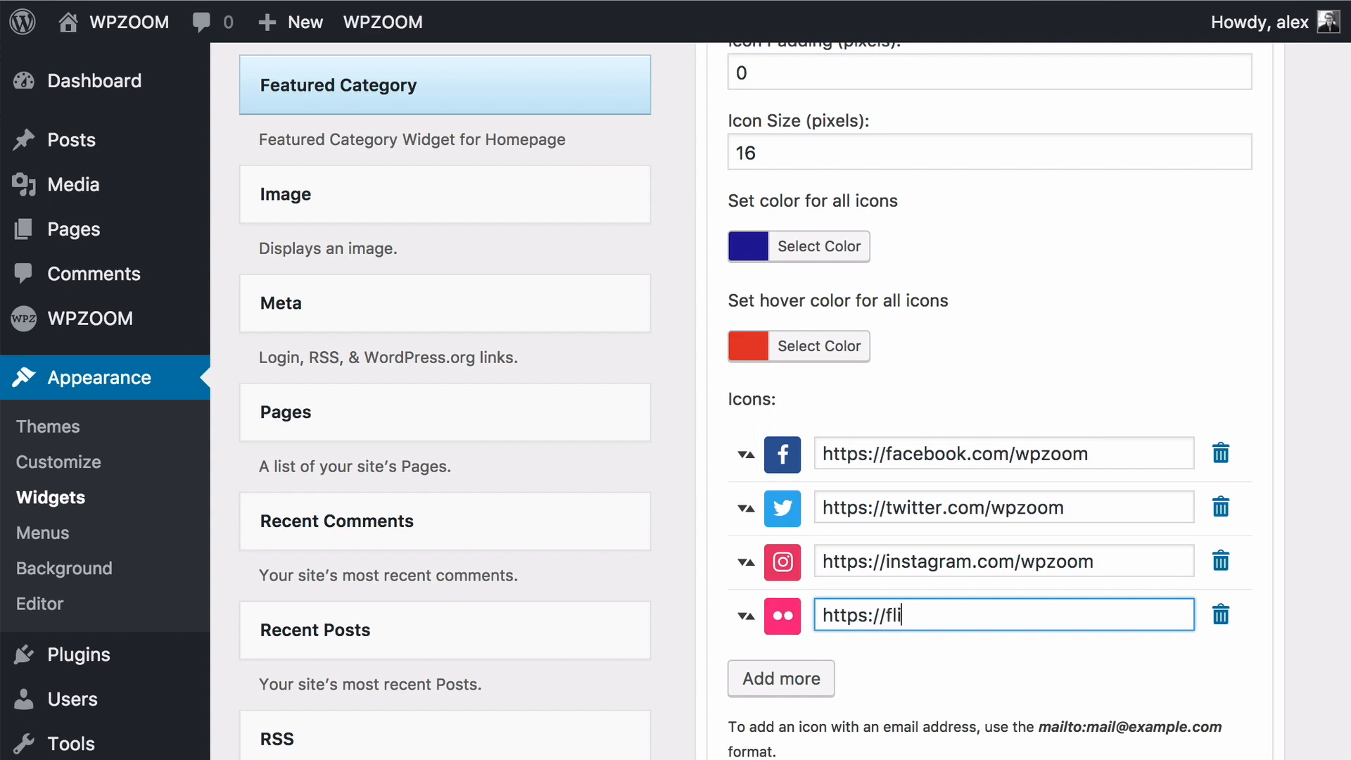
{"action": "type", "text": "ckr.com/"}
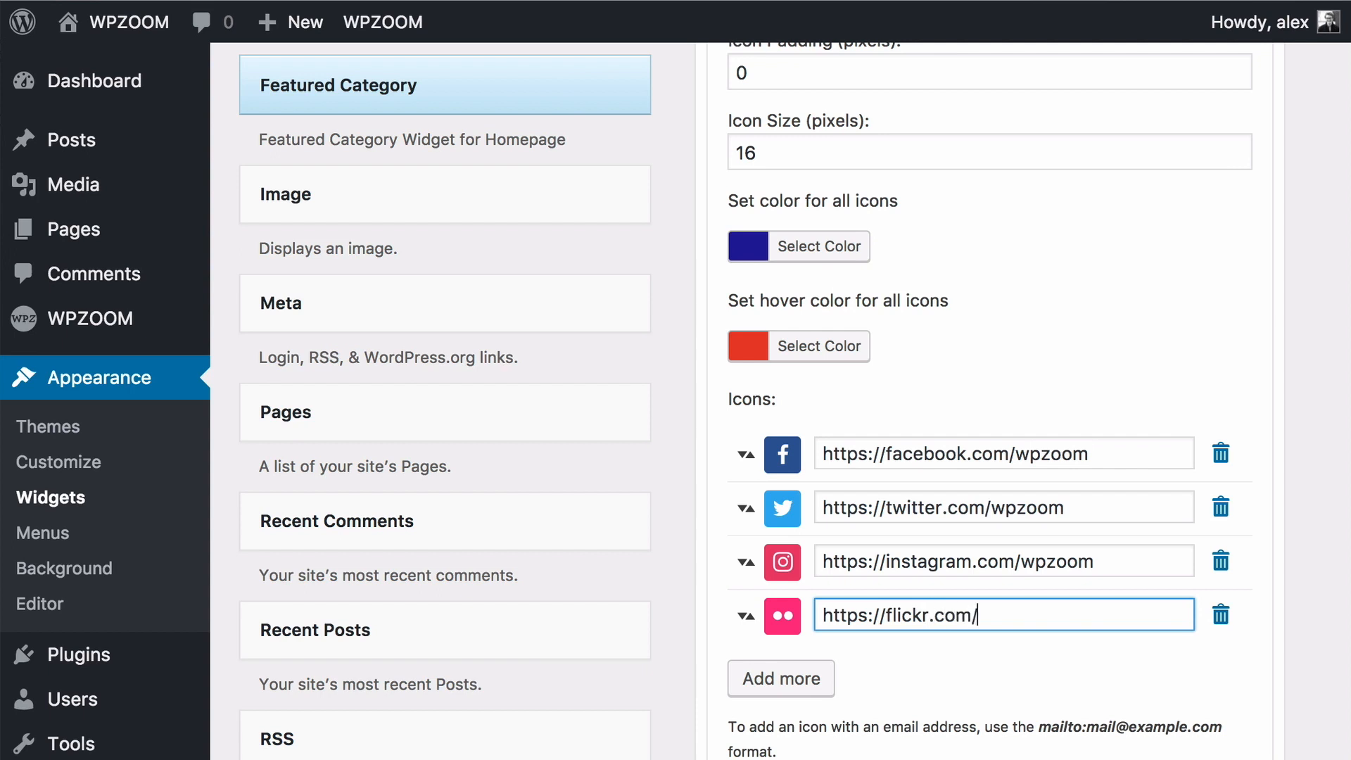
{"action": "type", "text": "wpzoom"}
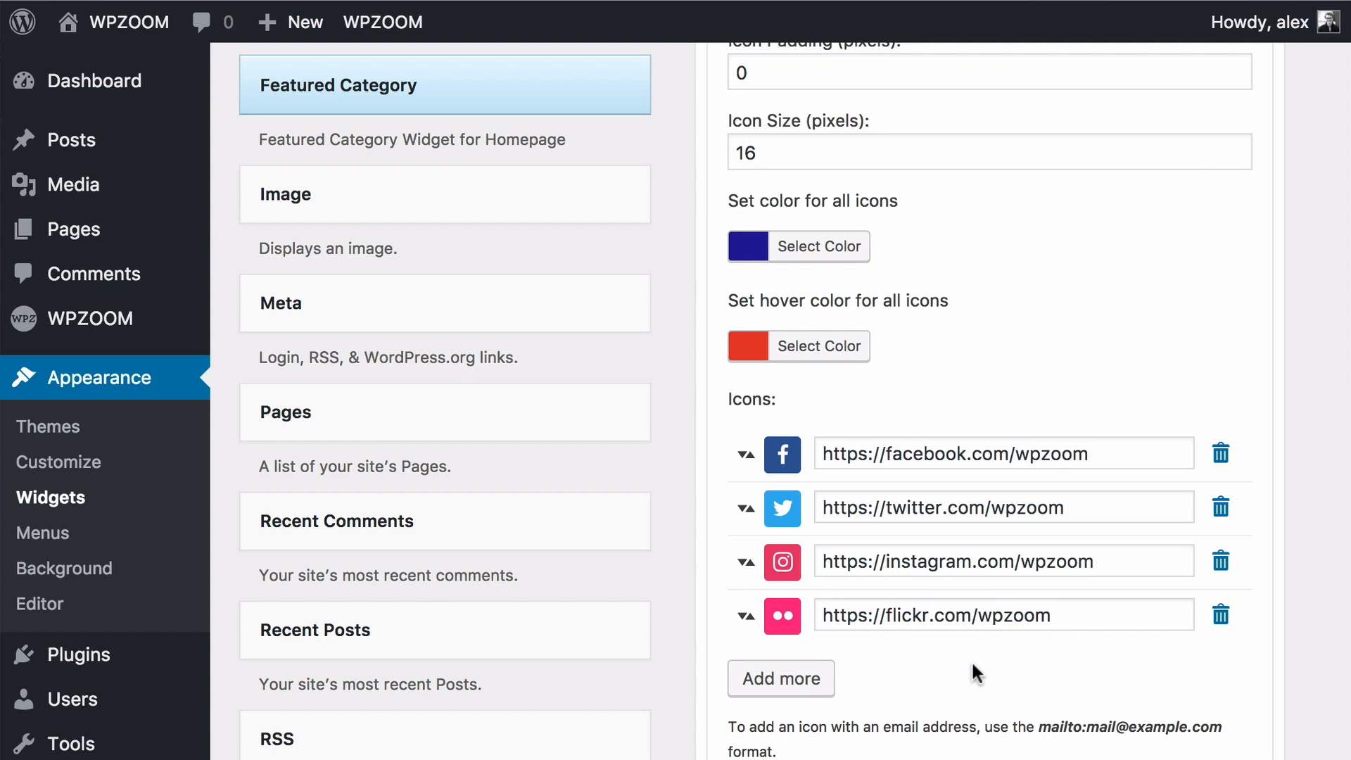
{"action": "left_click", "coordinate": [780, 678]}
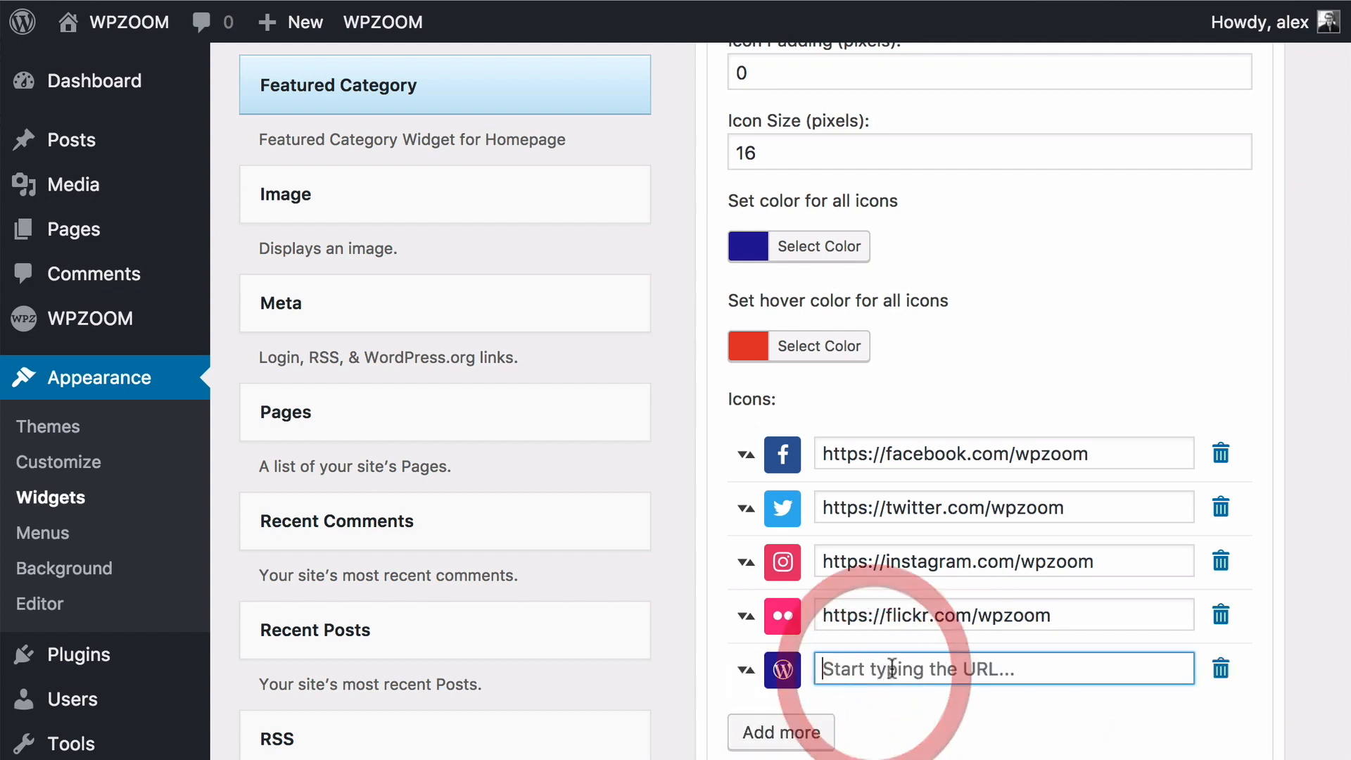
{"action": "type", "text": "ma"}
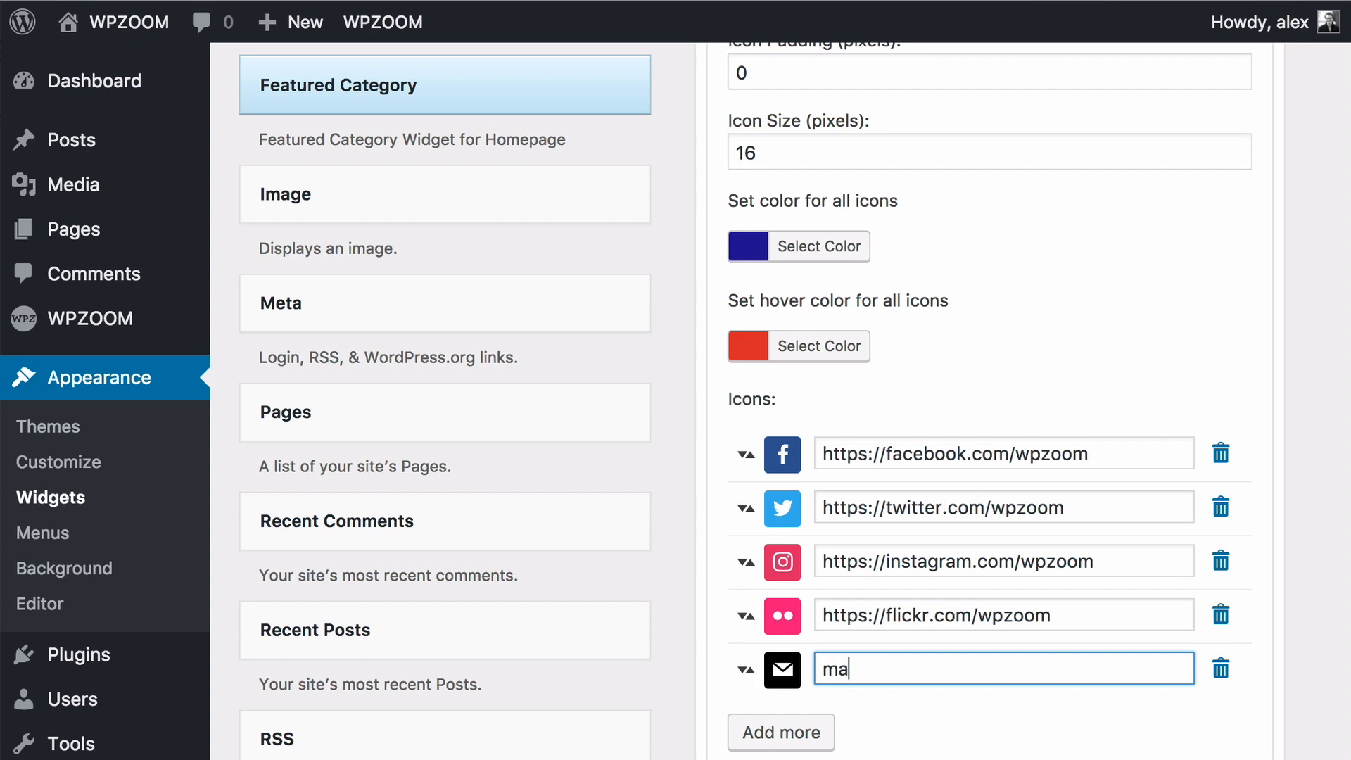
{"action": "type", "text": "ilto"}
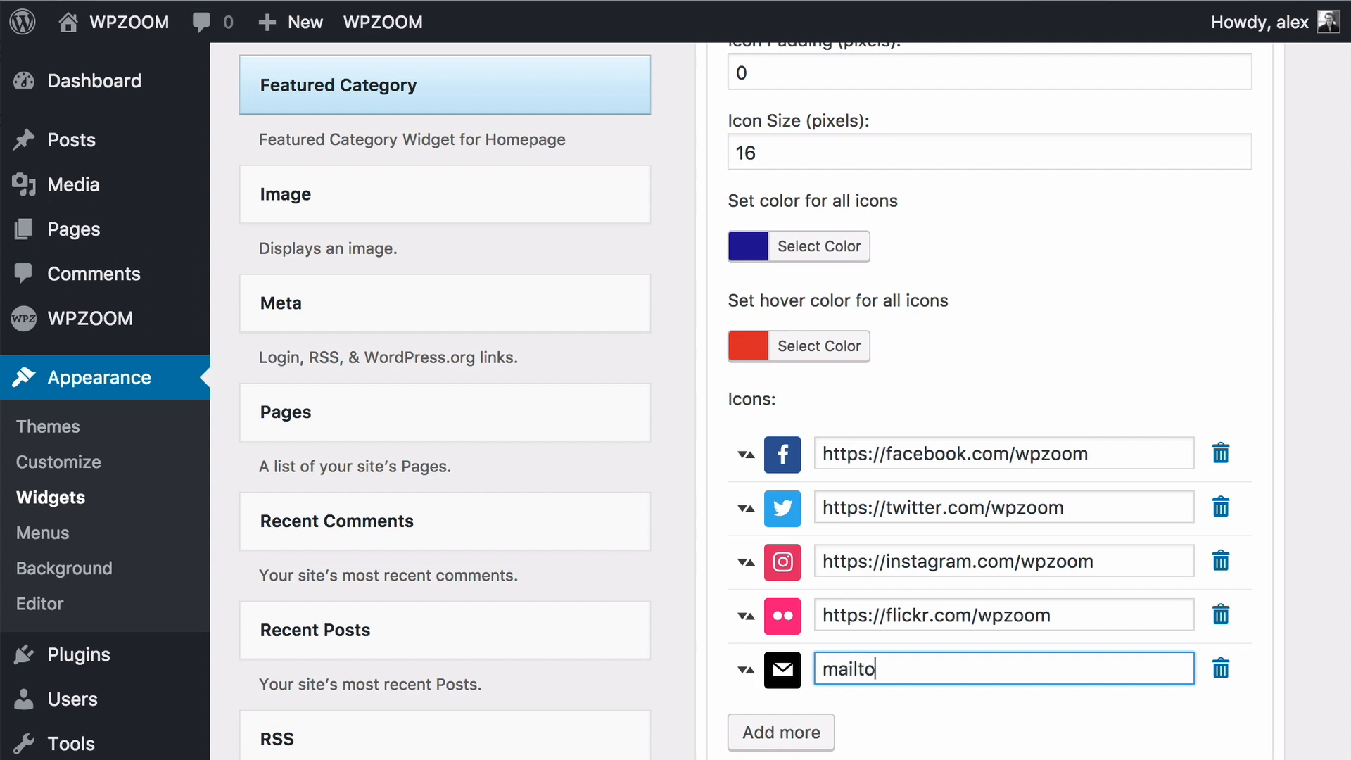
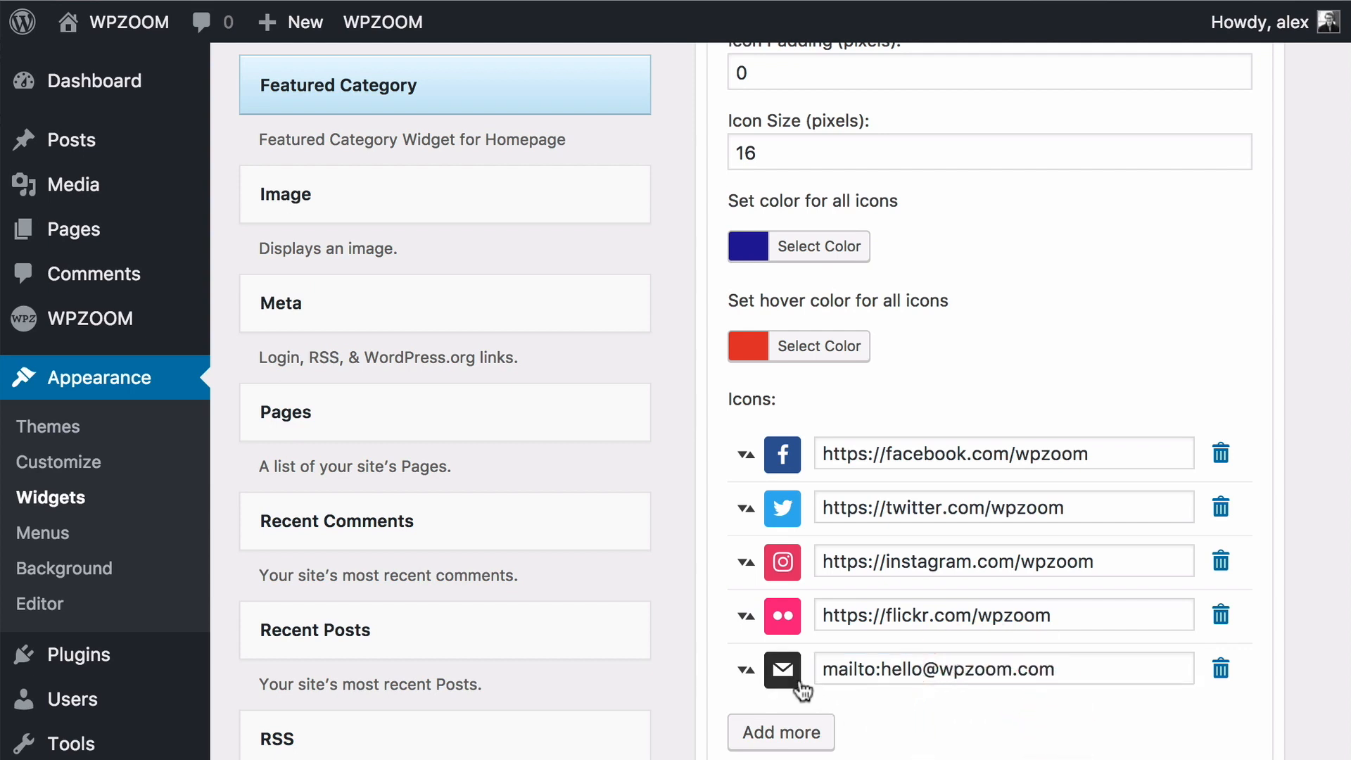
{"action": "left_click", "coordinate": [782, 670]}
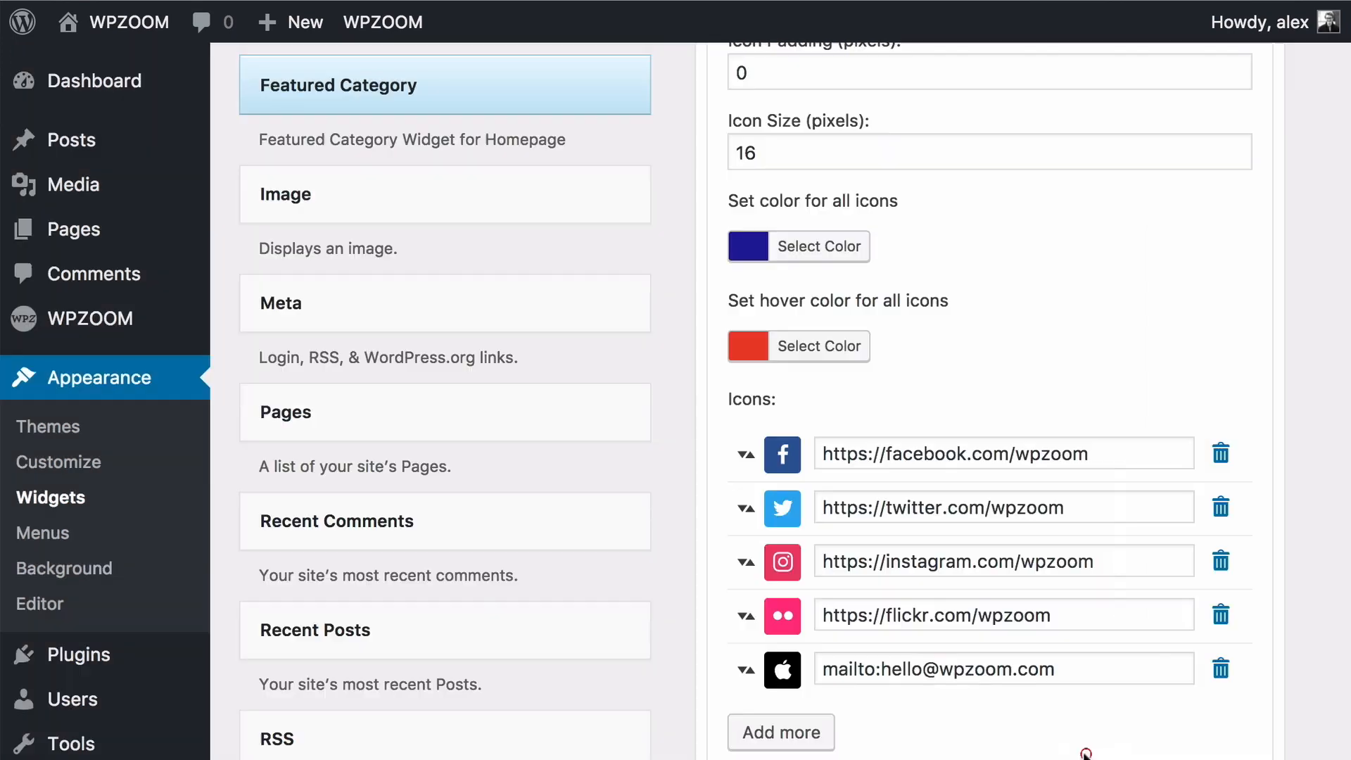
{"action": "left_click", "coordinate": [1218, 668]}
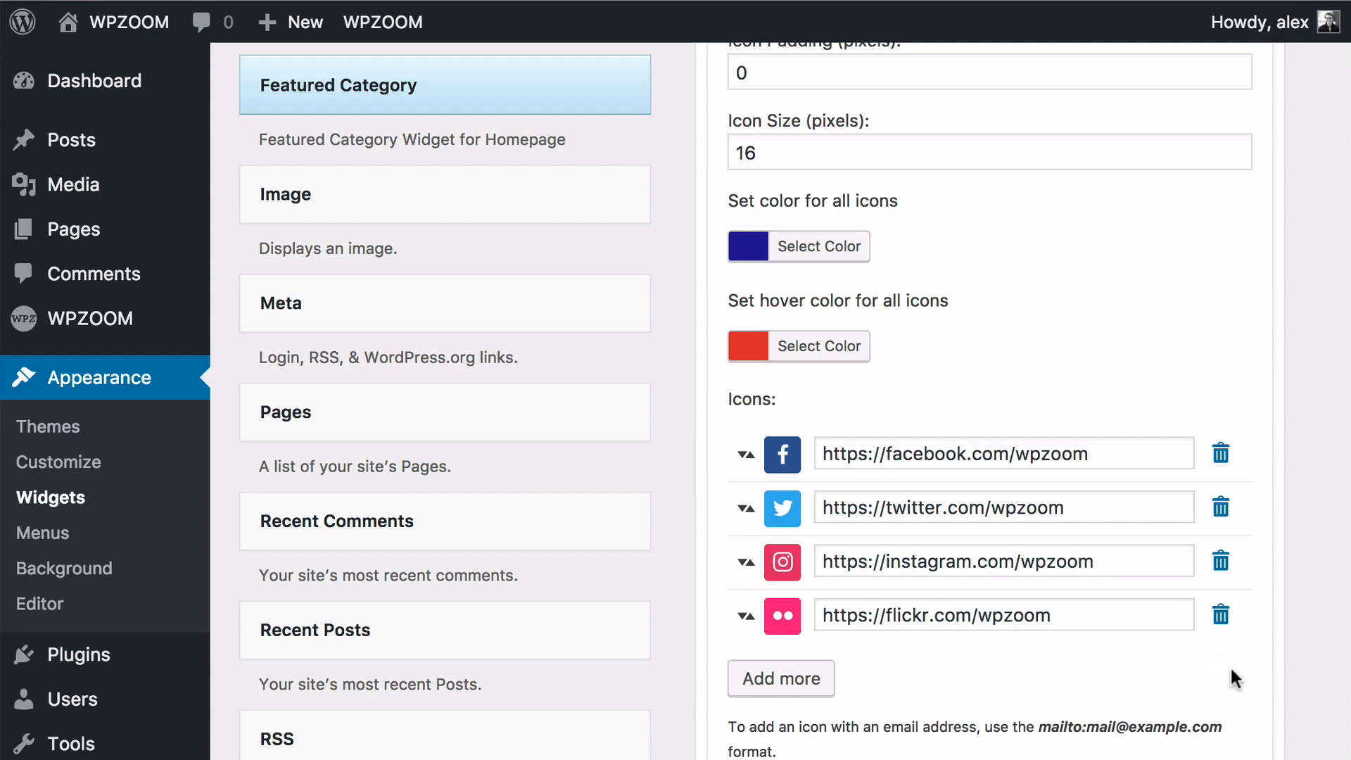
{"action": "scroll", "scroll_direction": "down", "scroll_amount": 3}
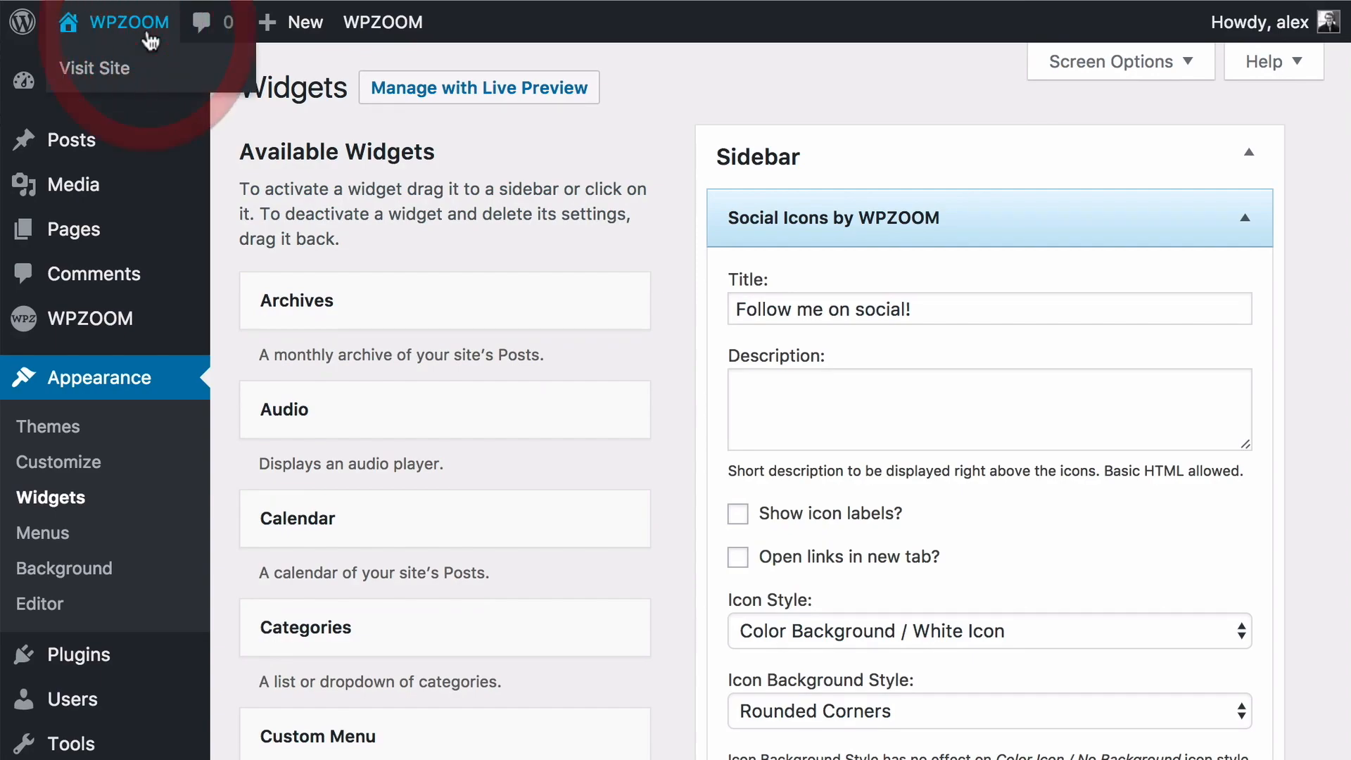
Visit the live site and scroll to the 'Follow me on social!' sidebar icons
{"action": "left_click", "coordinate": [92, 68]}
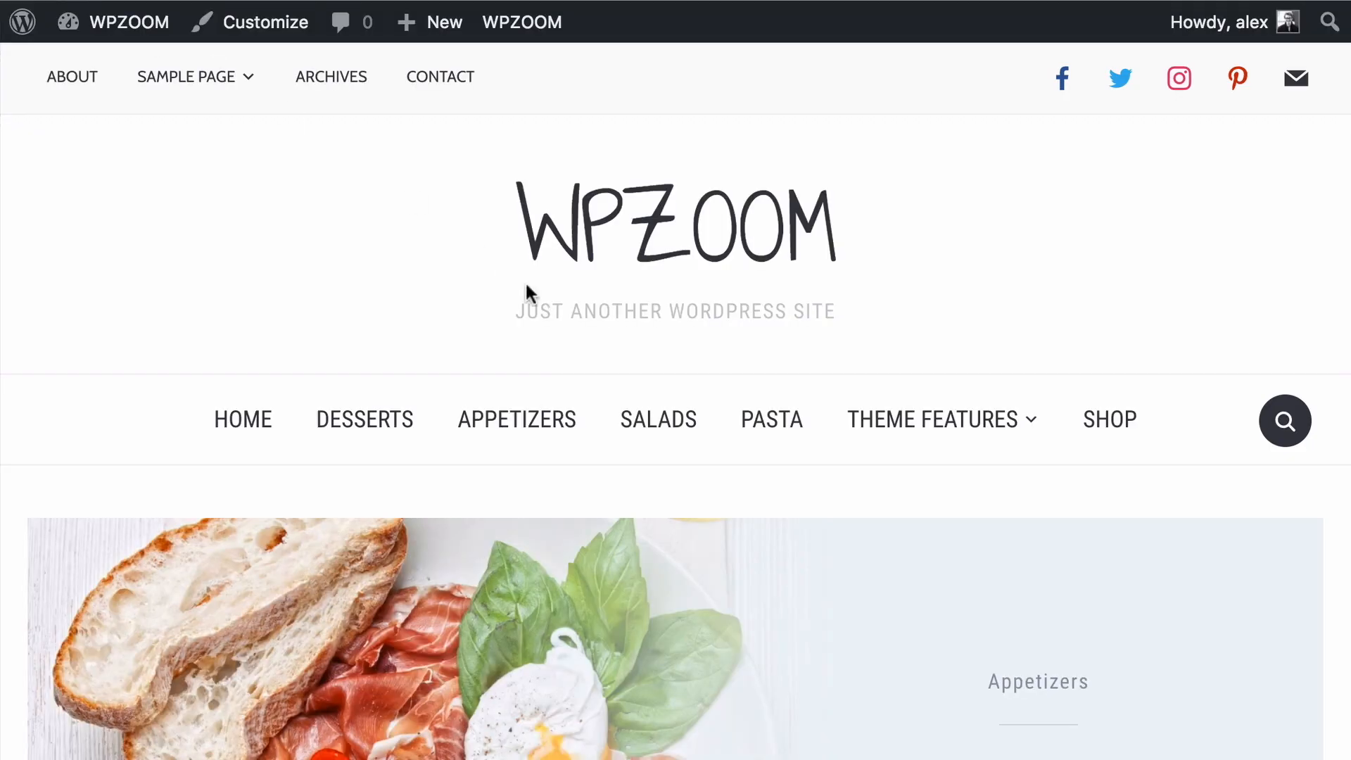
{"action": "scroll", "scroll_direction": "down", "scroll_amount": 3}
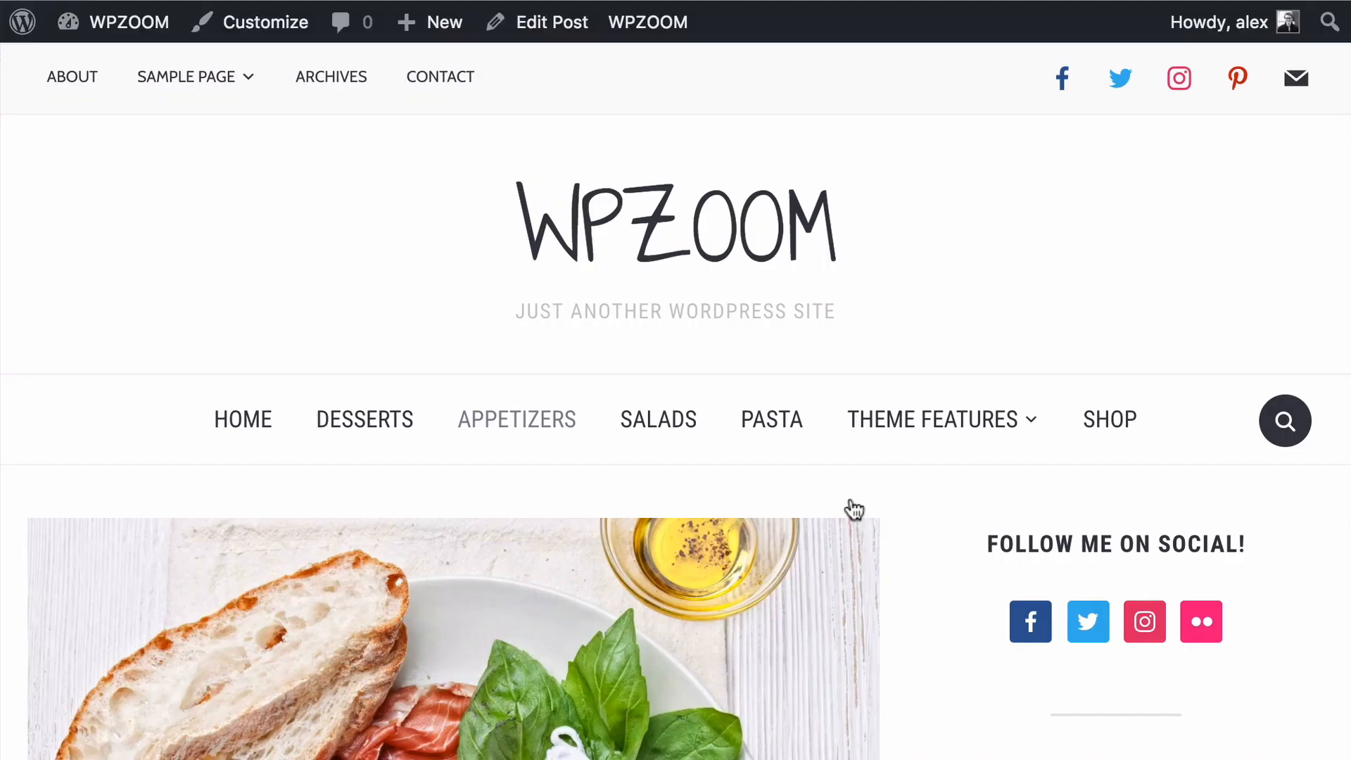
{"action": "scroll", "scroll_direction": "down", "scroll_amount": 3}
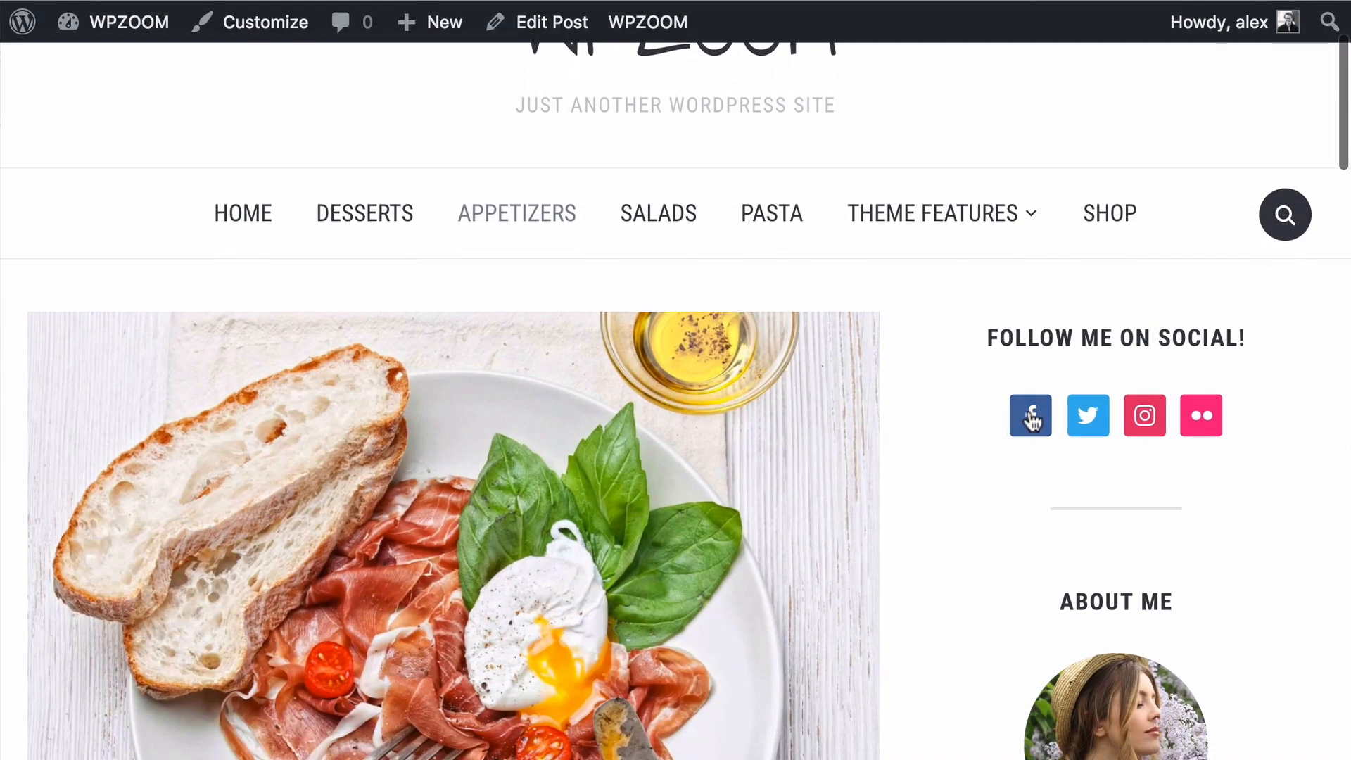
{"action": "mouse_move", "coordinate": [983, 449]}
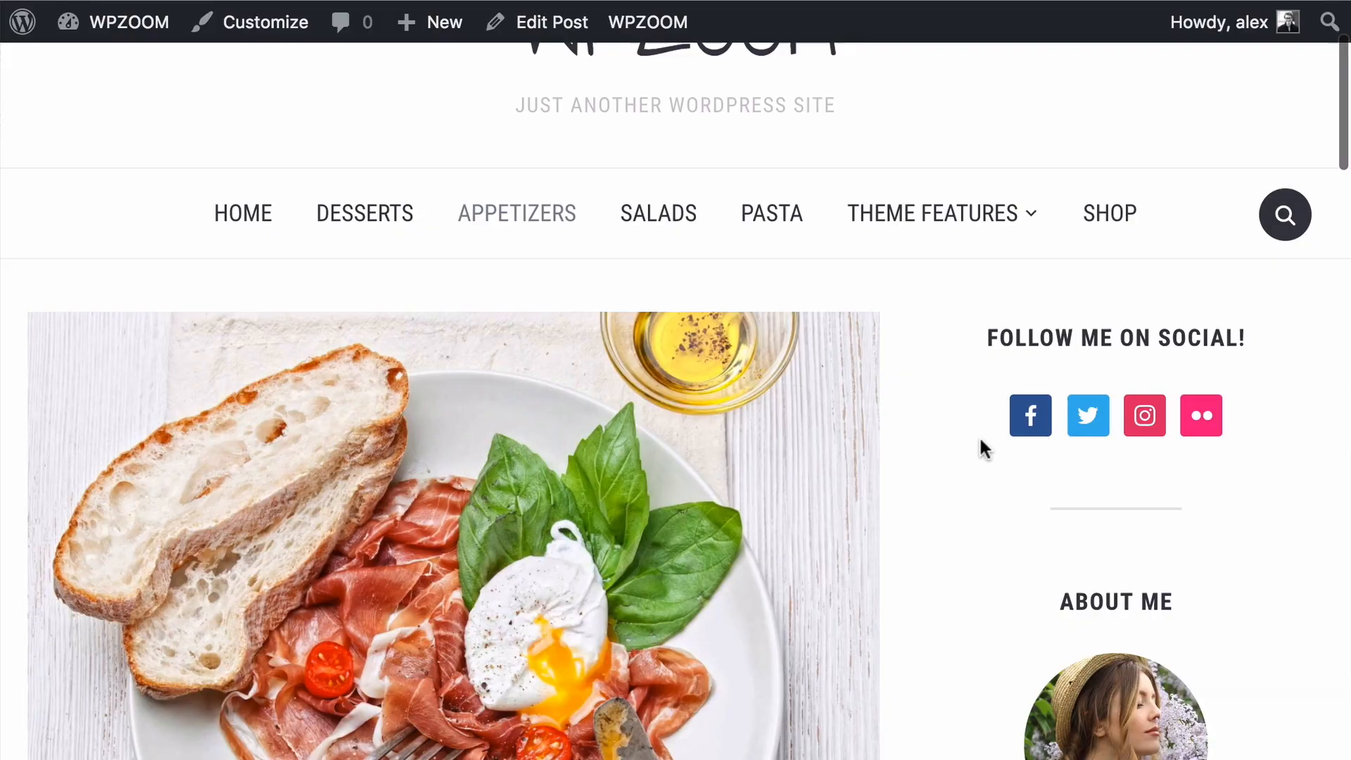